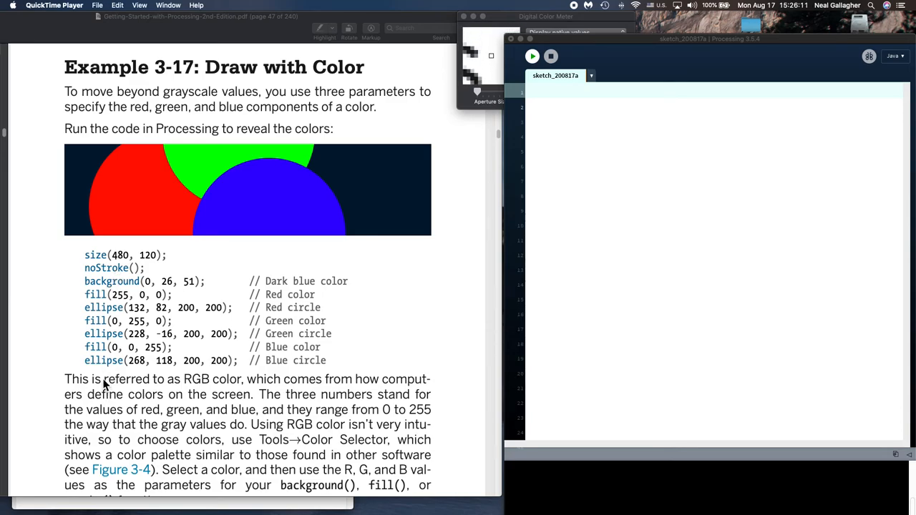
mouse_move(128, 383)
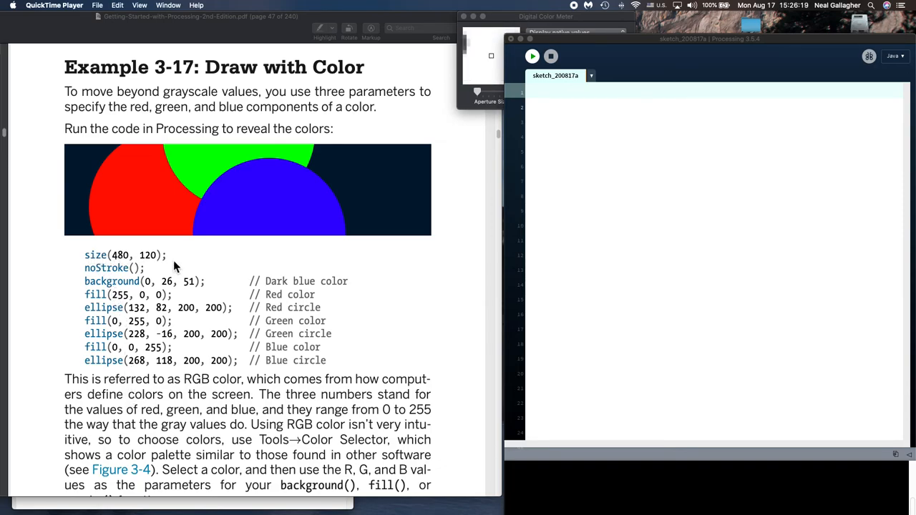
mouse_move(187, 320)
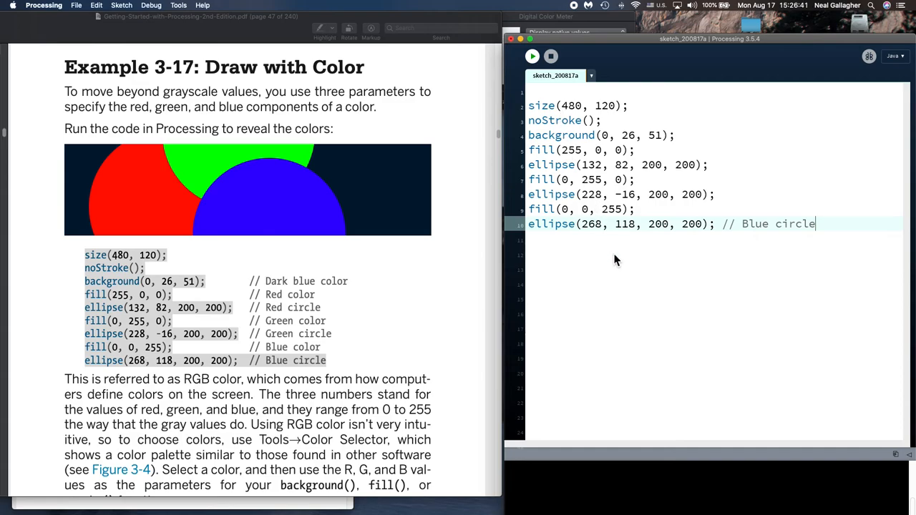
mouse_move(627, 317)
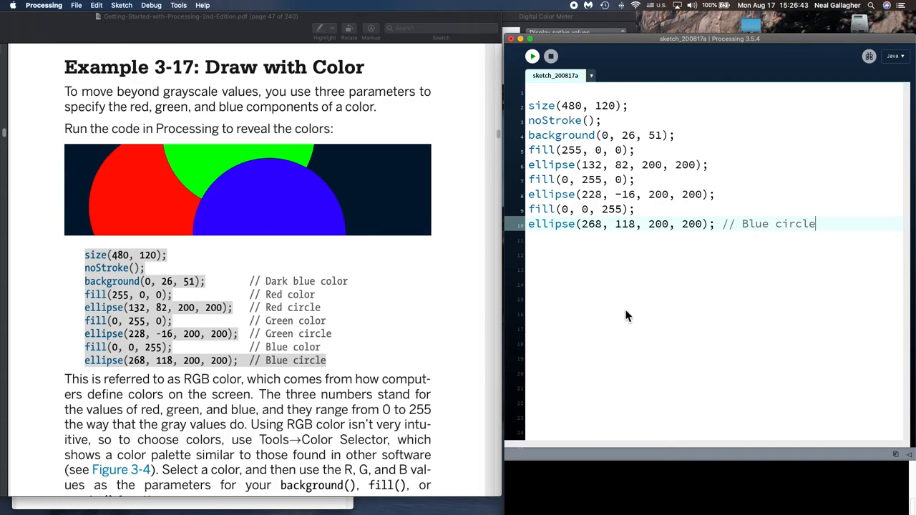
mouse_move(258, 362)
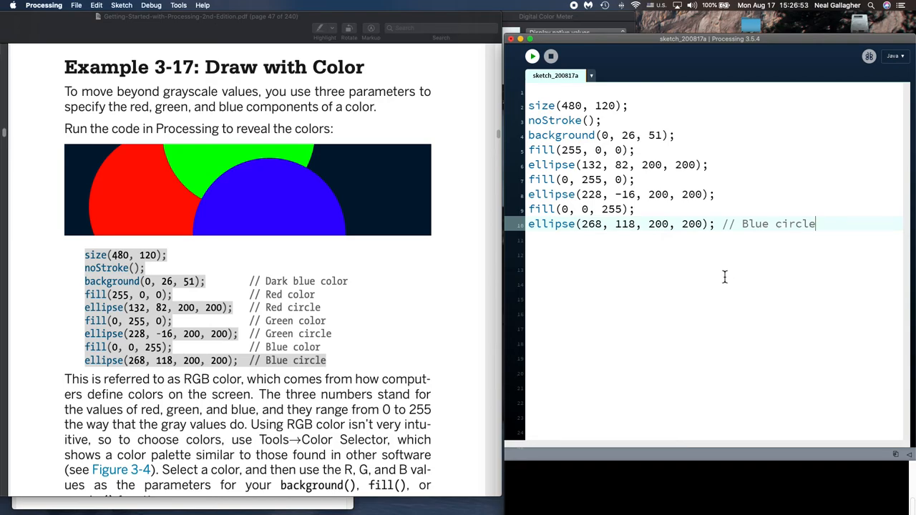
mouse_move(706, 289)
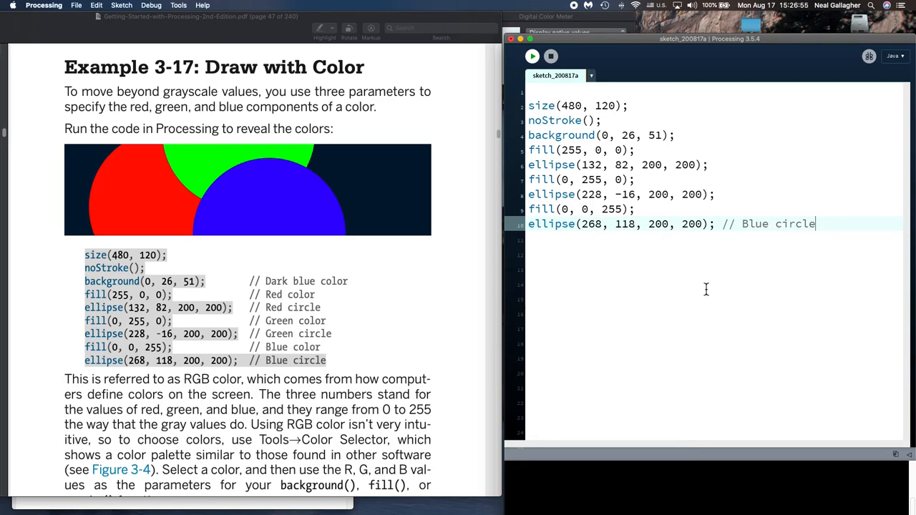
mouse_move(732, 229)
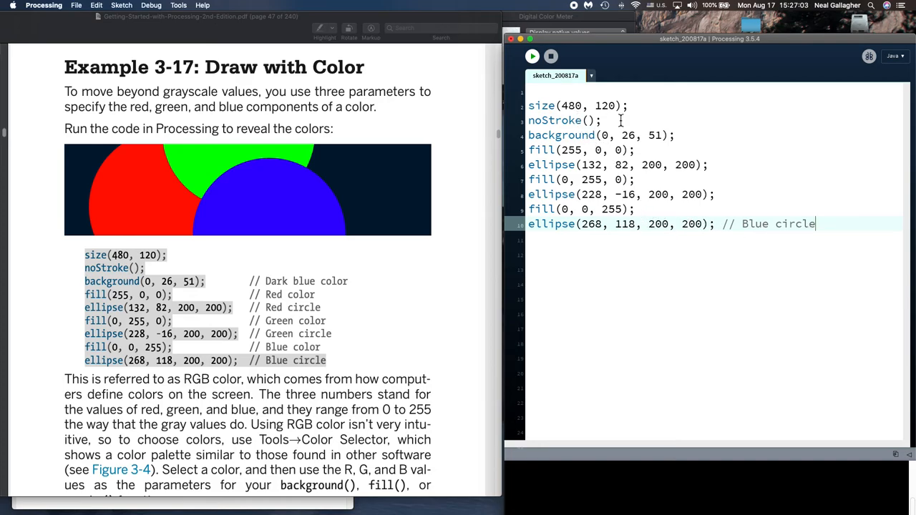
mouse_move(565, 209)
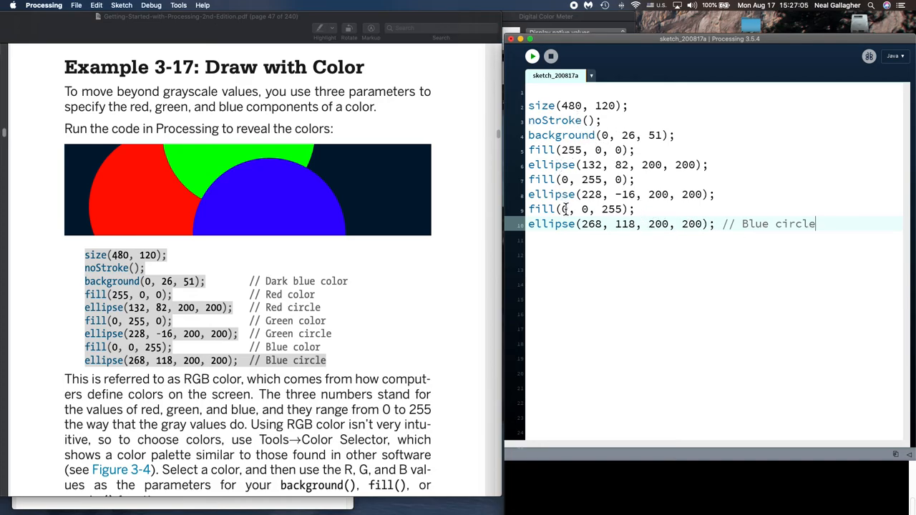
mouse_move(490, 322)
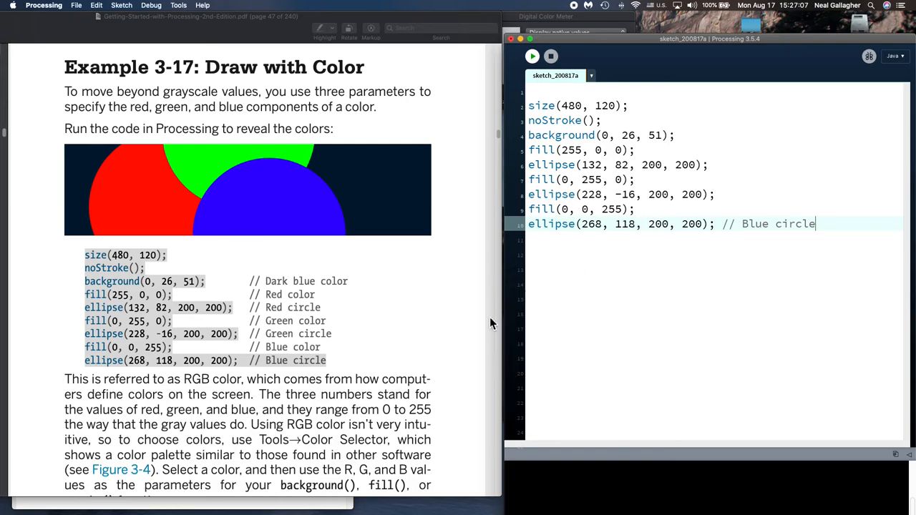
mouse_move(262, 365)
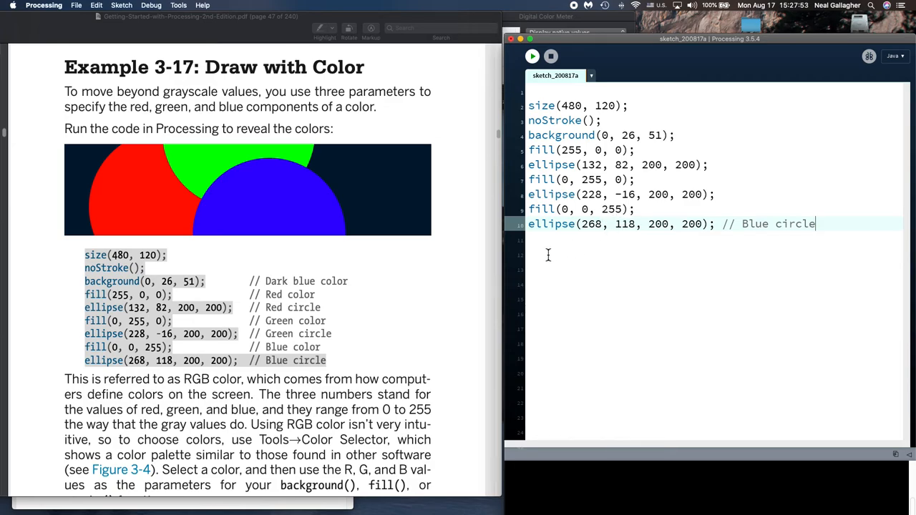
mouse_move(533, 56)
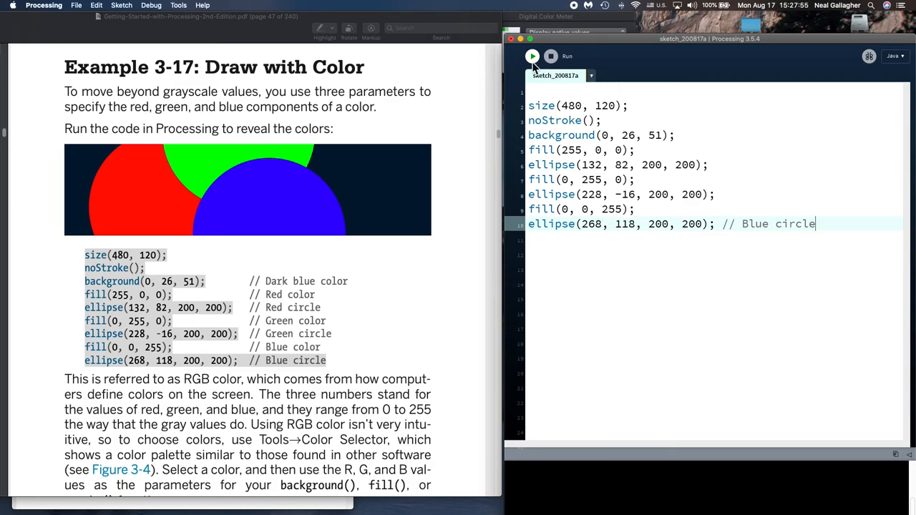
- Run the sketch to show red, green and blue circles on dark blue
left_click(533, 56)
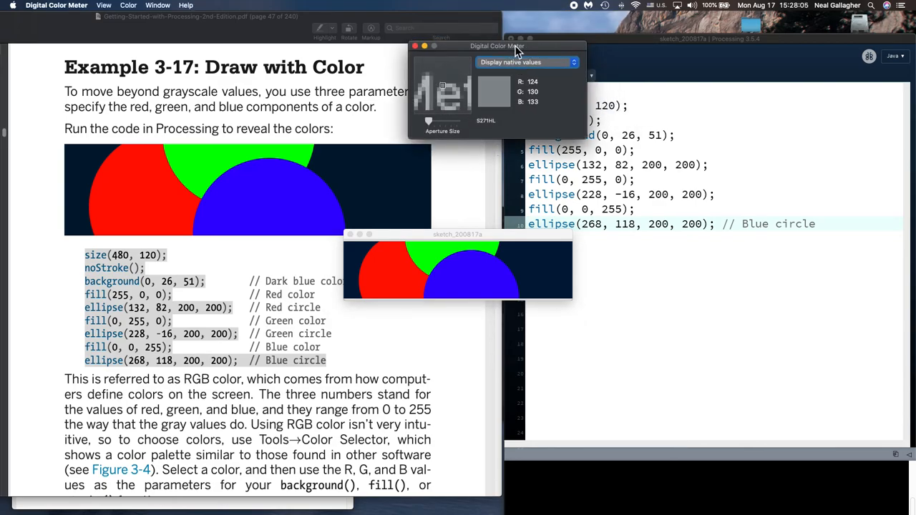
mouse_move(451, 86)
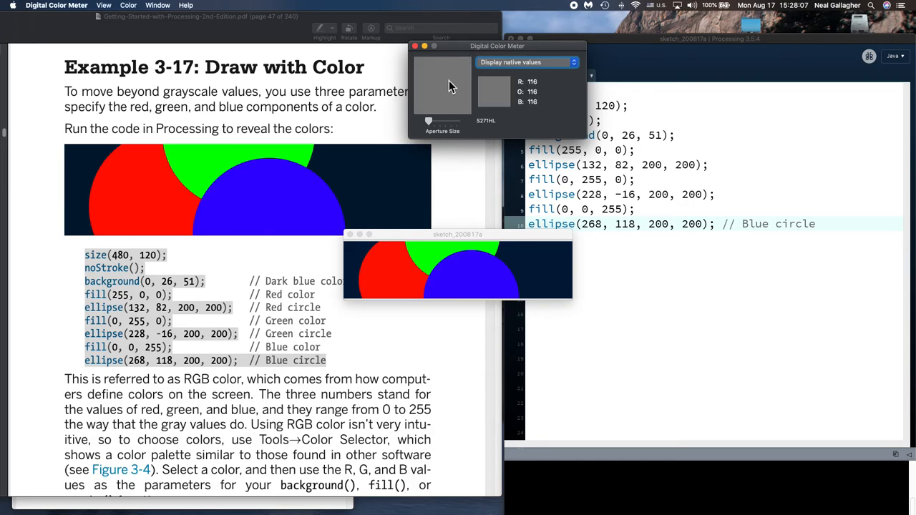
mouse_move(412, 222)
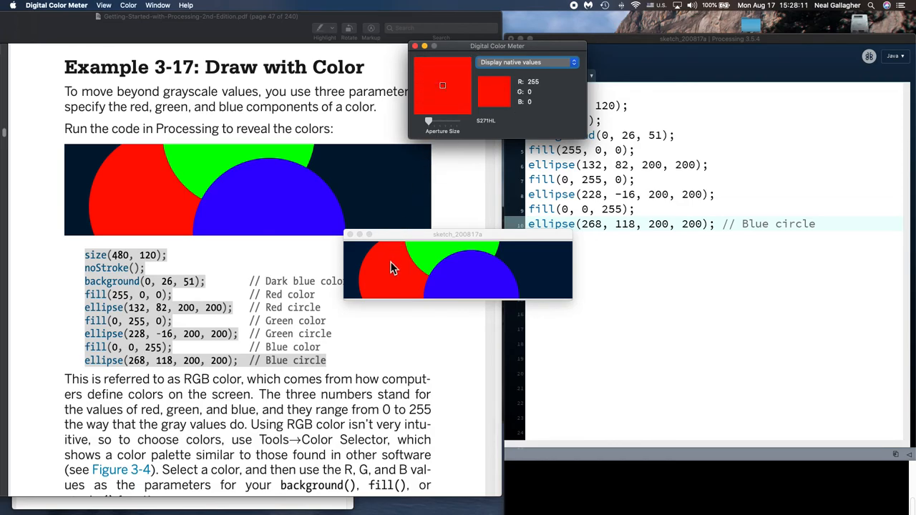
mouse_move(399, 284)
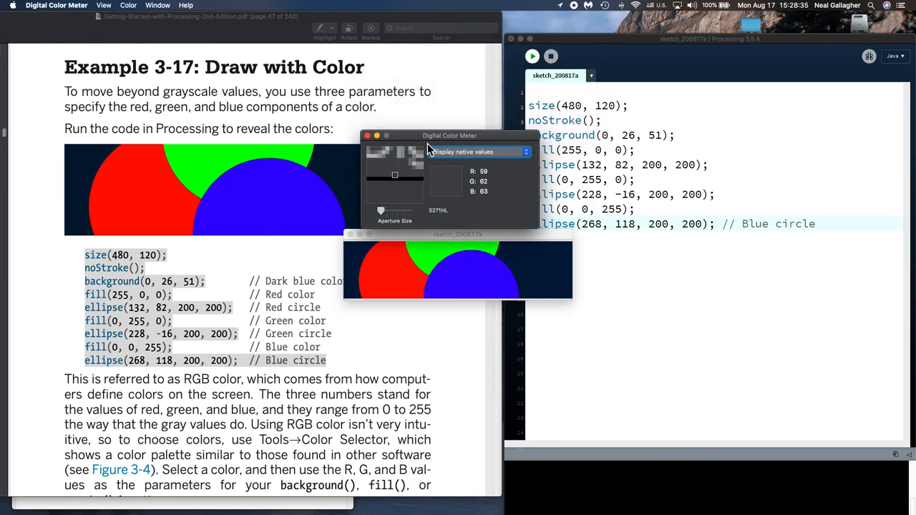
mouse_move(411, 269)
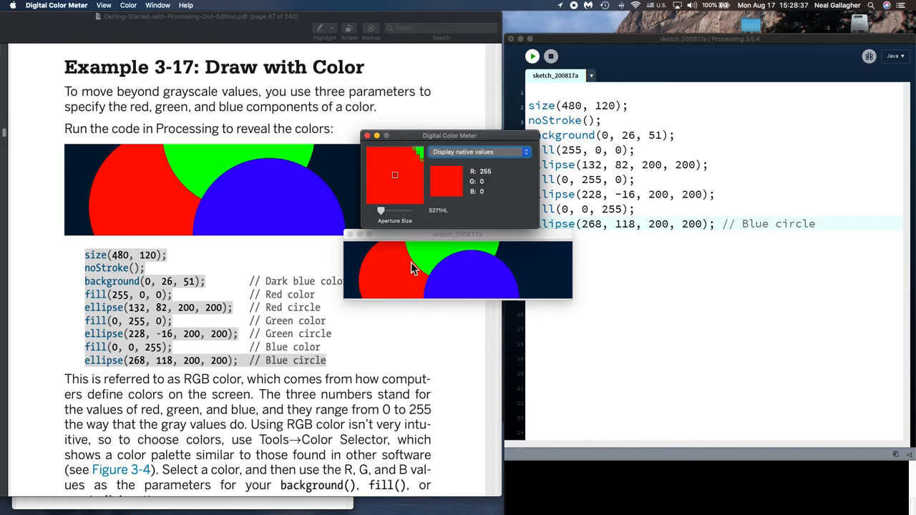
mouse_move(442, 253)
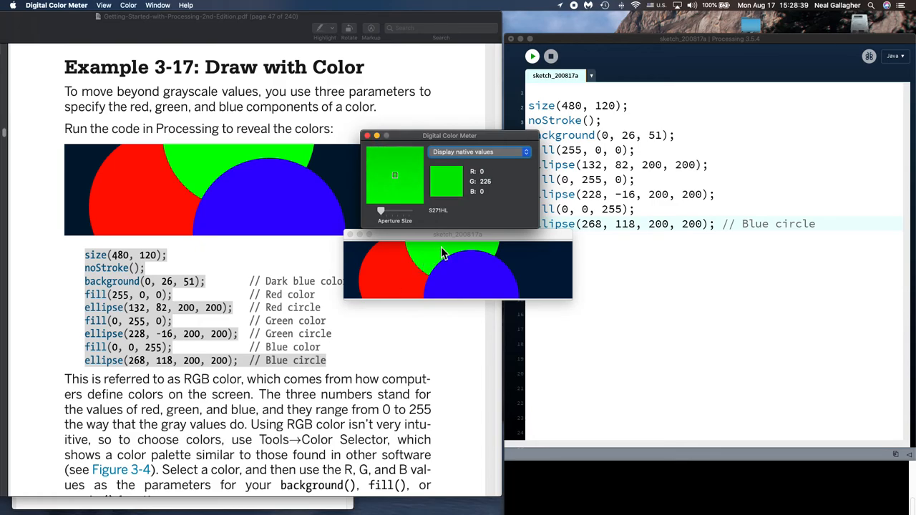
mouse_move(422, 256)
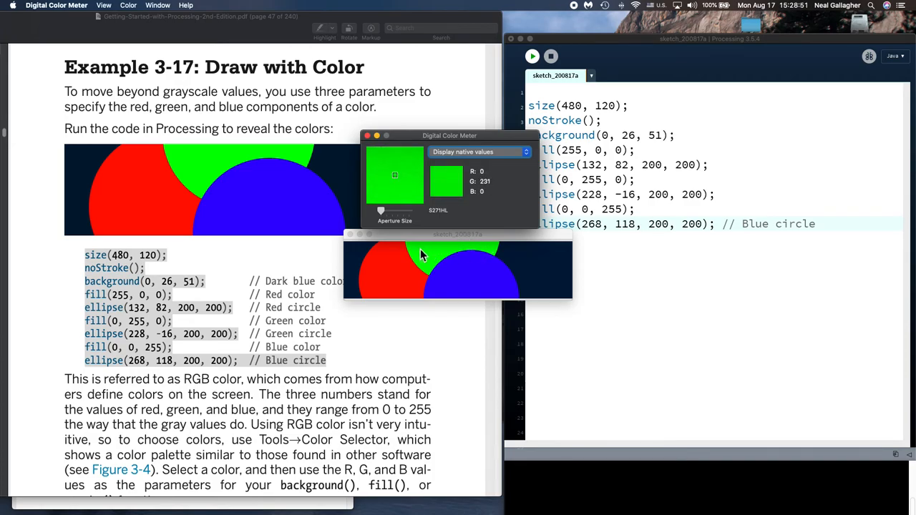
mouse_move(422, 258)
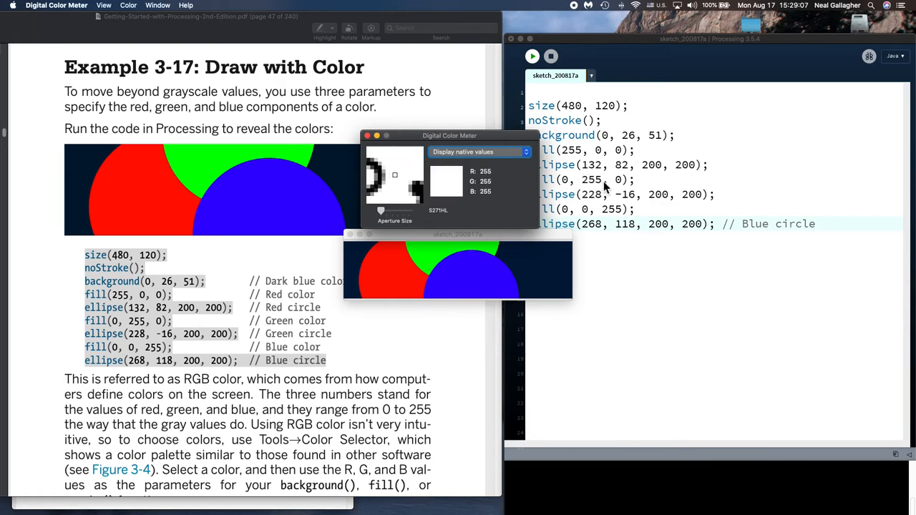
mouse_move(469, 281)
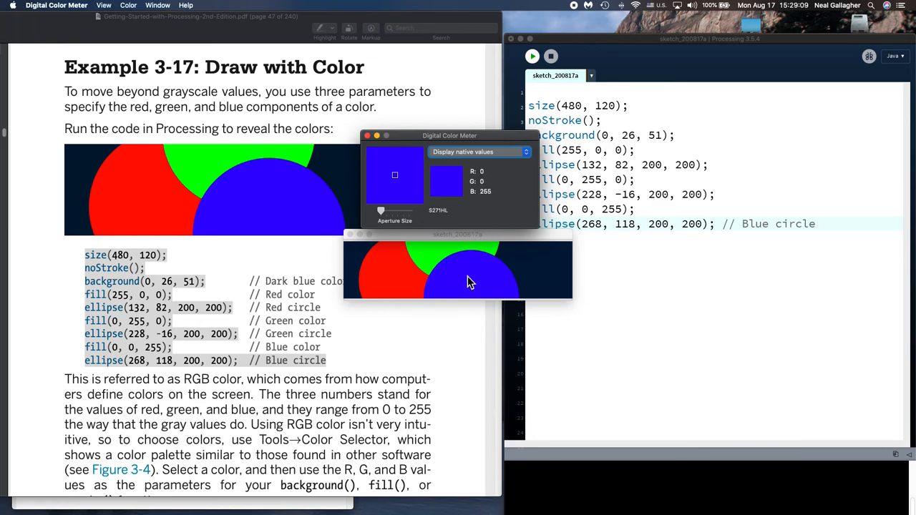
mouse_move(464, 274)
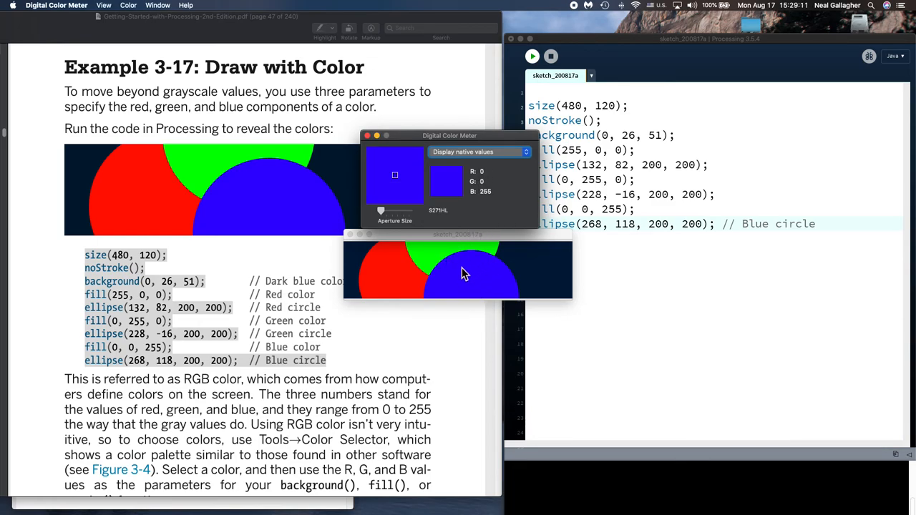
mouse_move(498, 290)
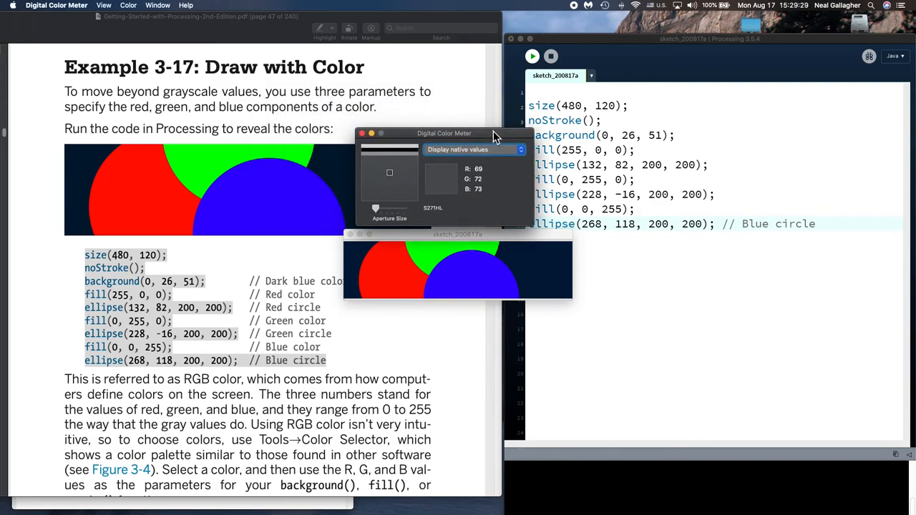
mouse_move(429, 258)
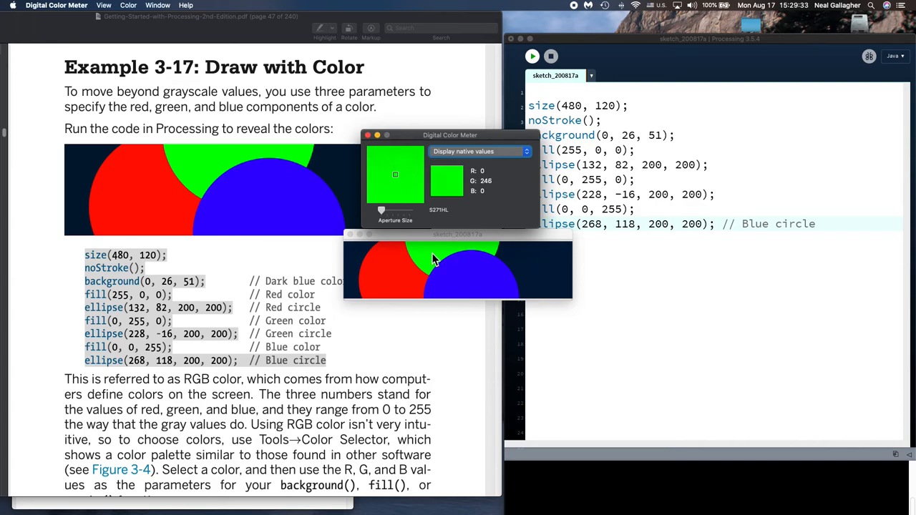
- Move the Digital Color Meter readout higher while checking the circles' RGB values
left_click_drag(450, 134, 415, 55)
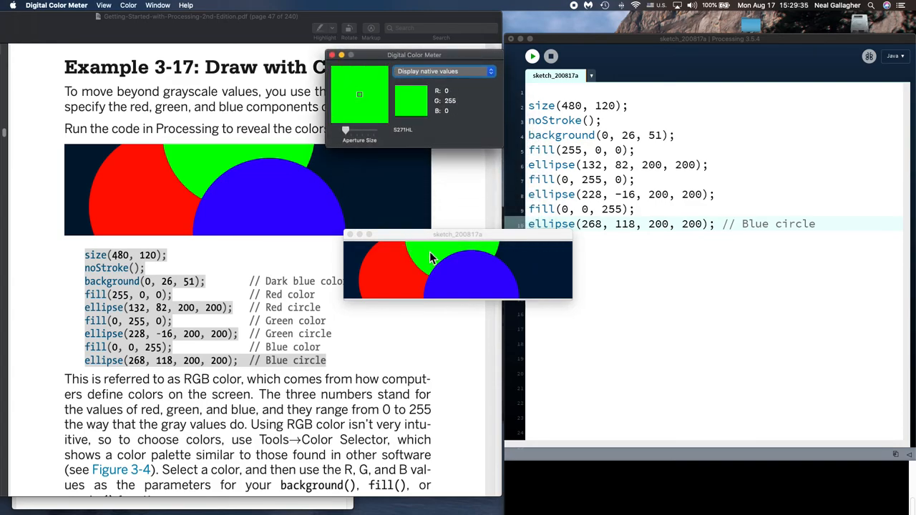
mouse_move(429, 263)
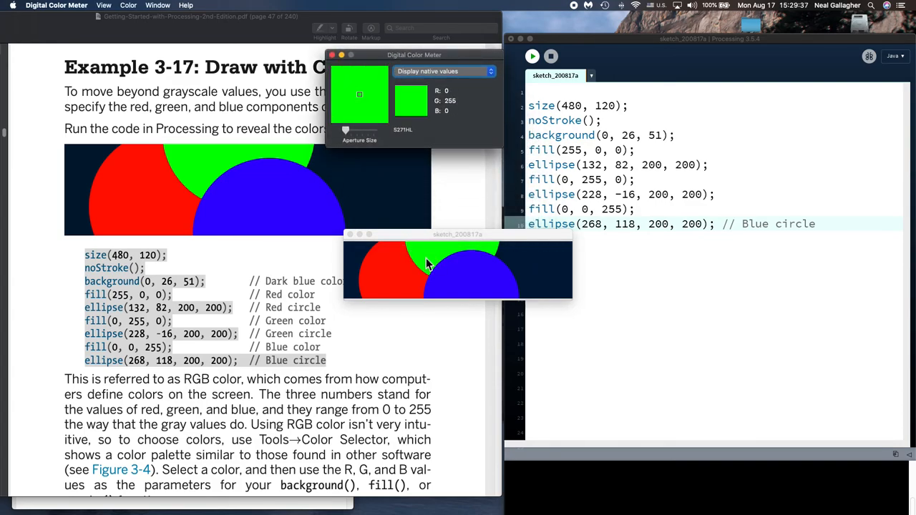
mouse_move(429, 265)
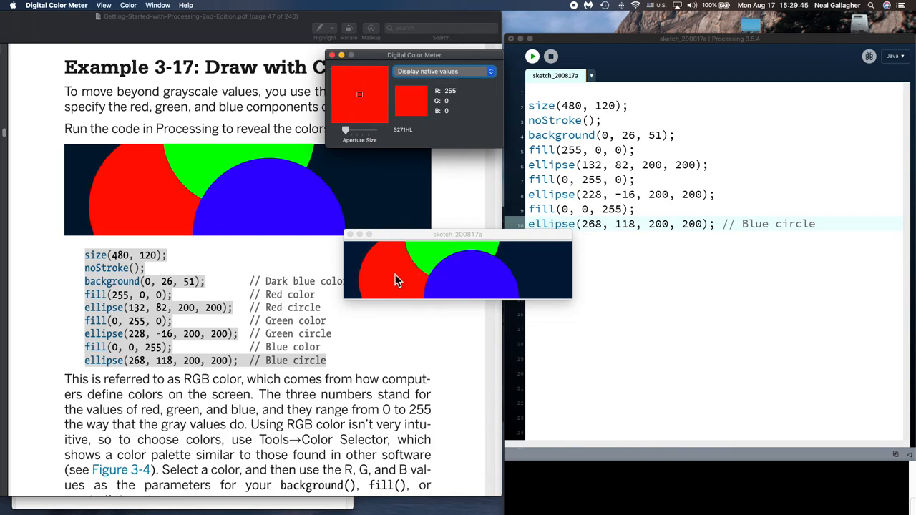
mouse_move(417, 281)
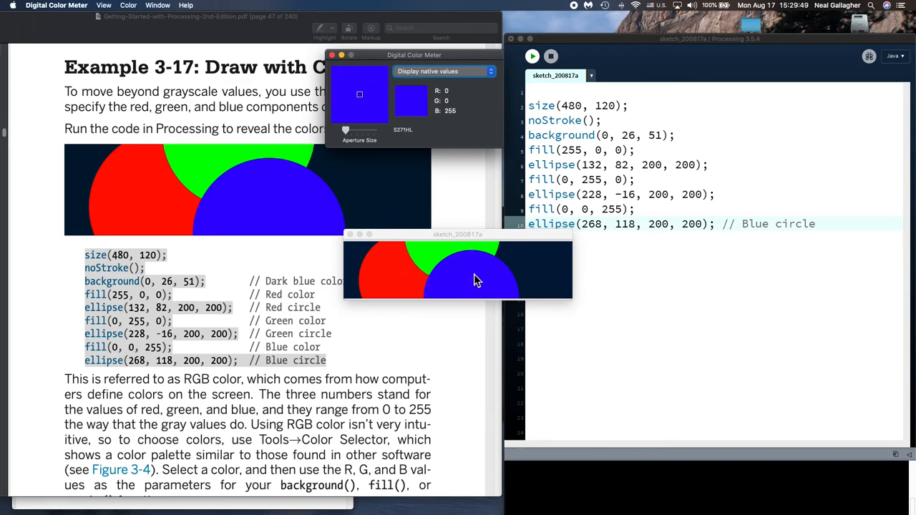
mouse_move(492, 287)
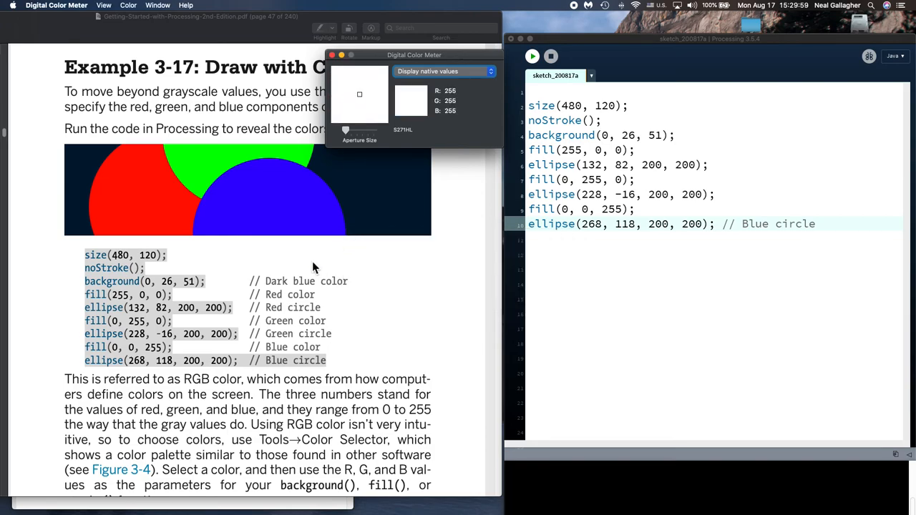
- Move the color readout over the editor and scroll to page 47's RGB passage
left_click_drag(414, 55, 690, 21)
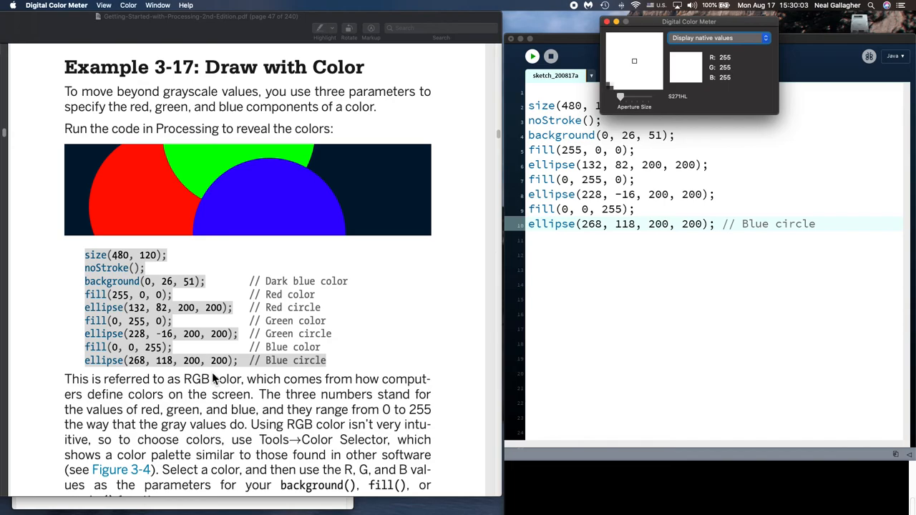
scroll("down", 3)
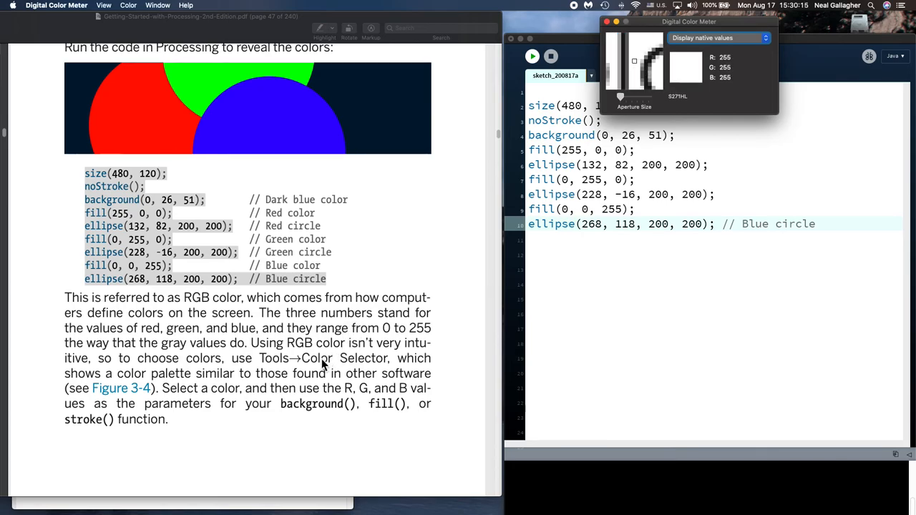
scroll("down", 3)
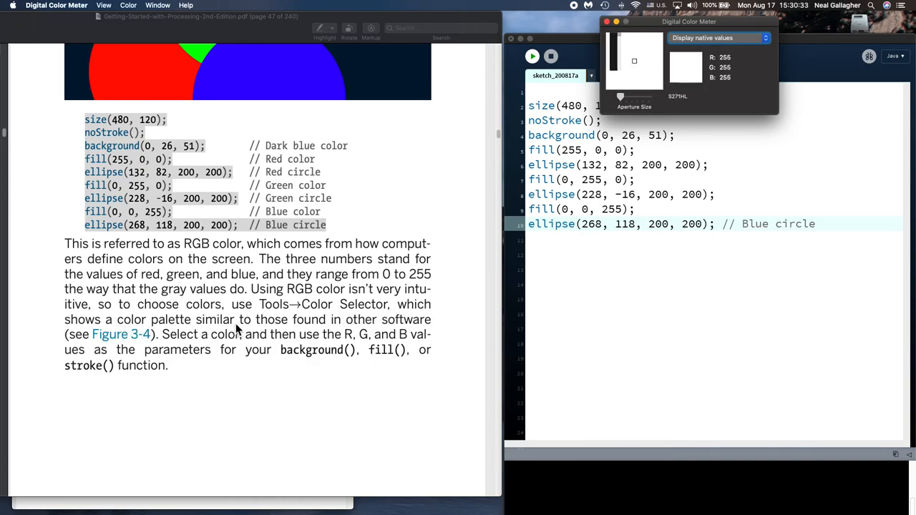
mouse_move(203, 349)
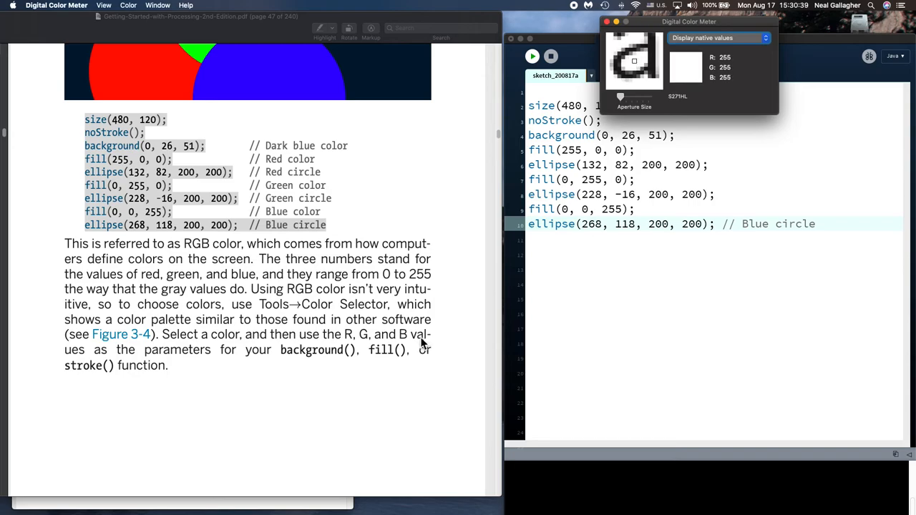
mouse_move(249, 371)
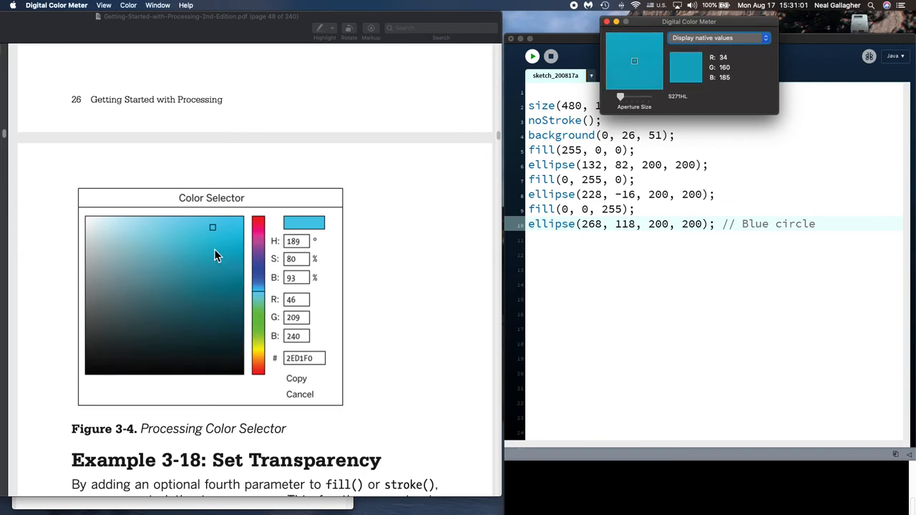
mouse_move(239, 236)
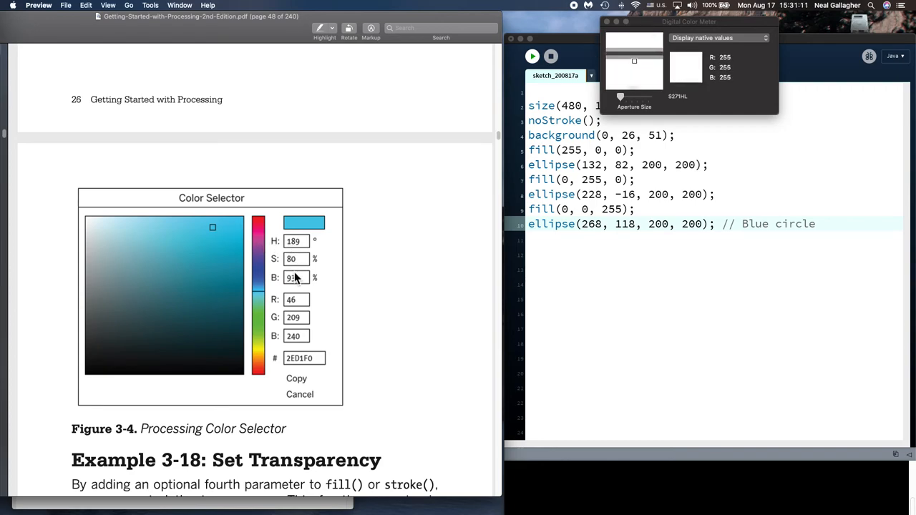
mouse_move(190, 322)
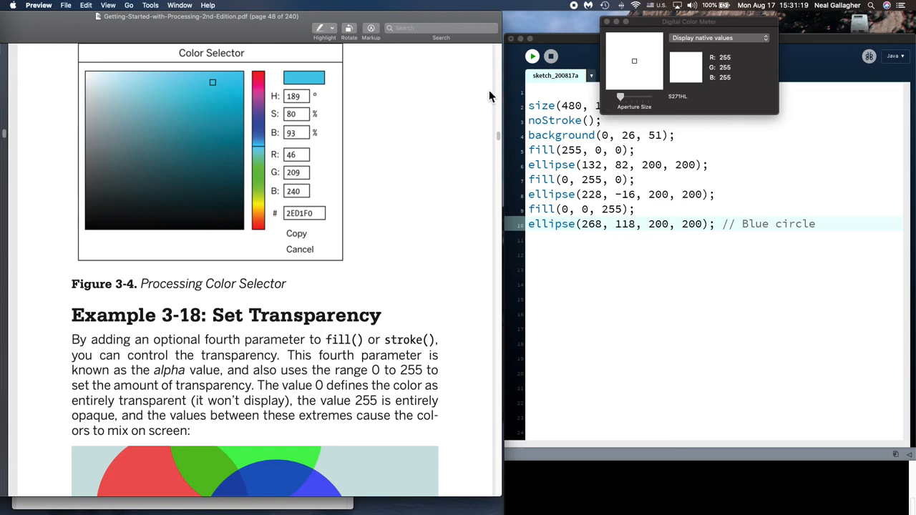
- Move Digital Color Meter back over the Color Selector figure above Example 3-18
left_click_drag(689, 22, 432, 77)
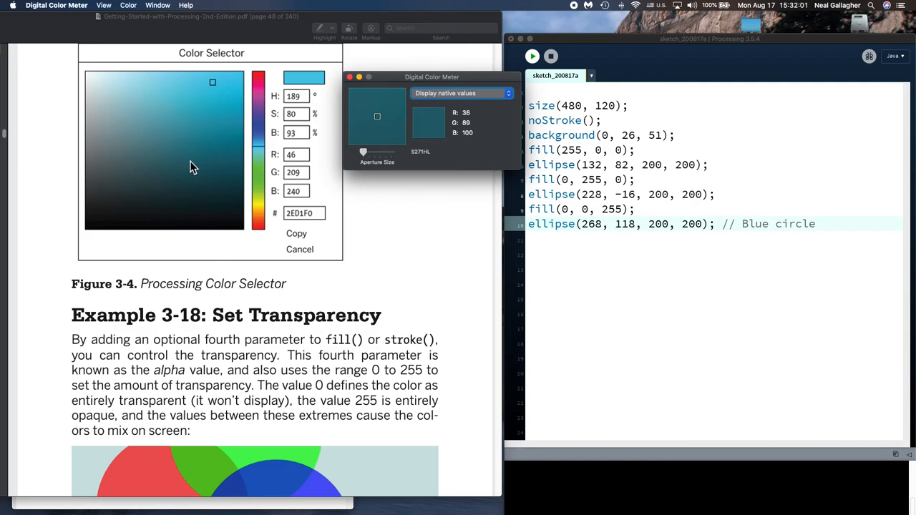
- Scroll to Example 3-18's translucent circles figure and its alpha 160 code listing
scroll("down", 3)
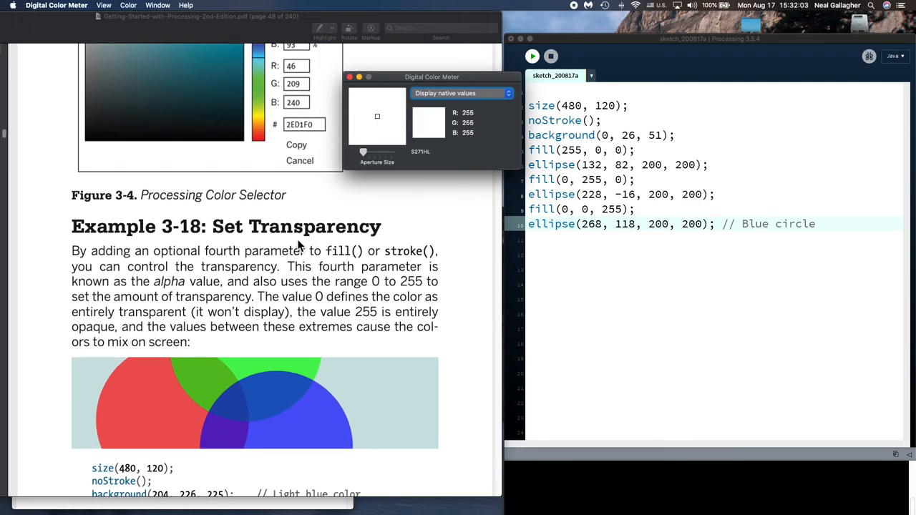
scroll("down", 3)
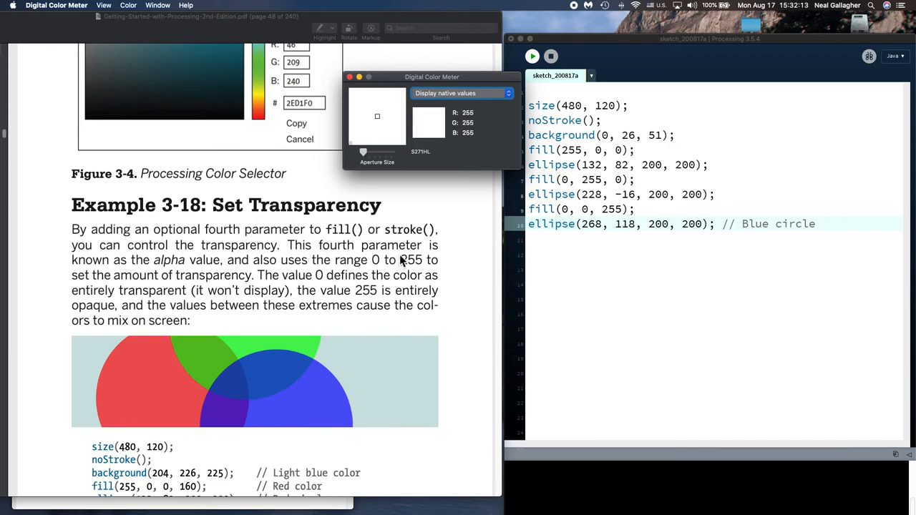
mouse_move(226, 269)
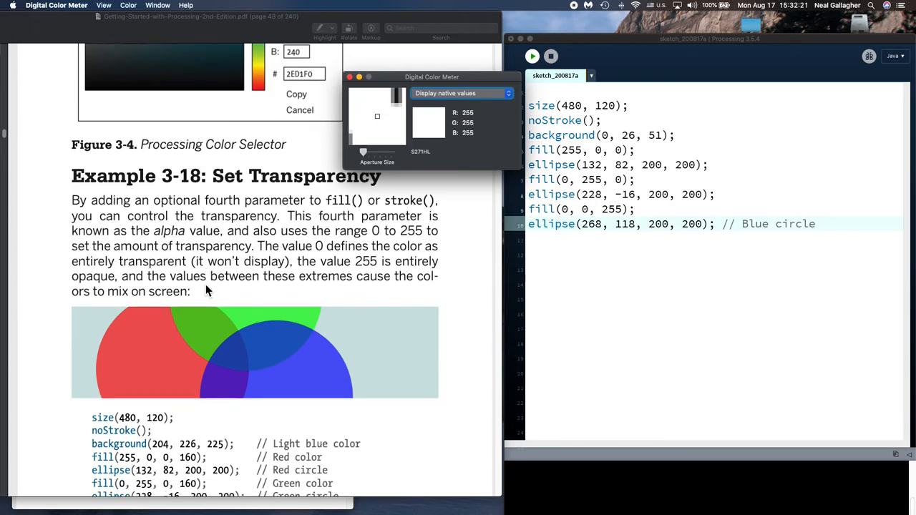
scroll("down", 3)
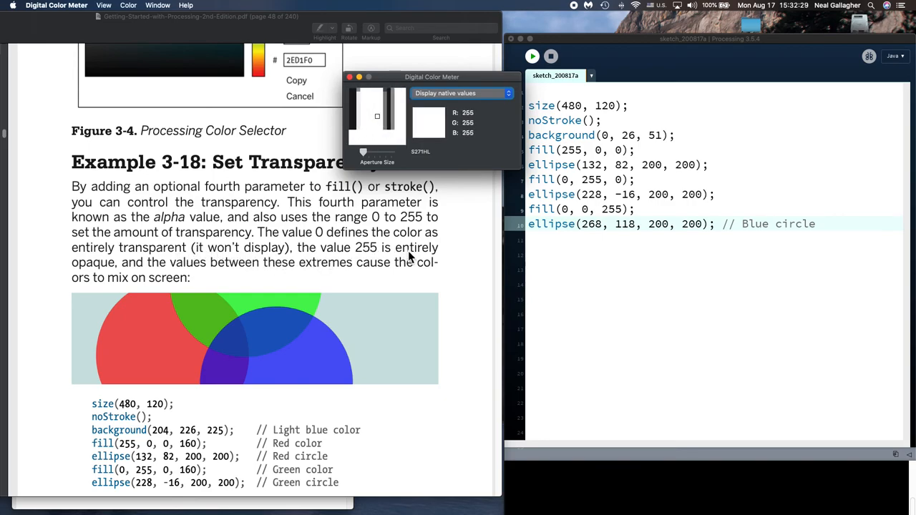
mouse_move(118, 280)
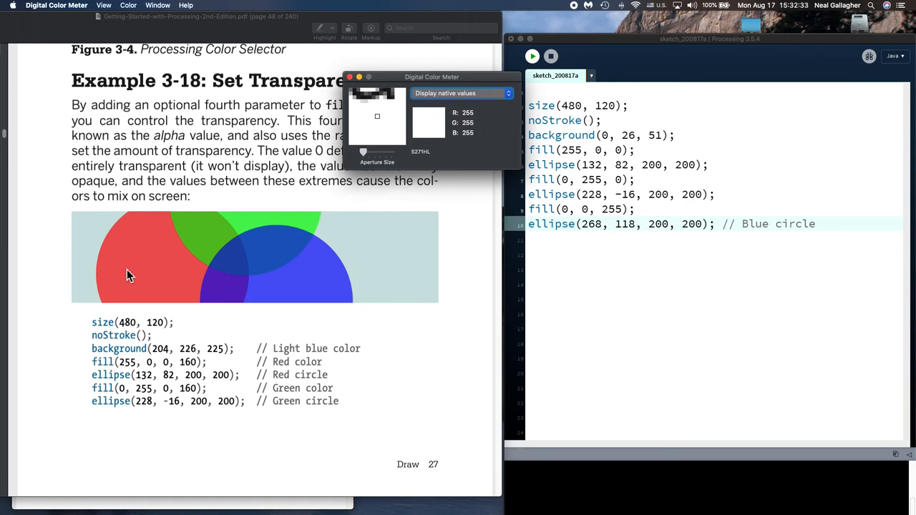
scroll("down", 3)
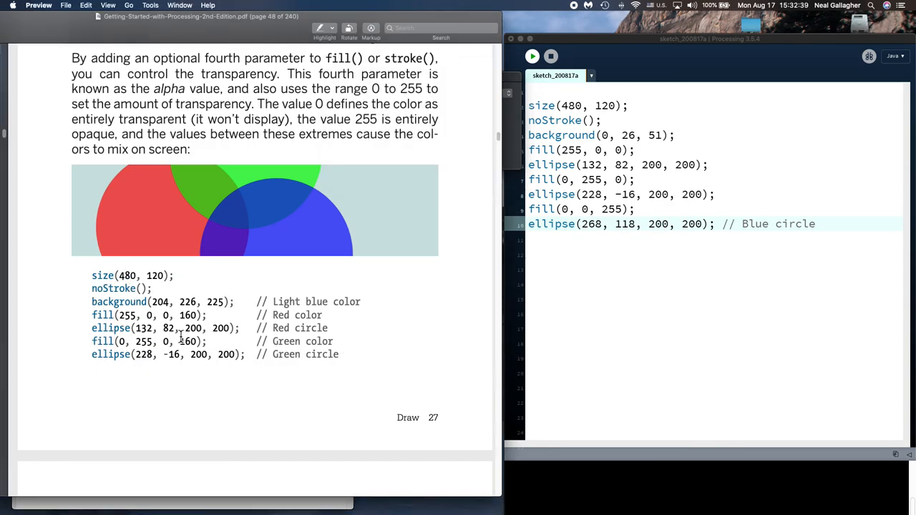
- Select the Example 3-18 transparency code, then the Blue color and Blue circle lines
scroll("down", 3)
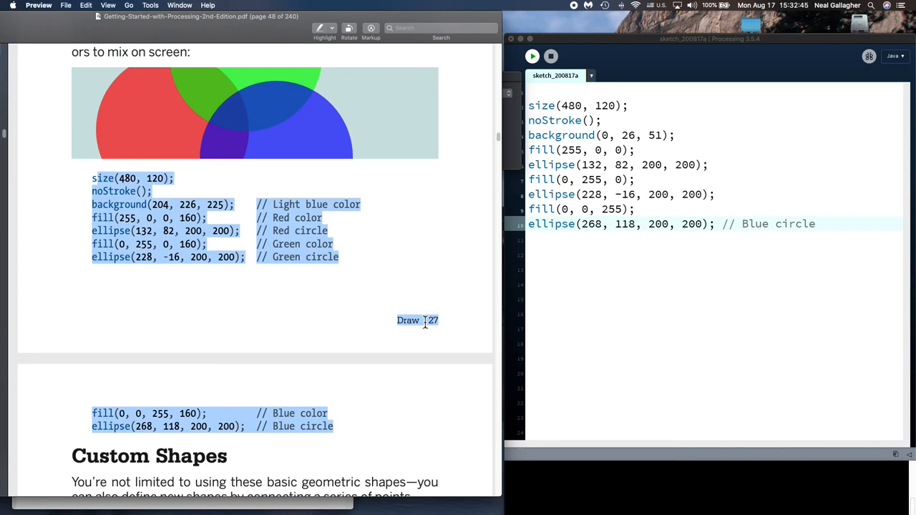
left_click(347, 259)
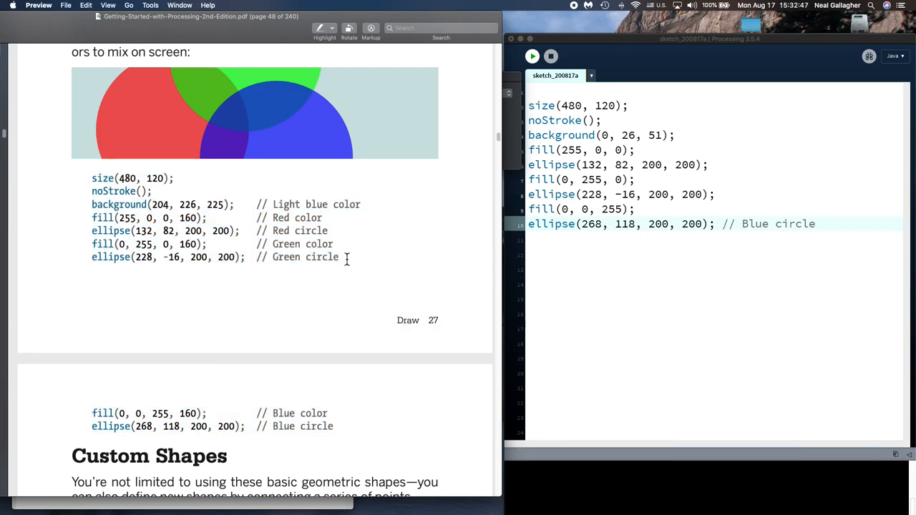
left_click_drag(91, 178, 340, 257)
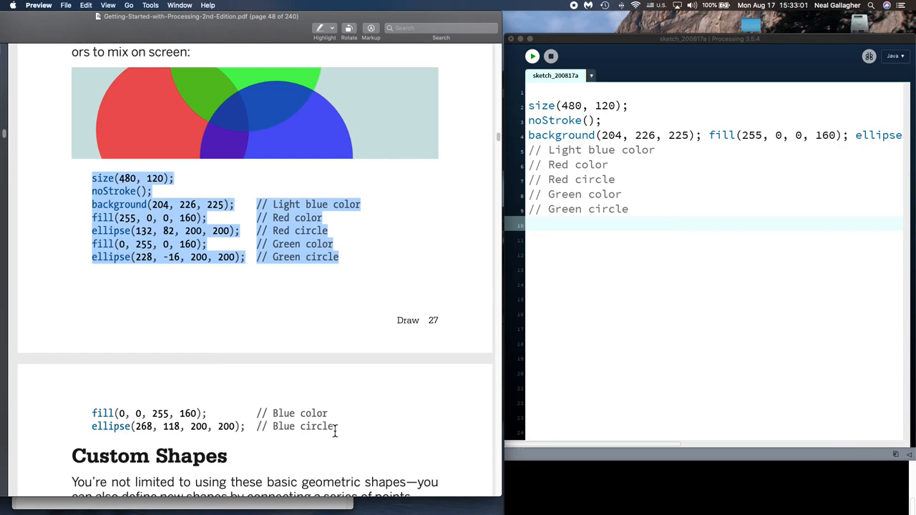
left_click_drag(92, 413, 336, 427)
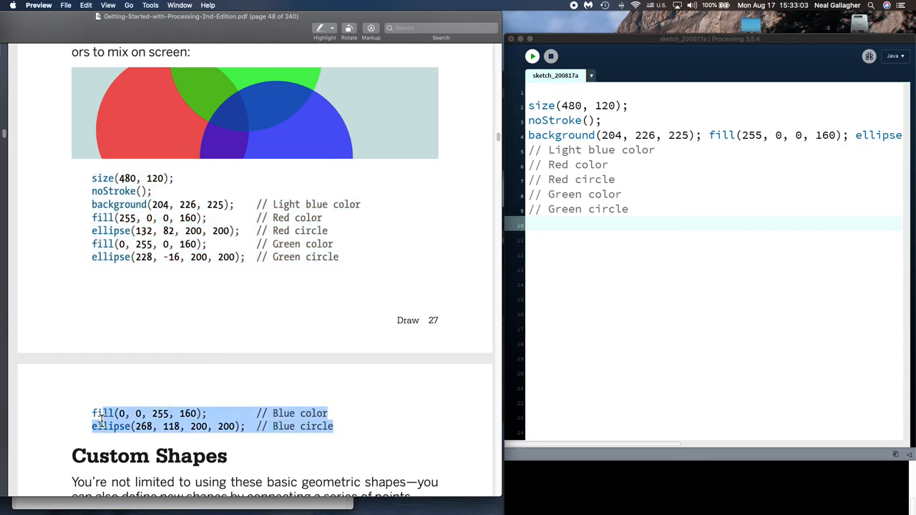
mouse_move(521, 328)
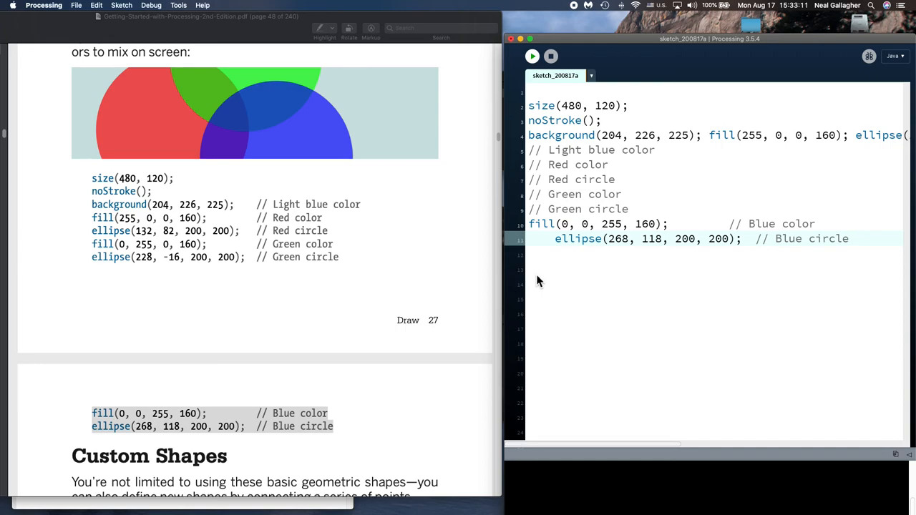
mouse_move(572, 276)
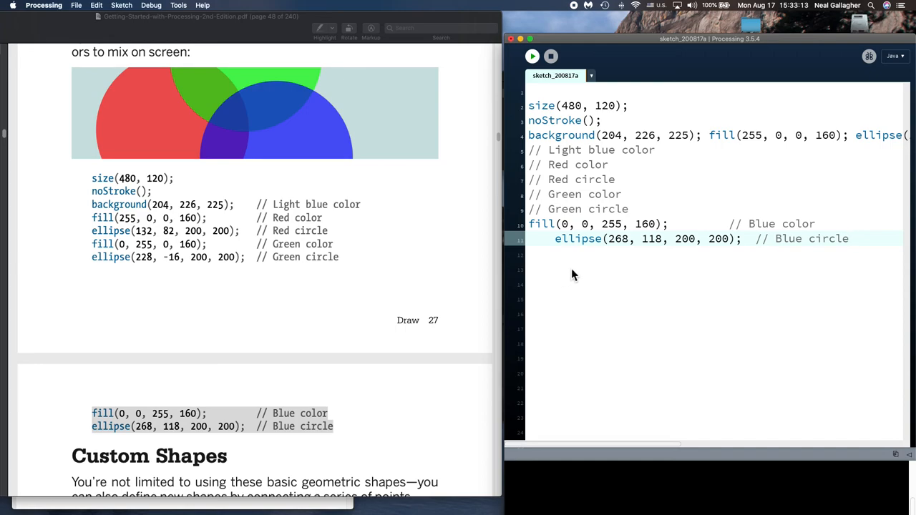
mouse_move(713, 227)
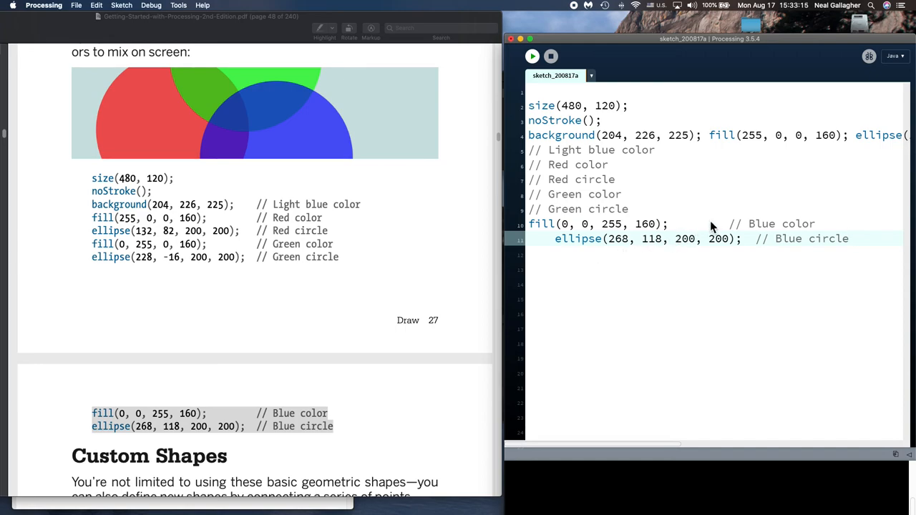
mouse_move(659, 272)
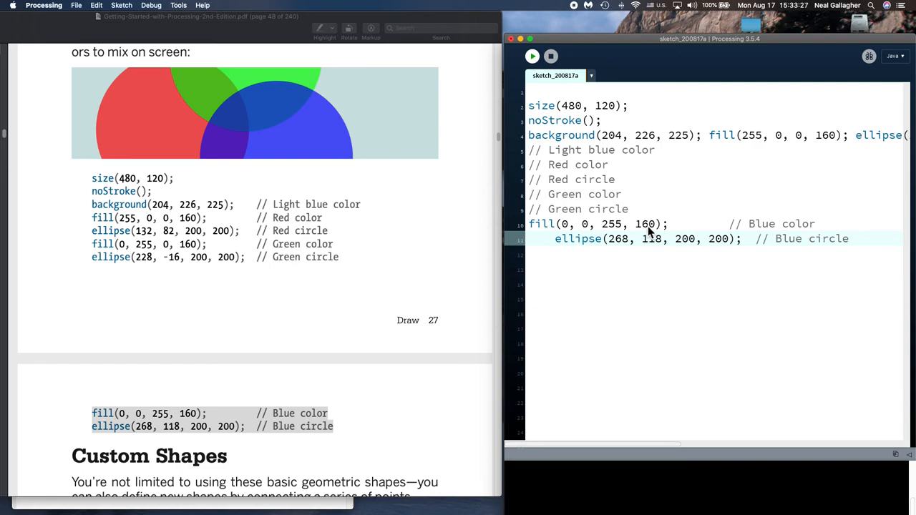
mouse_move(644, 236)
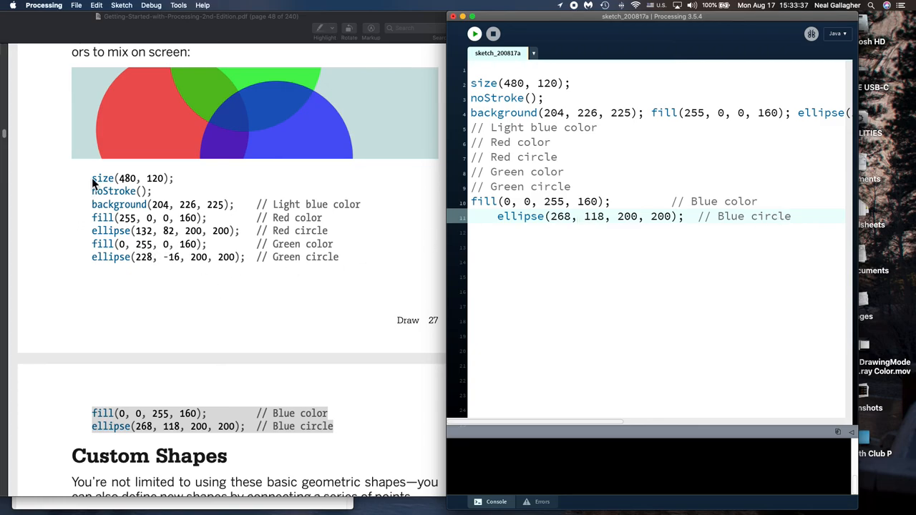
left_click_drag(92, 179, 339, 257)
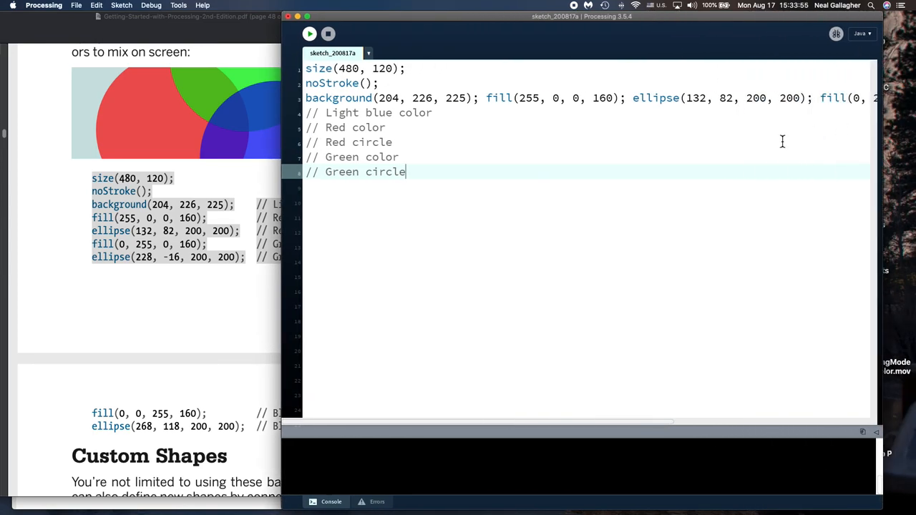
mouse_move(520, 146)
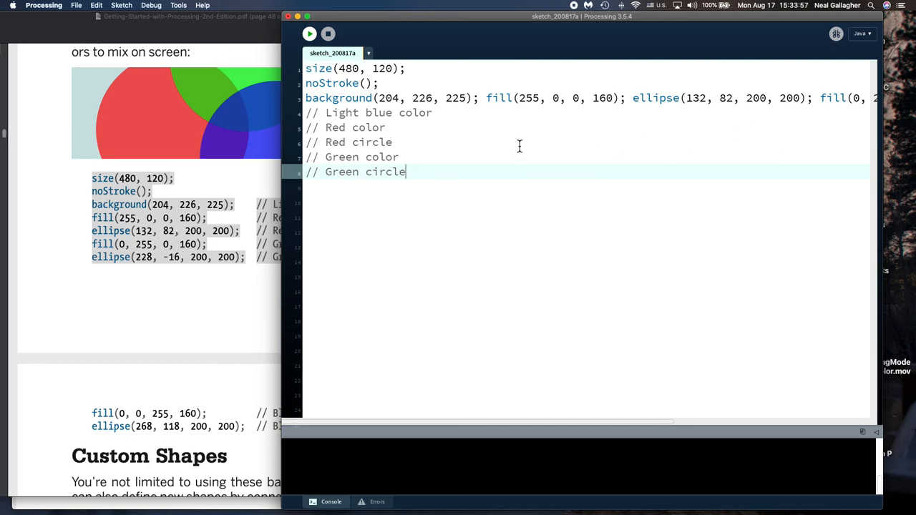
mouse_move(465, 128)
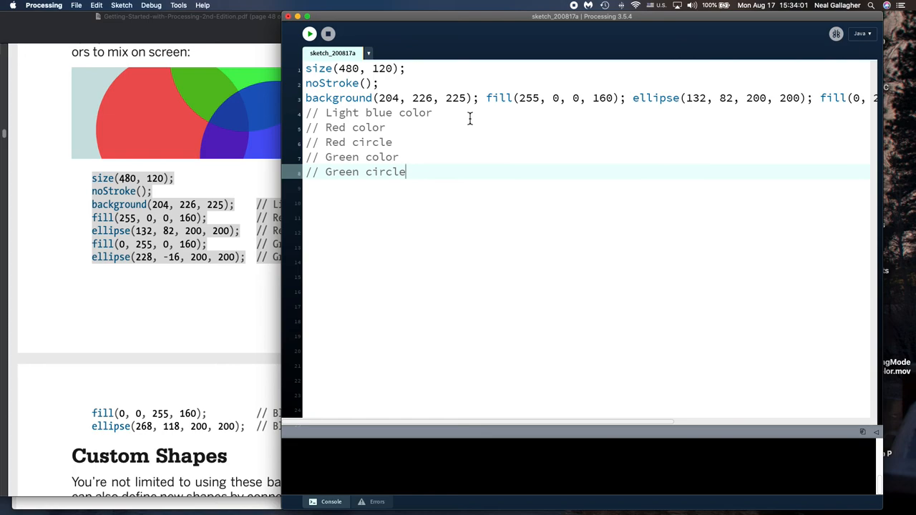
mouse_move(500, 105)
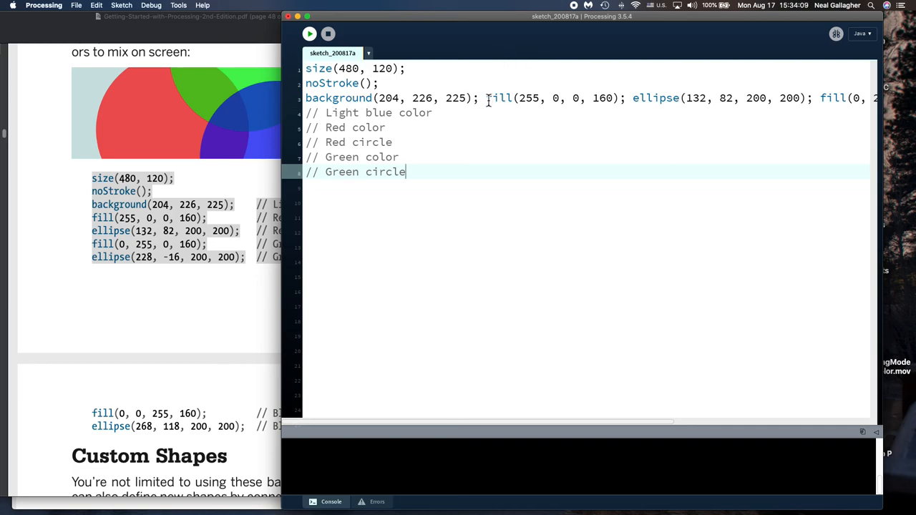
mouse_move(479, 27)
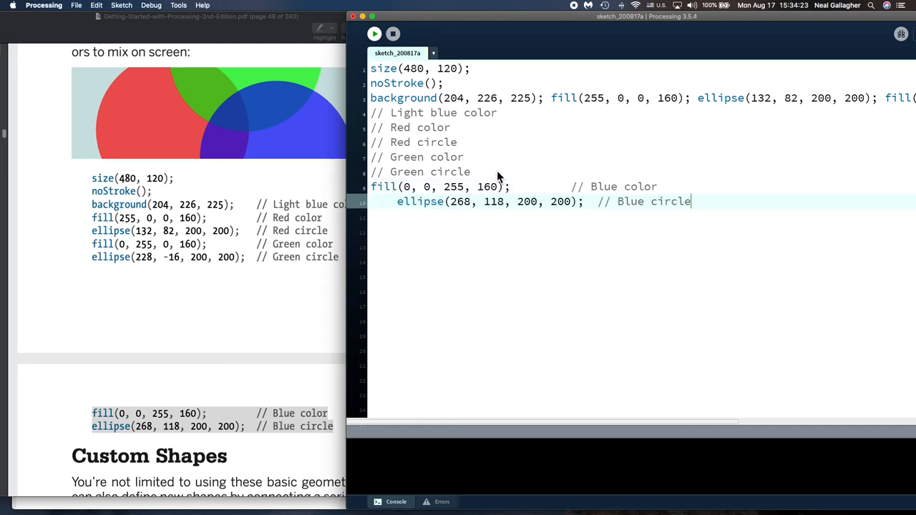
mouse_move(493, 63)
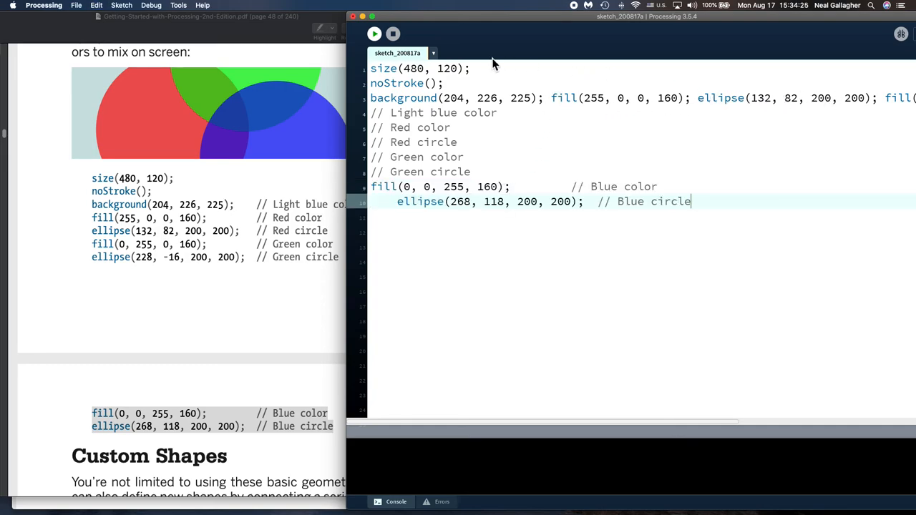
left_click(374, 34)
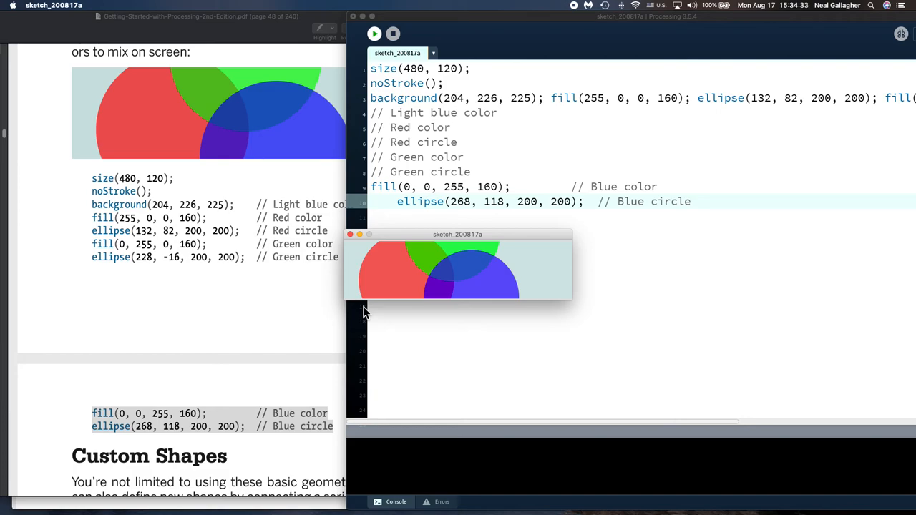
mouse_move(458, 266)
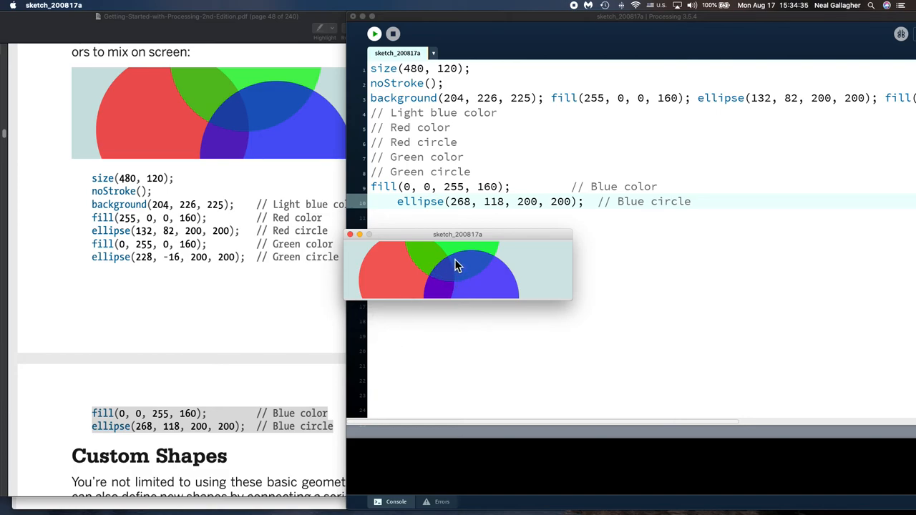
mouse_move(450, 285)
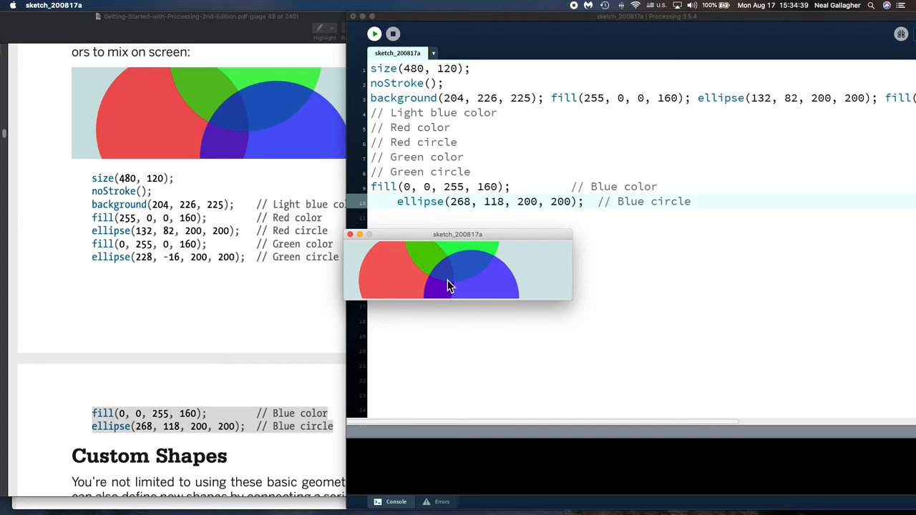
mouse_move(447, 292)
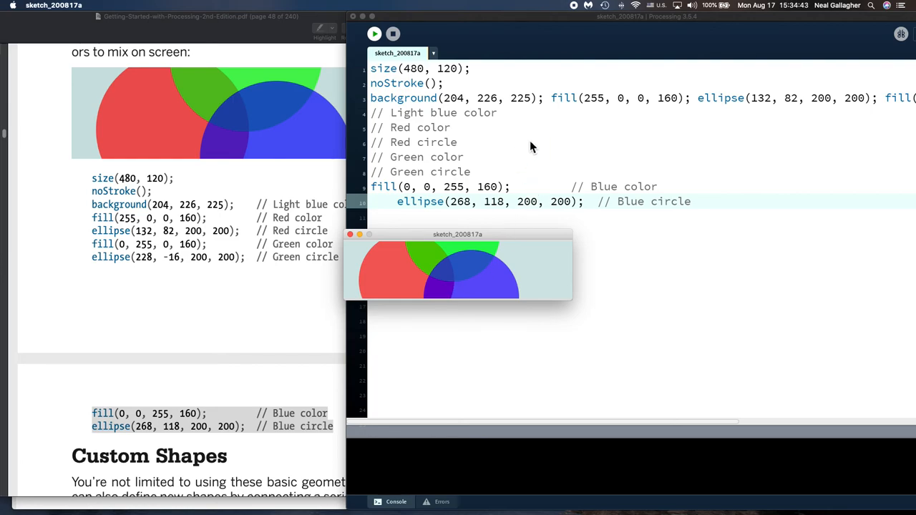
mouse_move(526, 101)
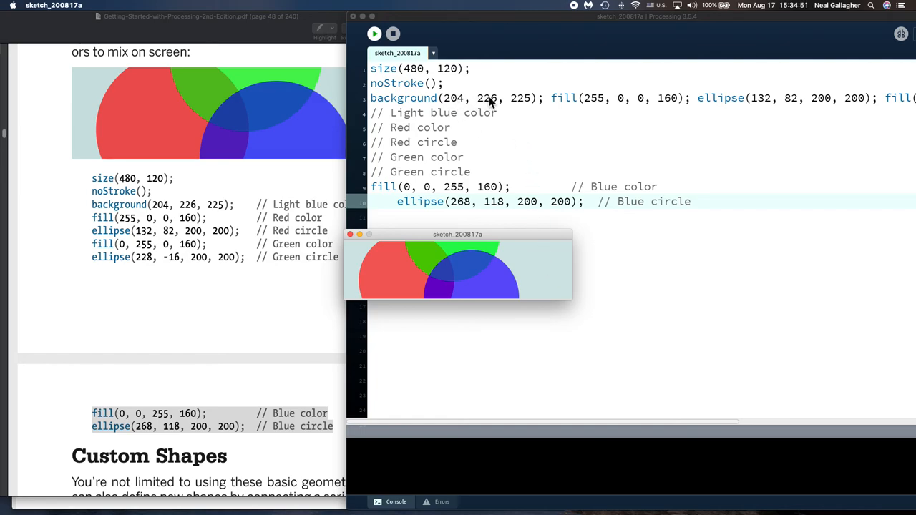
mouse_move(458, 42)
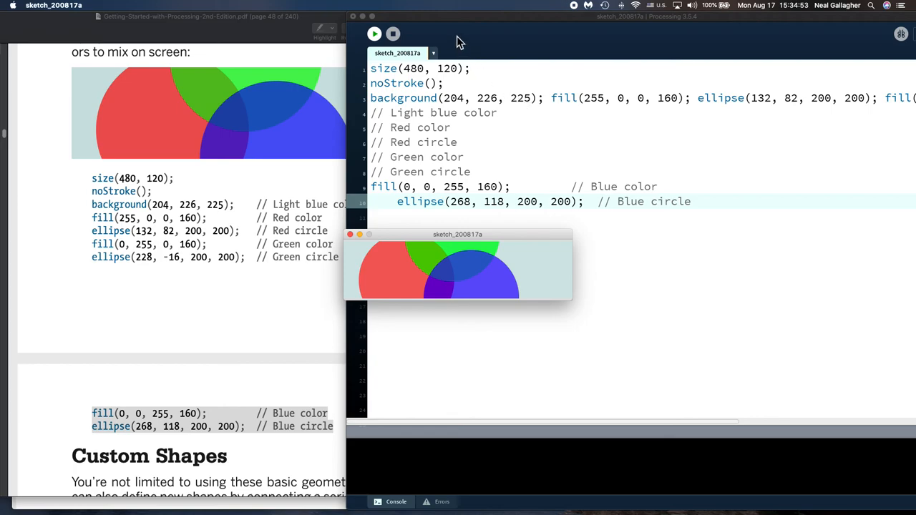
mouse_move(596, 107)
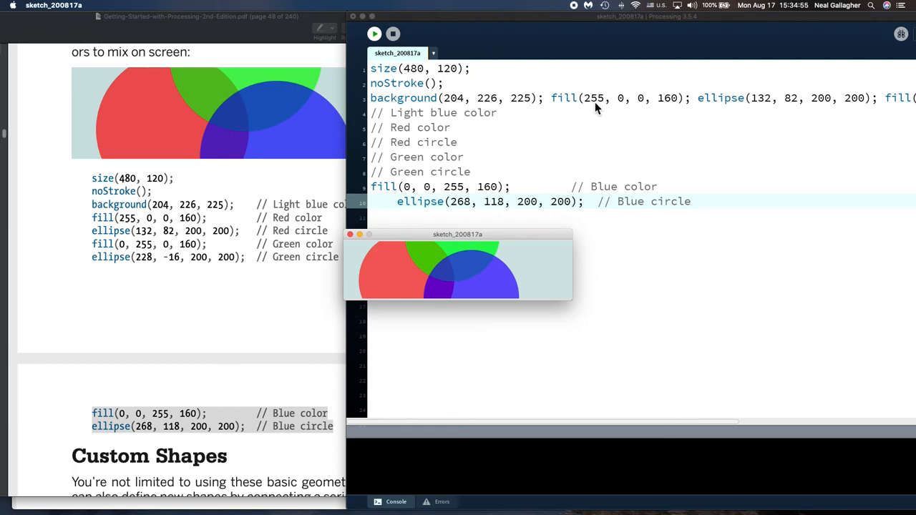
mouse_move(651, 107)
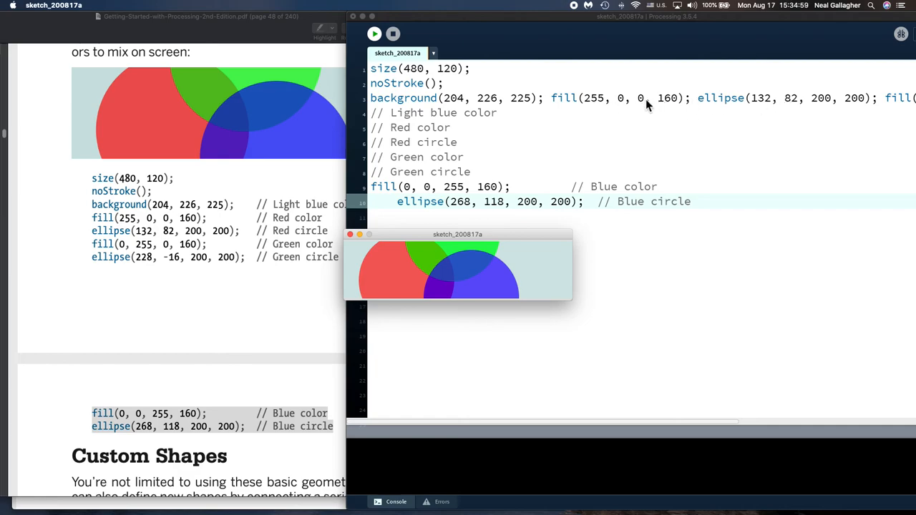
mouse_move(598, 108)
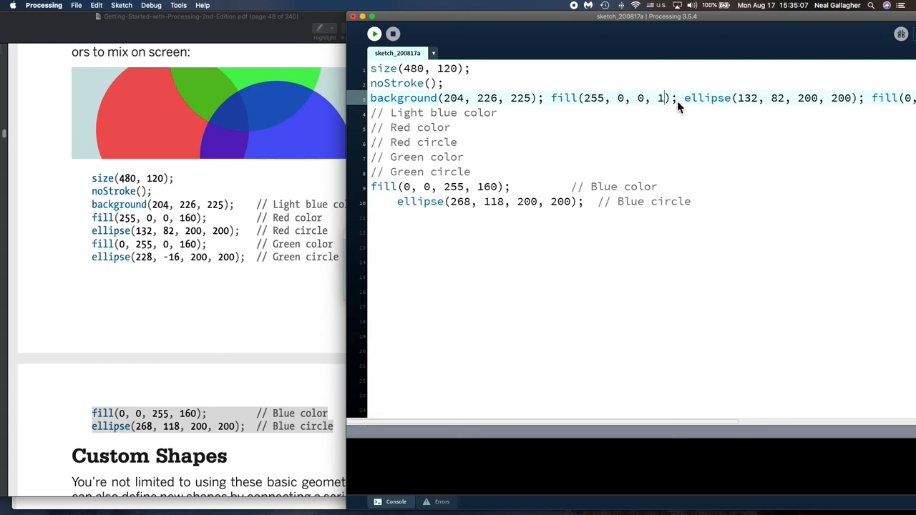
type("0")
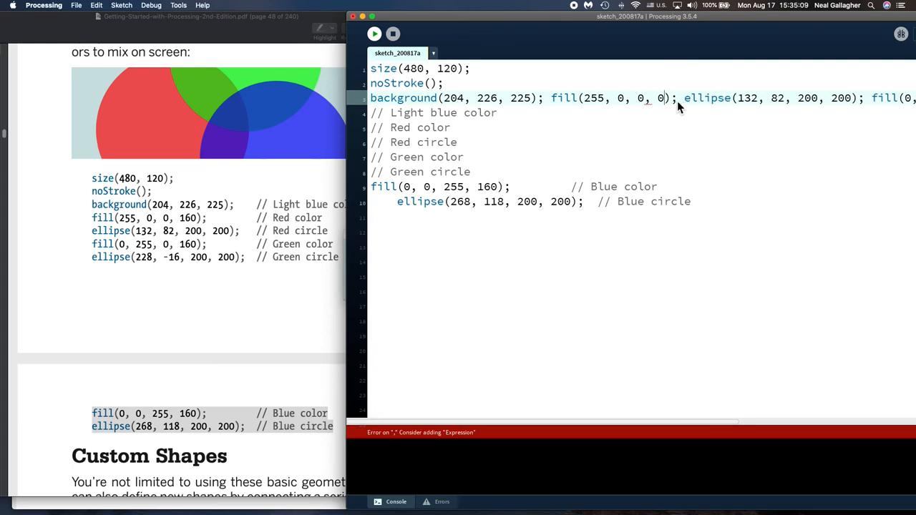
left_click(374, 34)
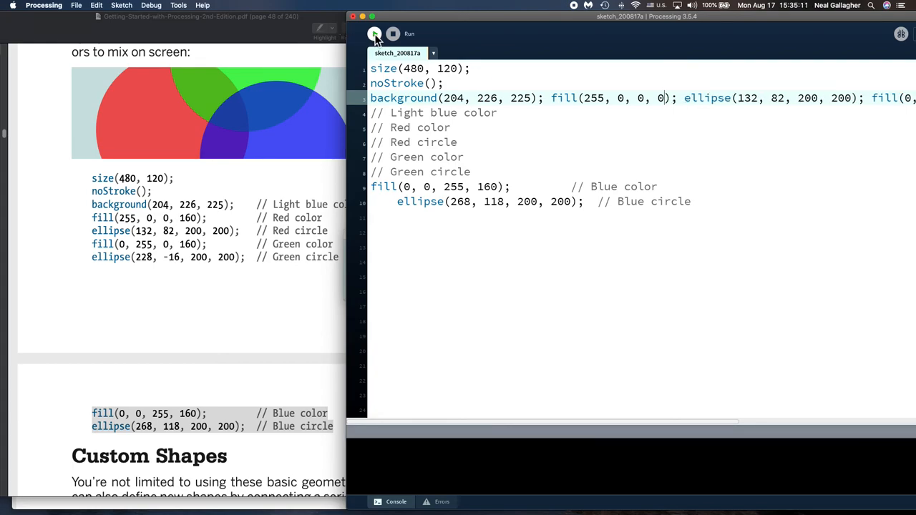
left_click(374, 34)
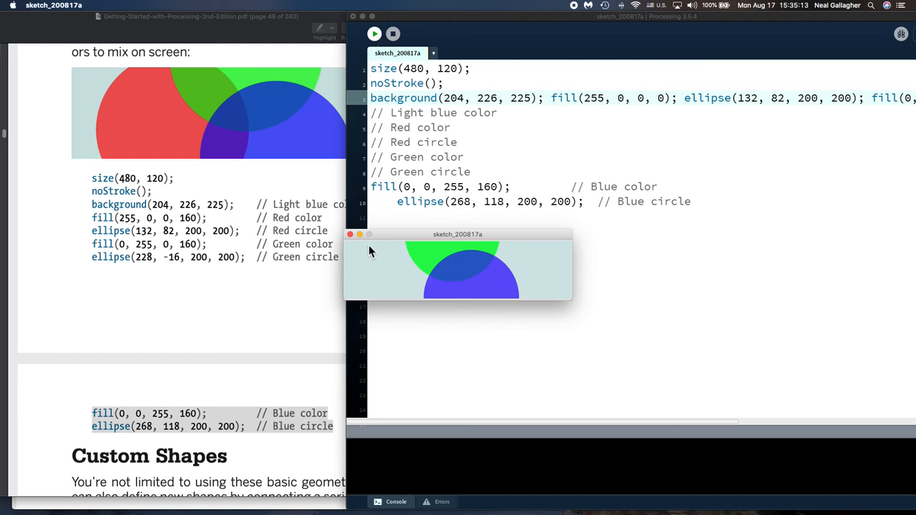
mouse_move(375, 305)
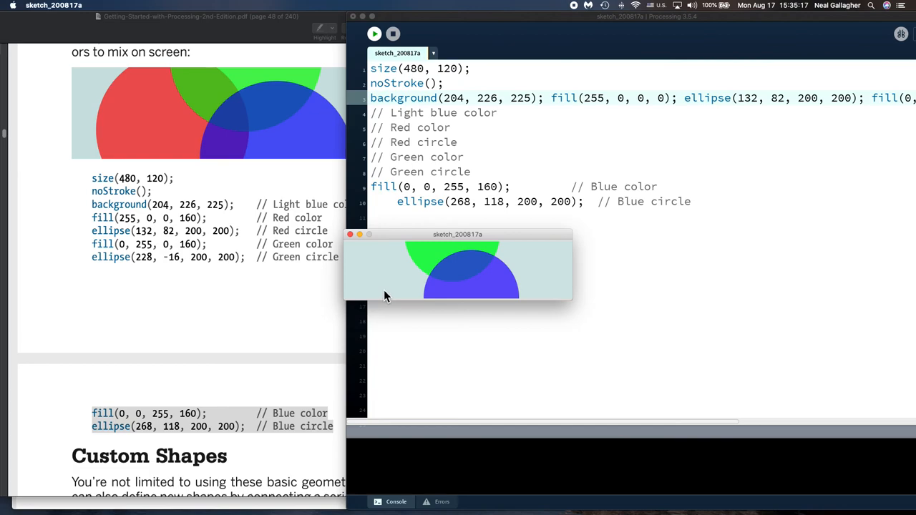
mouse_move(398, 285)
type("16")
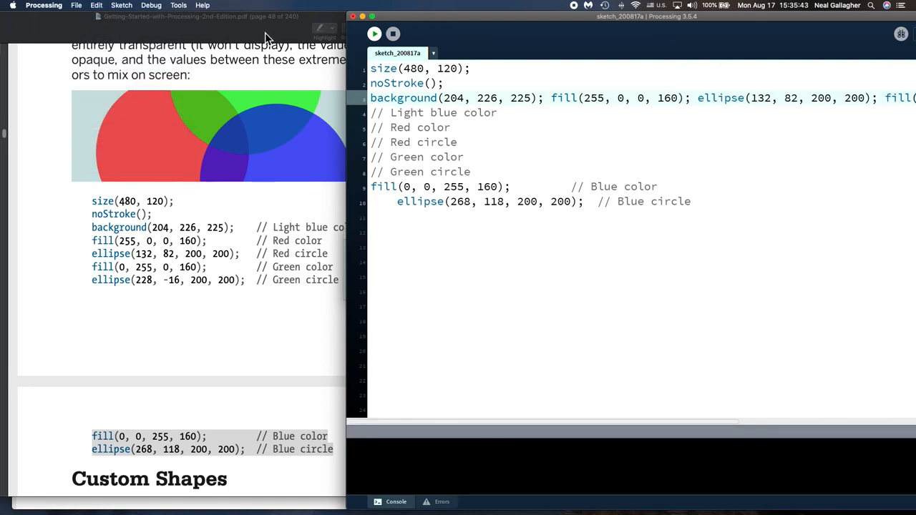
left_click(374, 34)
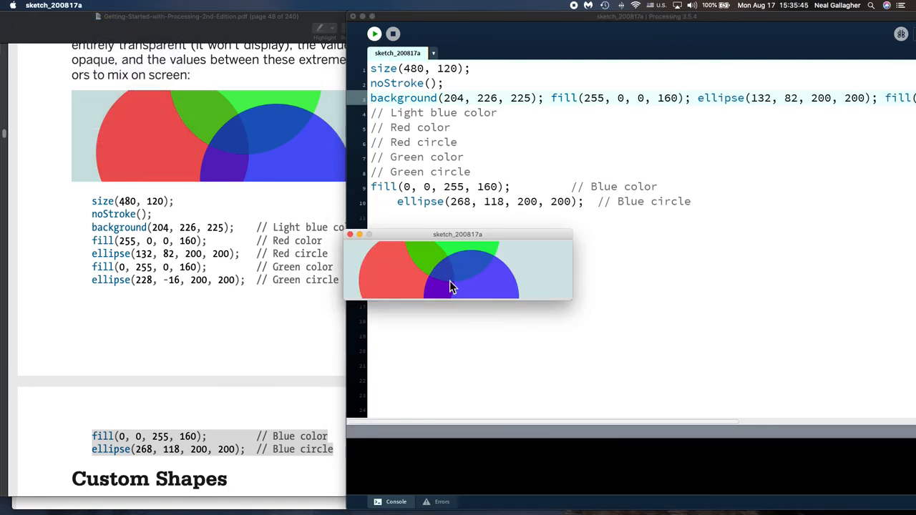
mouse_move(401, 269)
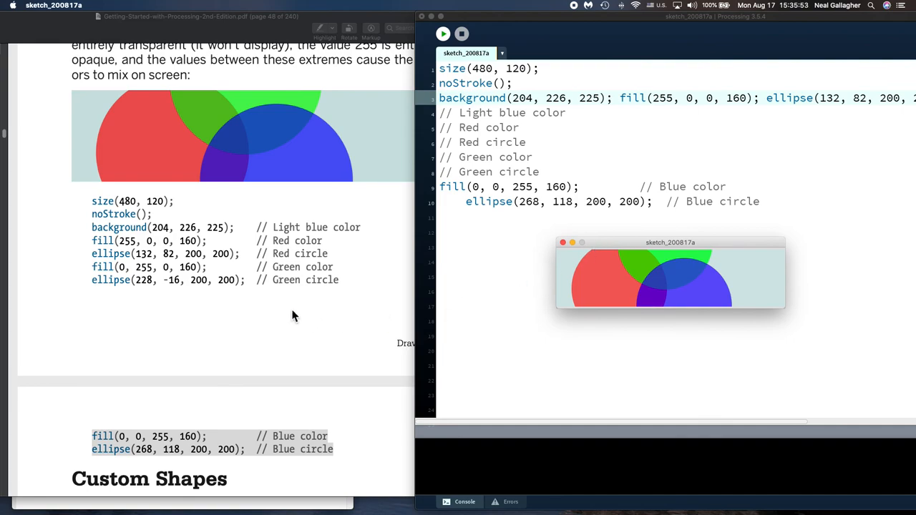
- Scroll the book down to page 49's Example 3-19 arrow figure and vertex code
scroll("down", 3)
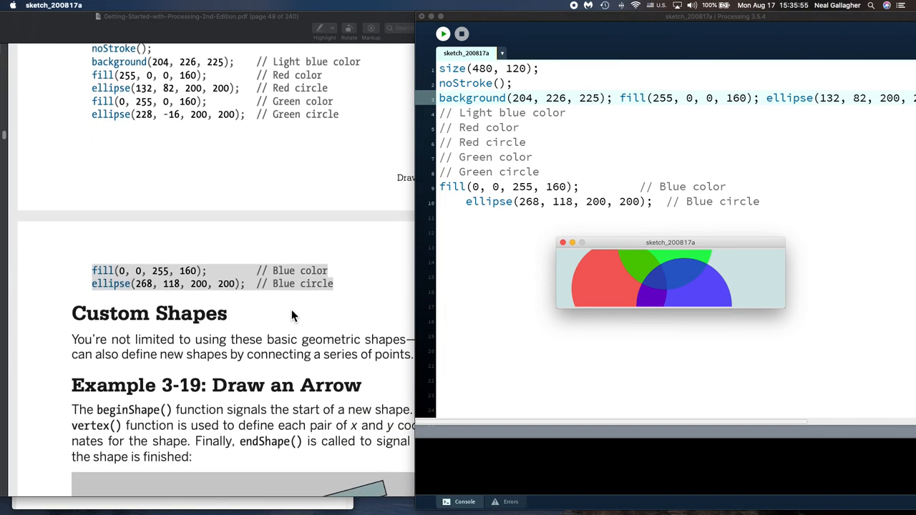
mouse_move(188, 278)
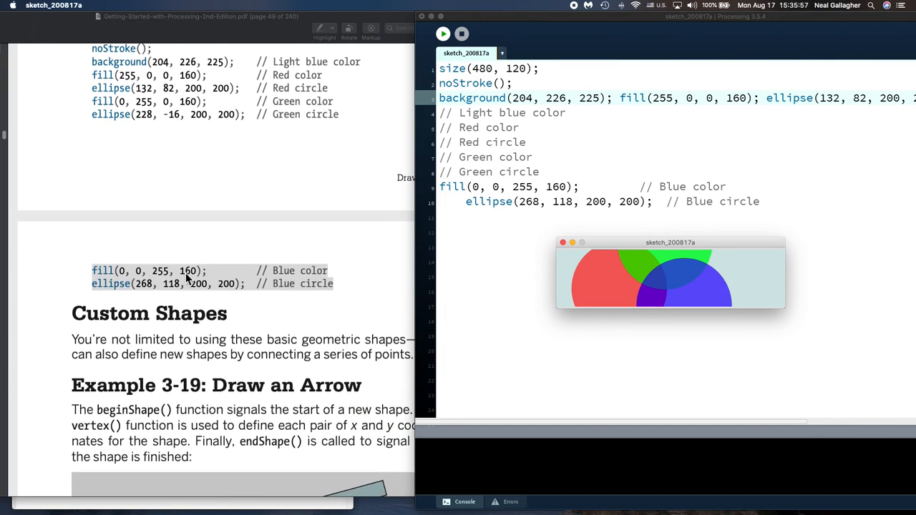
scroll("down", 3)
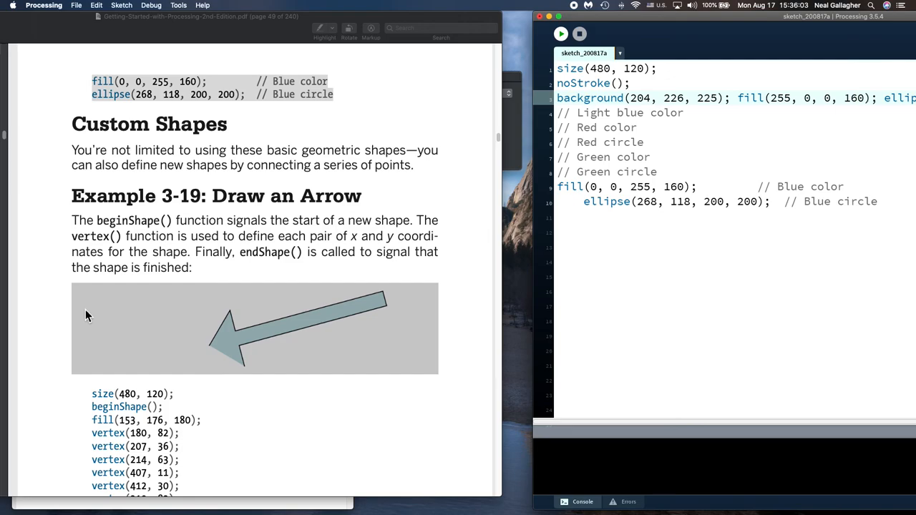
mouse_move(98, 318)
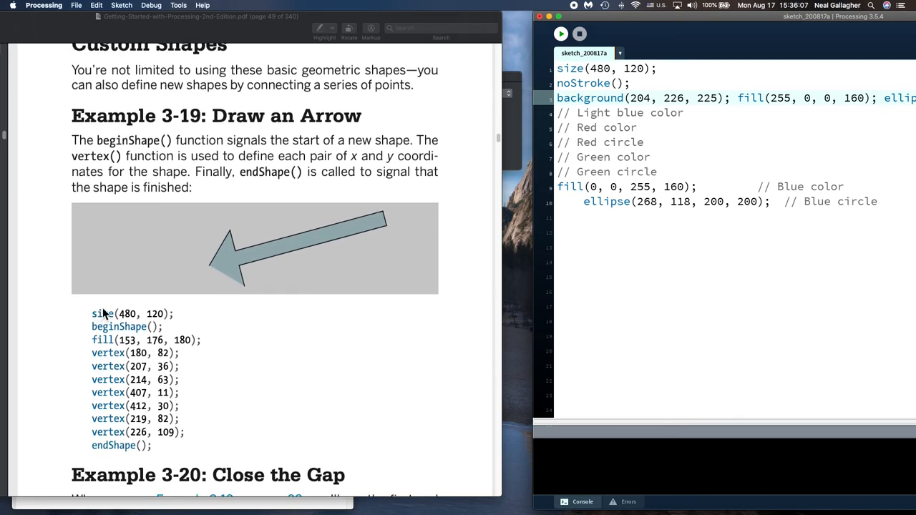
scroll("down", 3)
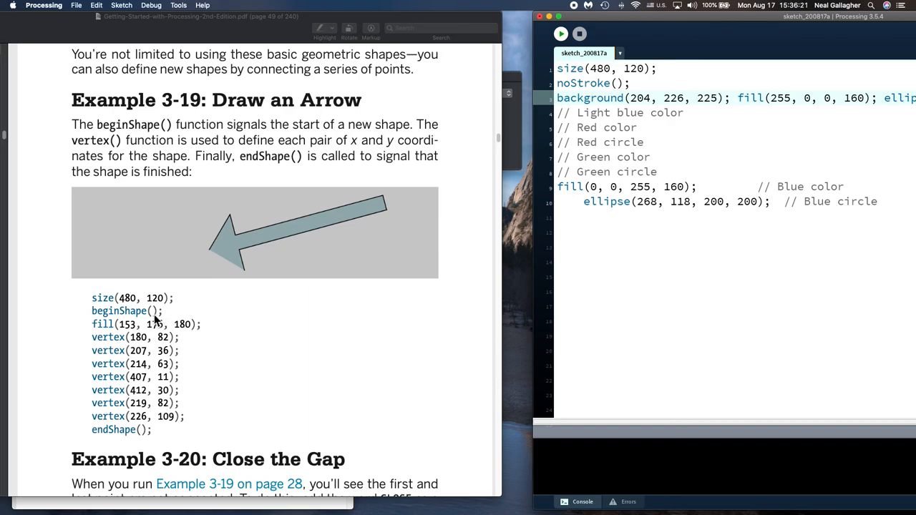
mouse_move(131, 342)
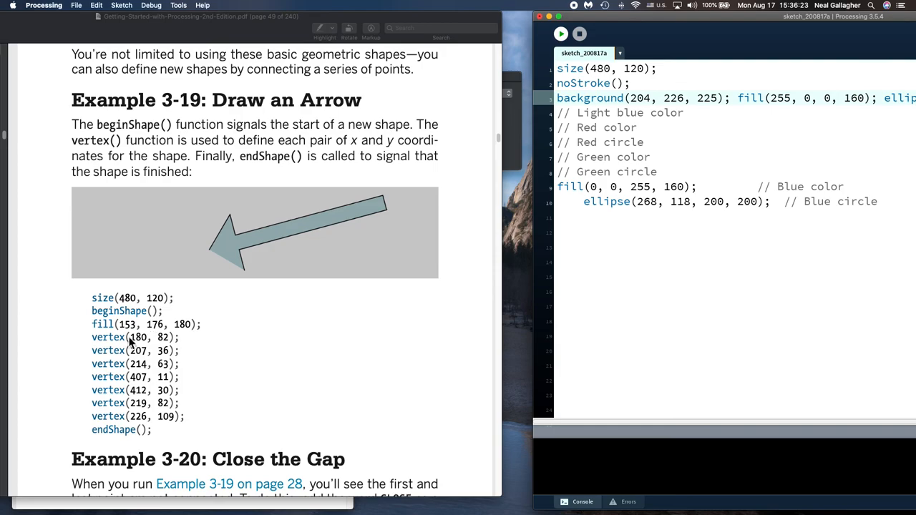
mouse_move(119, 337)
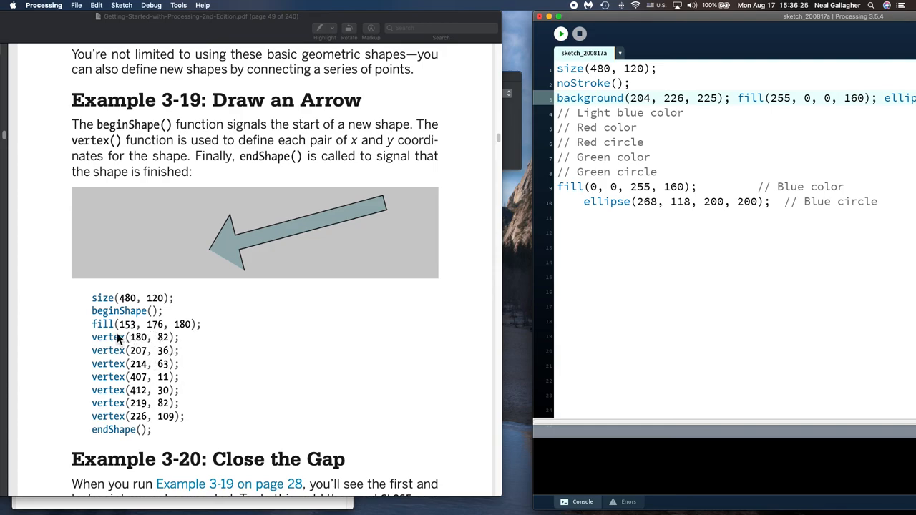
mouse_move(133, 337)
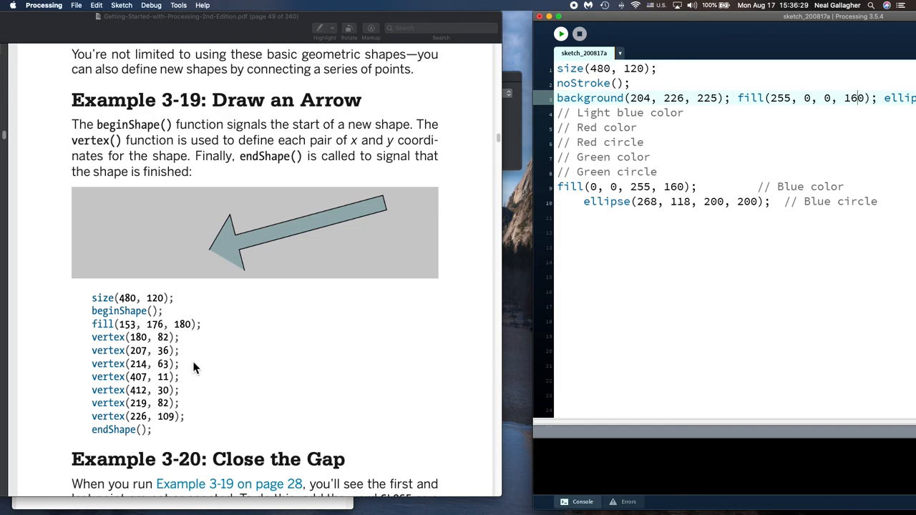
mouse_move(213, 267)
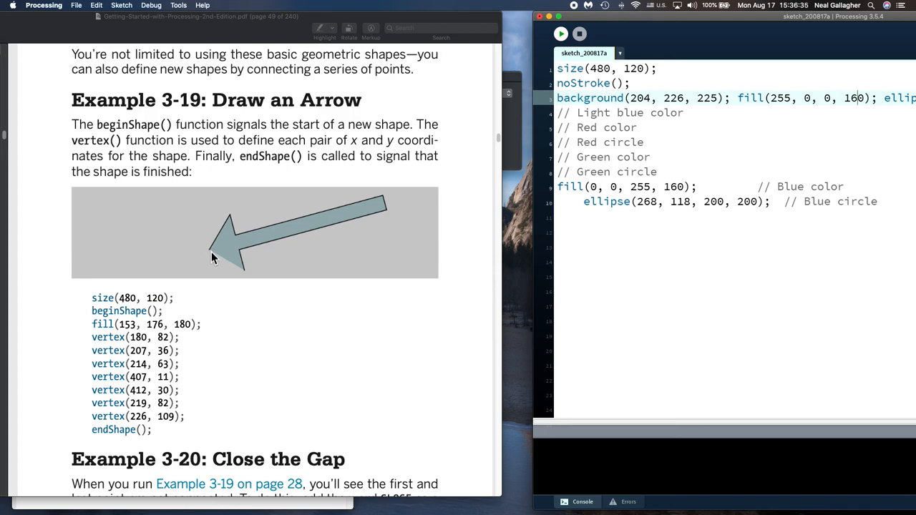
mouse_move(240, 243)
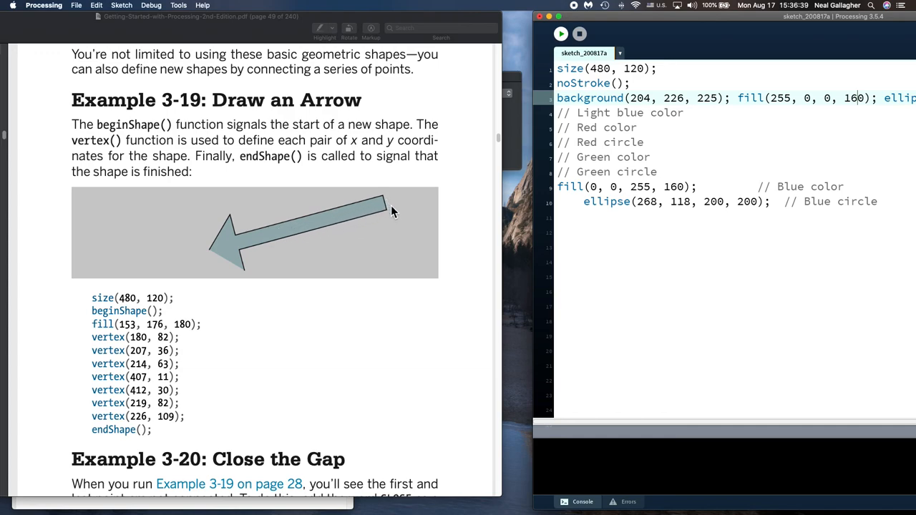
mouse_move(241, 255)
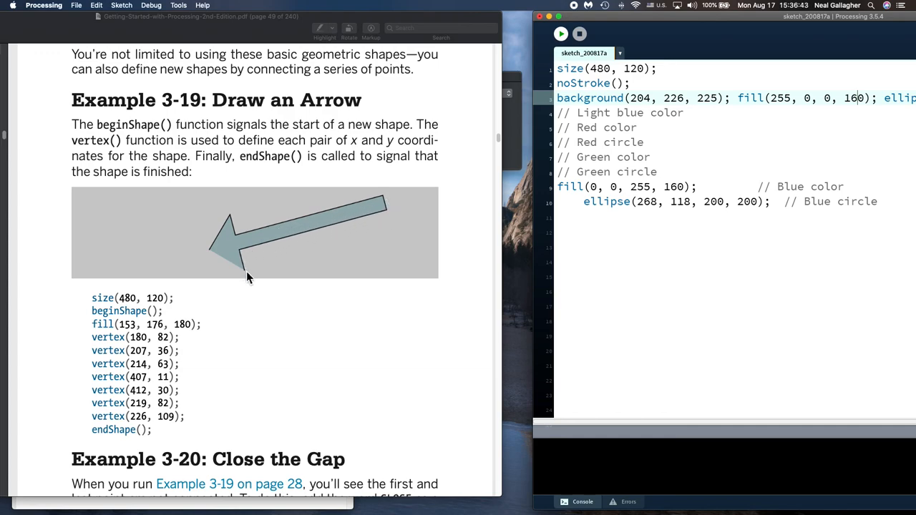
mouse_move(193, 383)
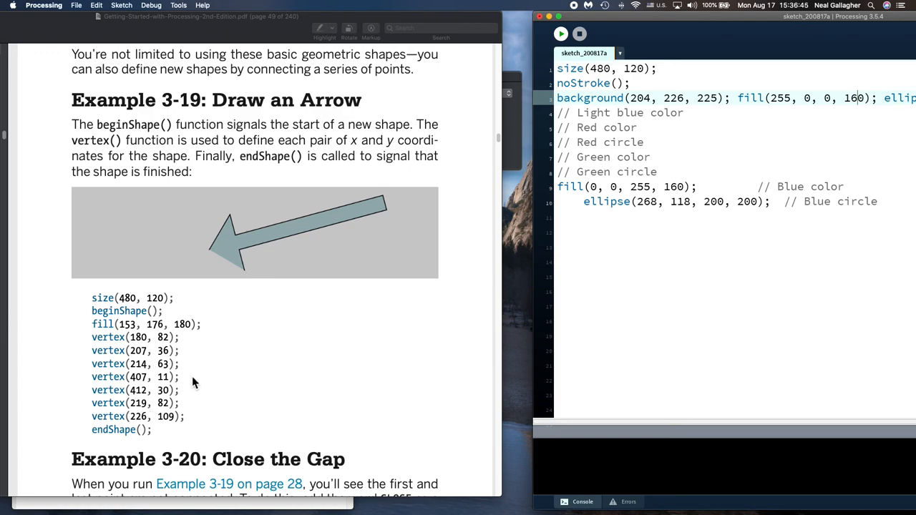
mouse_move(261, 291)
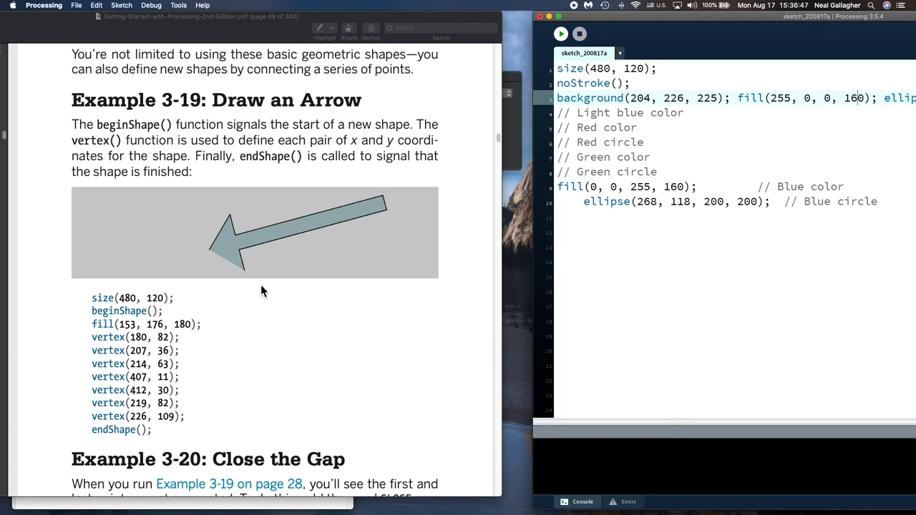
mouse_move(245, 224)
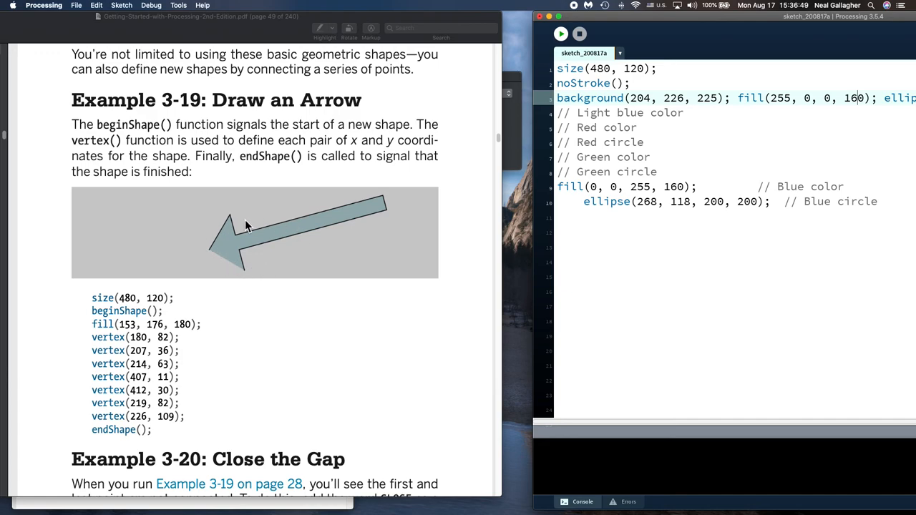
mouse_move(143, 438)
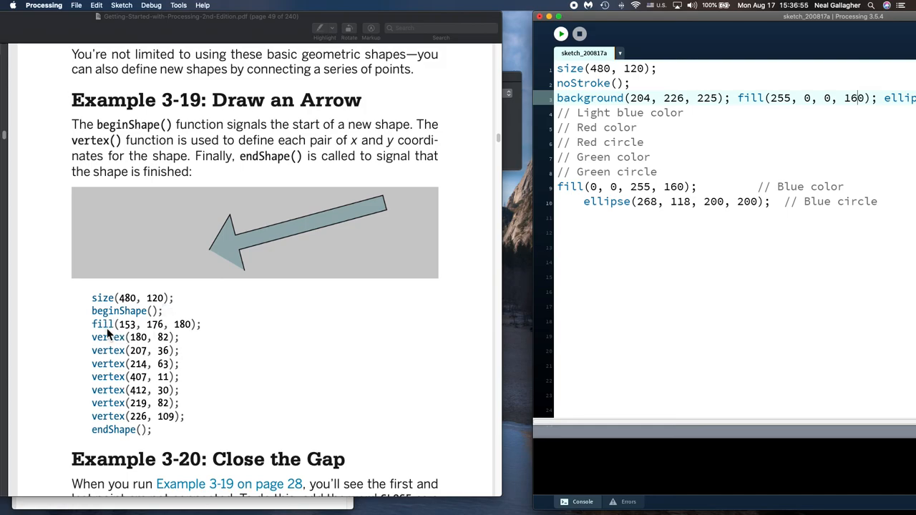
mouse_move(116, 414)
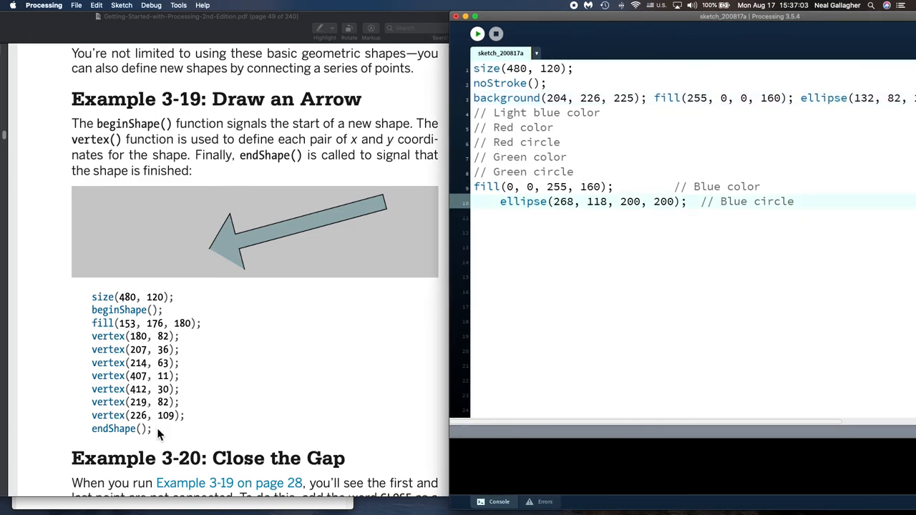
- Highlight the Example 3-19 code from size(480, 120); through endShape(); in Preview
left_click_drag(92, 296, 152, 428)
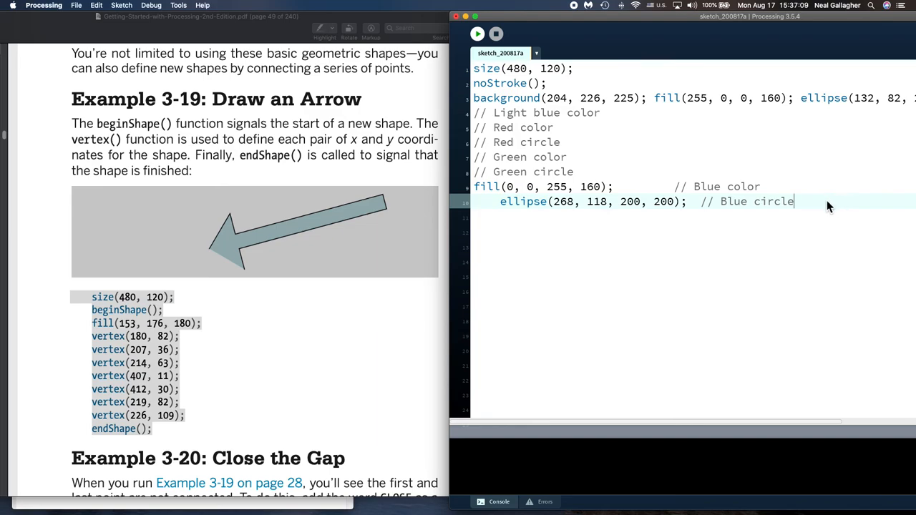
- Insert endShape(); right after the second vertex and run, drawing only a thin line
key("cmd+a")
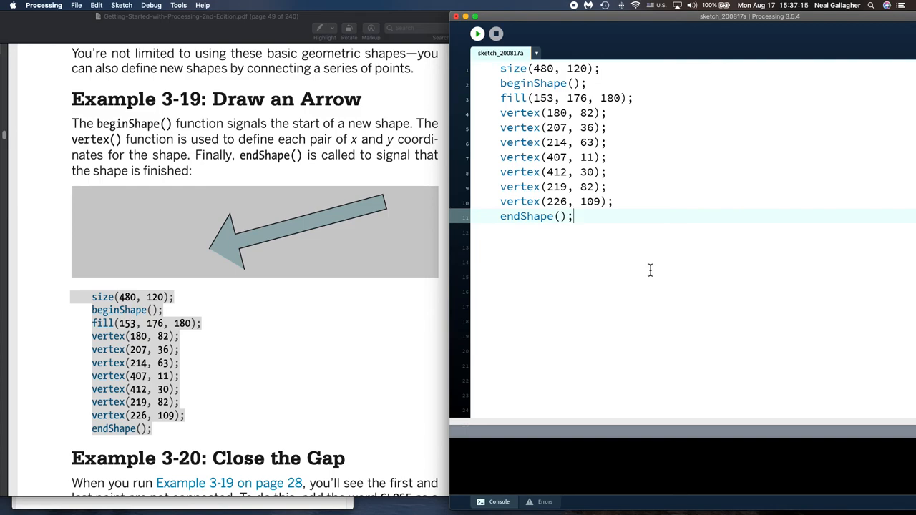
mouse_move(633, 265)
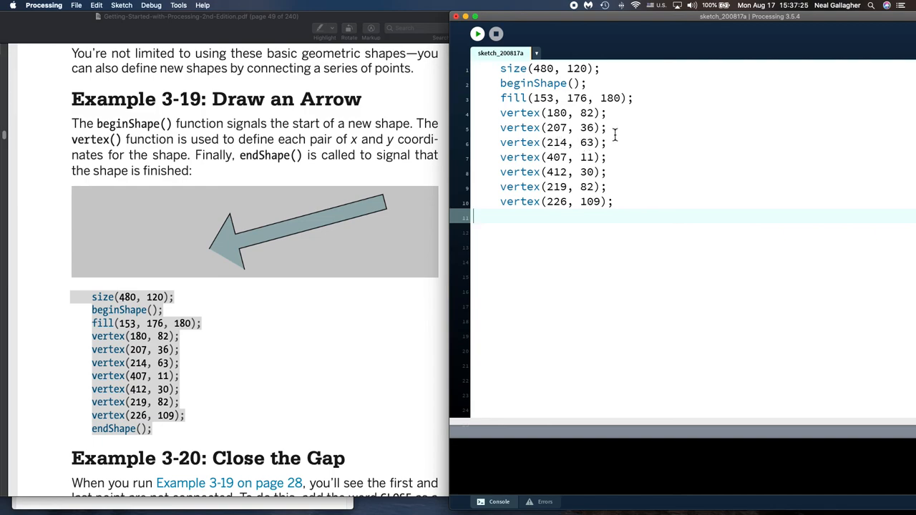
key("Return")
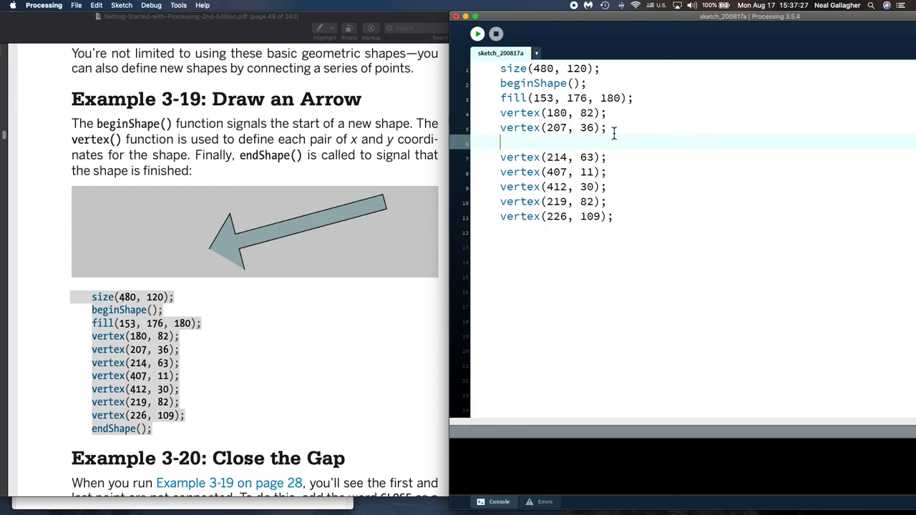
type("endShape();")
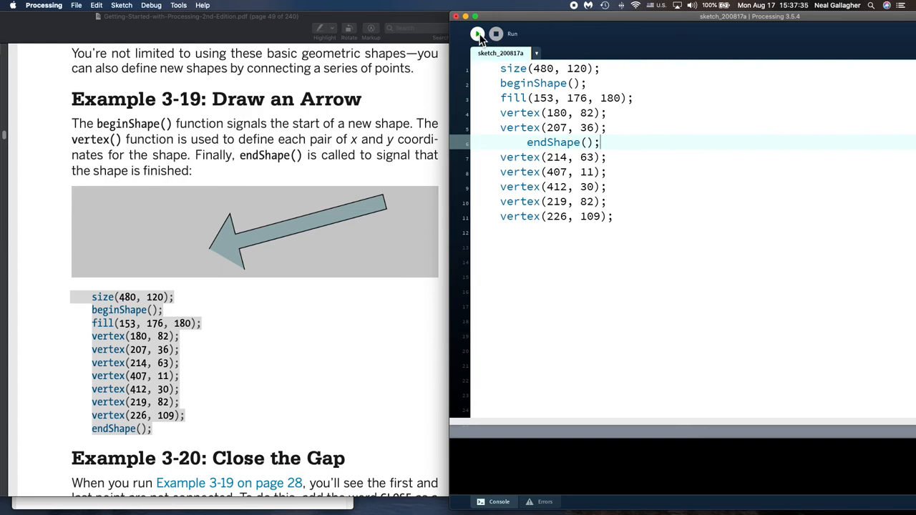
left_click(478, 34)
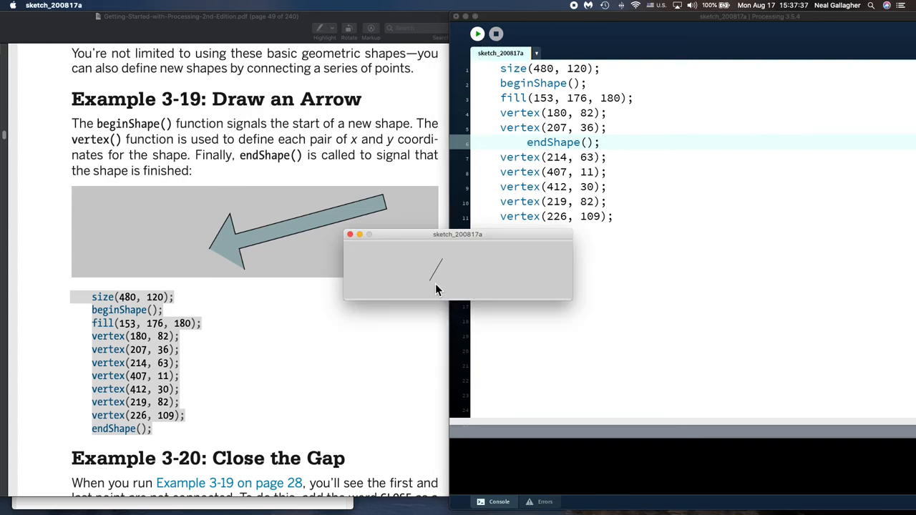
mouse_move(438, 279)
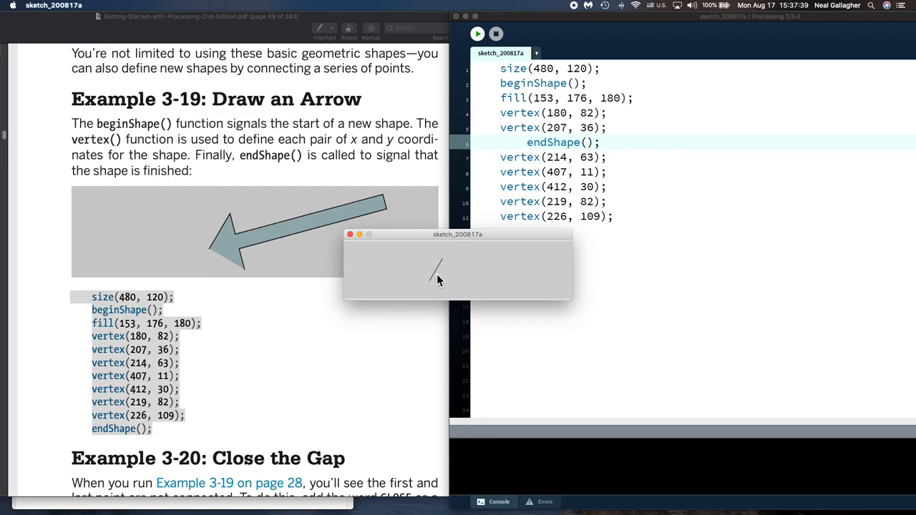
mouse_move(217, 253)
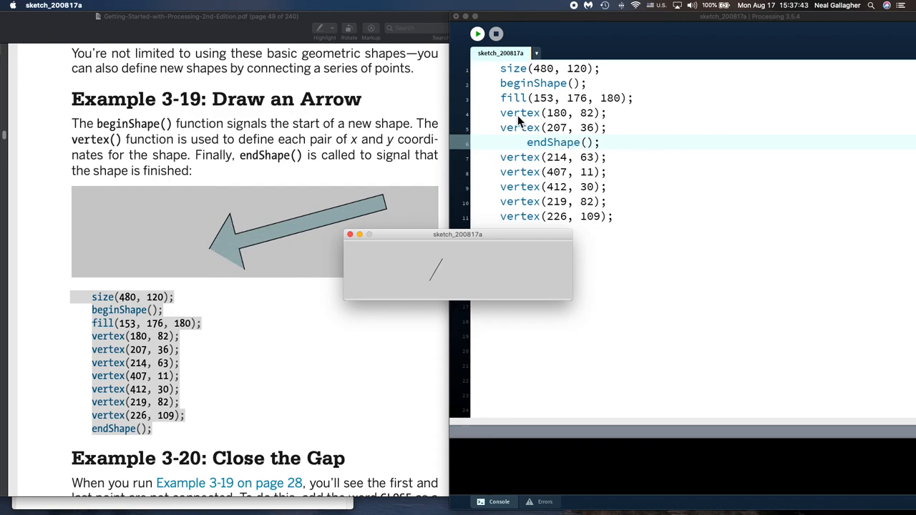
mouse_move(514, 136)
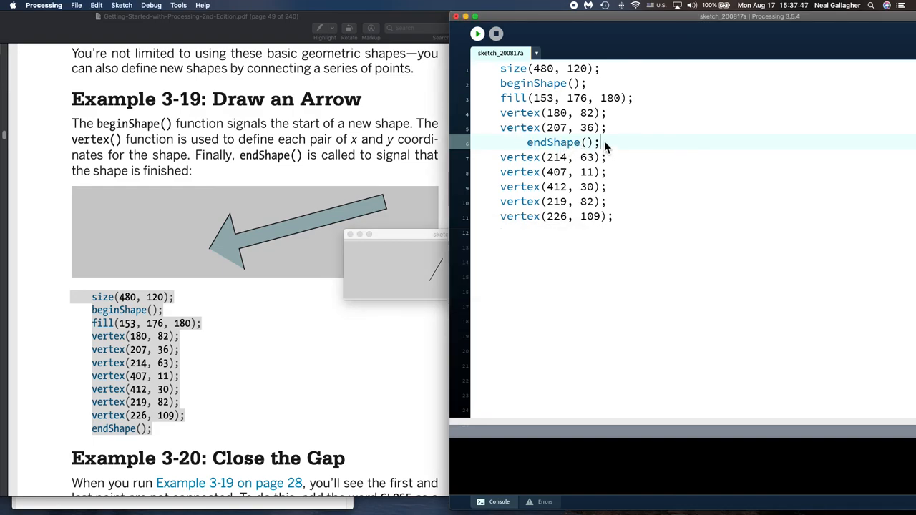
- Move endShape(); after vertex(214, 63) and run, drawing a small filled triangle
double_click(553, 142)
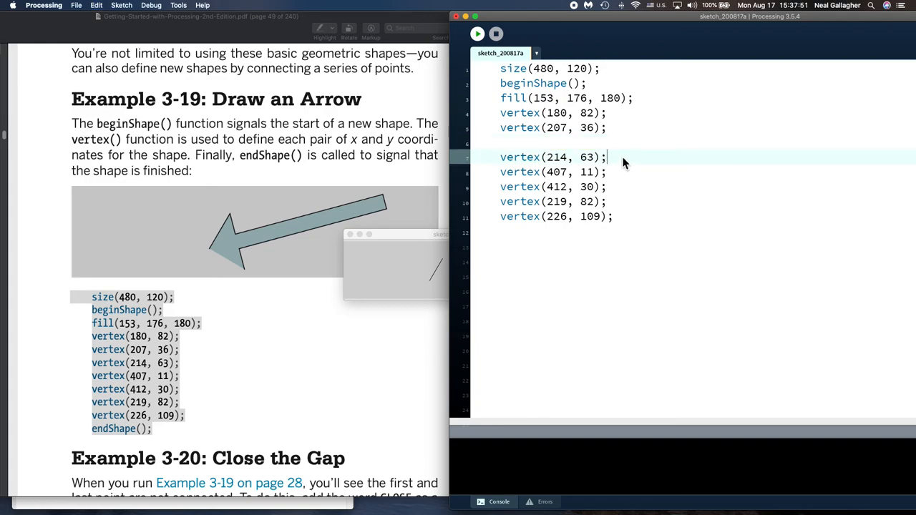
key("Return")
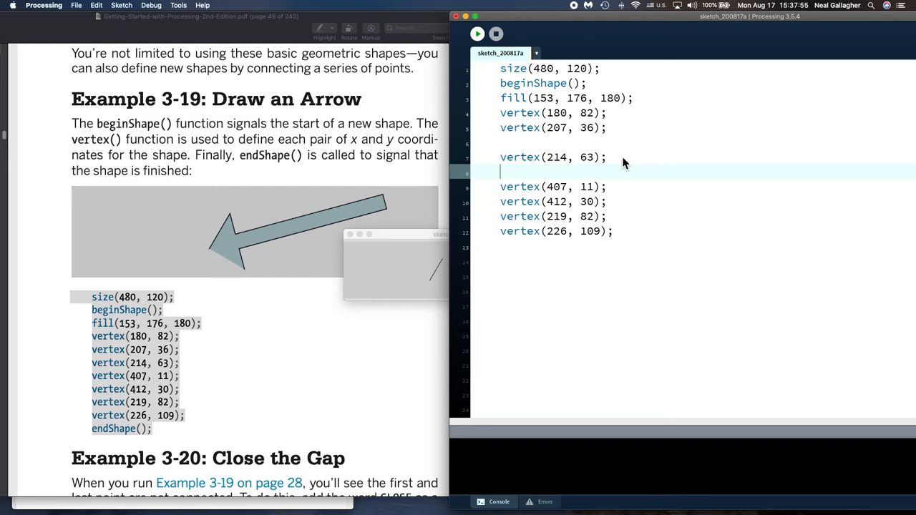
type("endShape();")
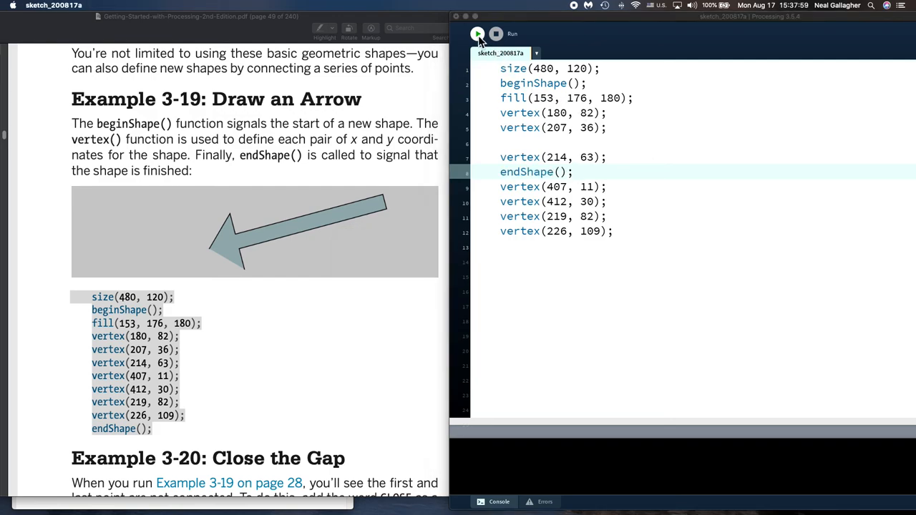
left_click(477, 34)
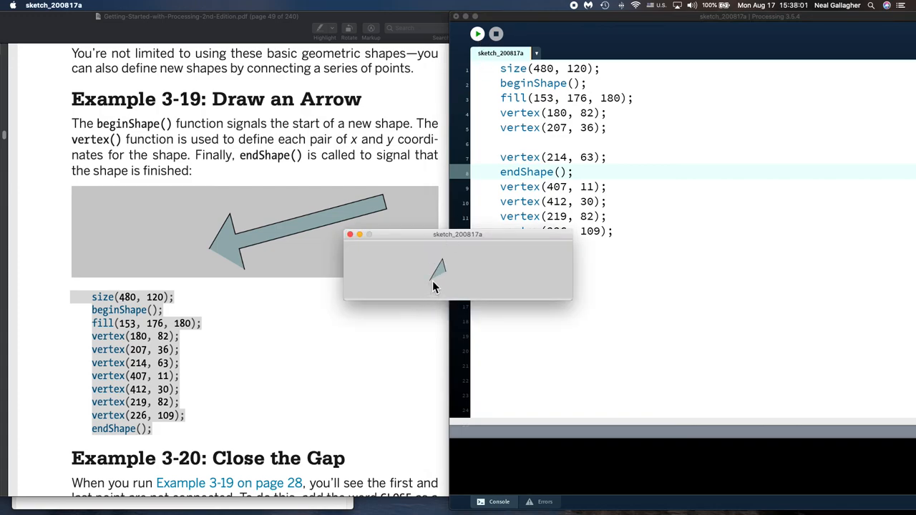
mouse_move(234, 219)
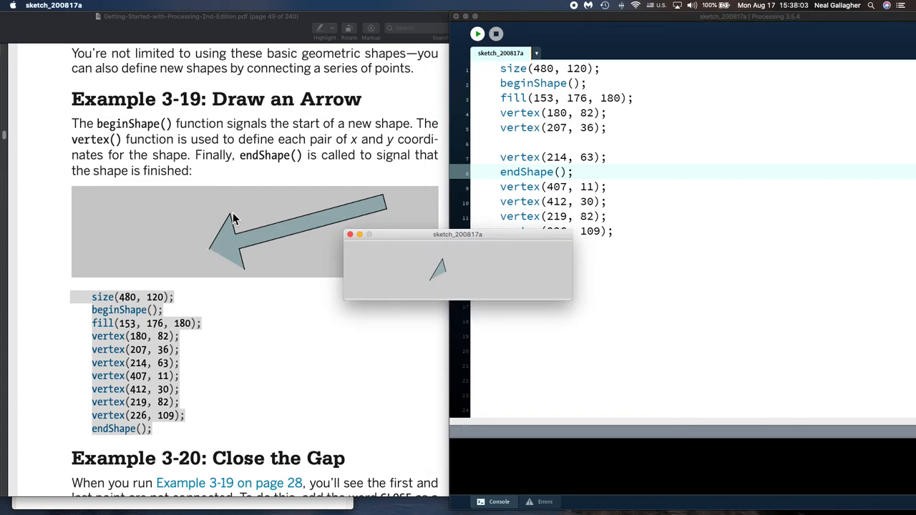
mouse_move(451, 279)
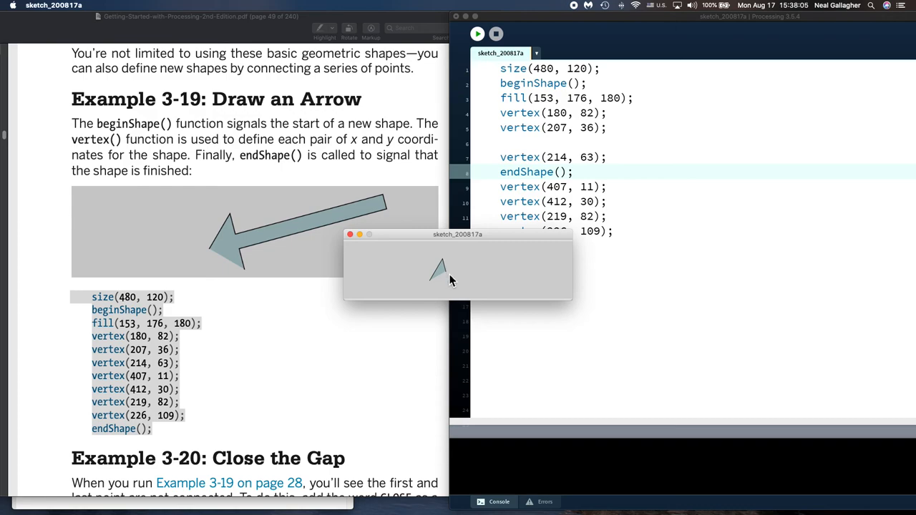
mouse_move(489, 271)
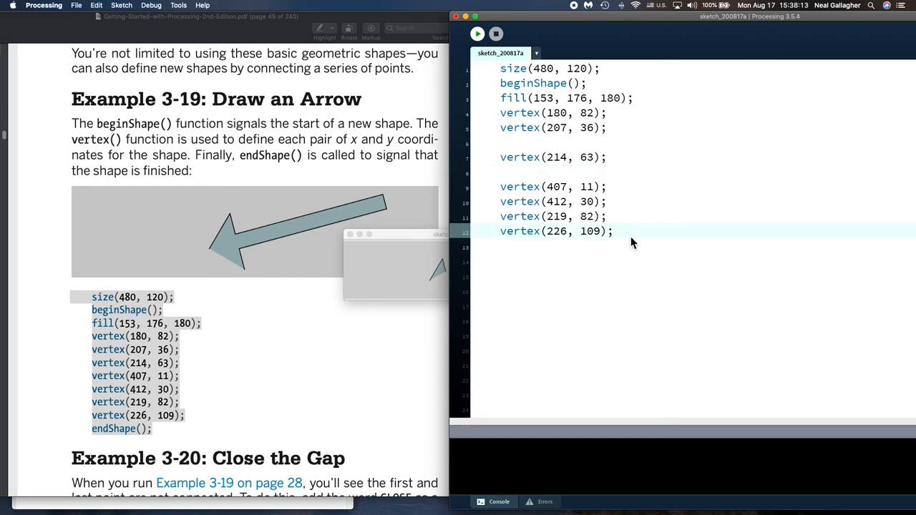
- Put endShape() after the last vertex, run the arrow sketch, and move its window aside
key("Return")
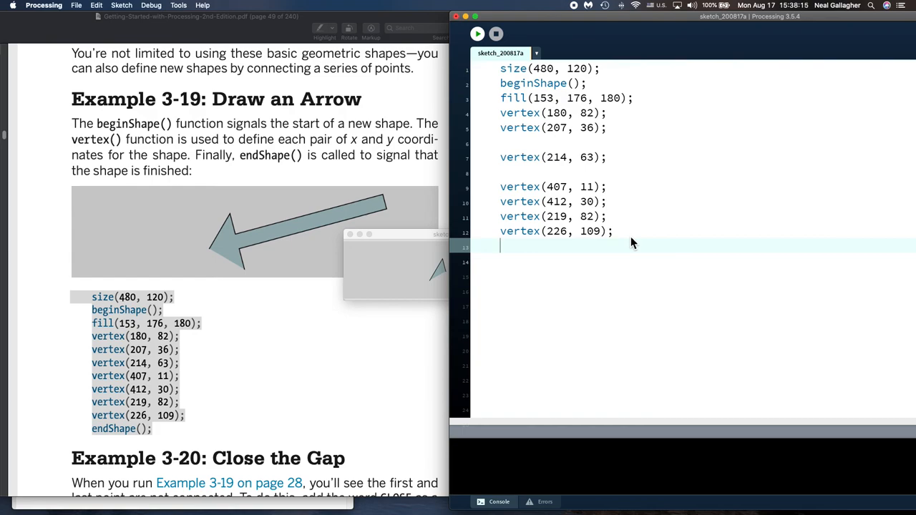
type("endShape();")
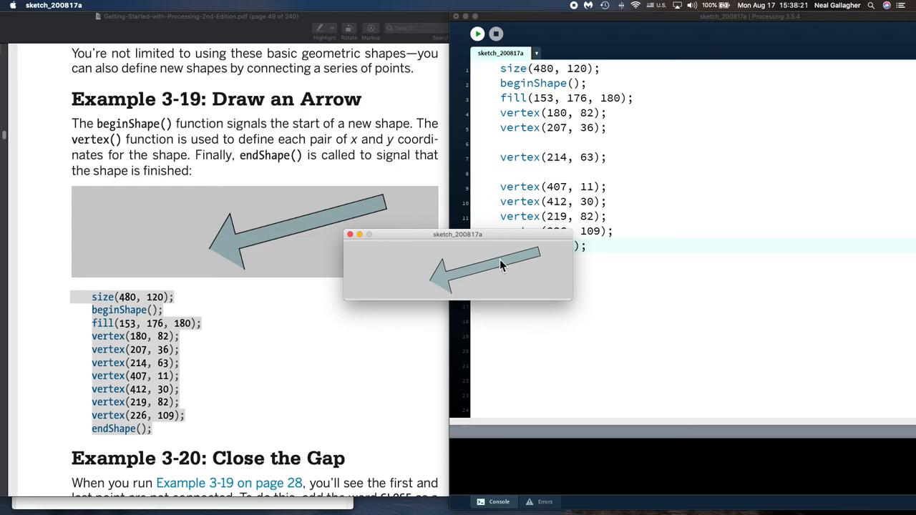
mouse_move(450, 299)
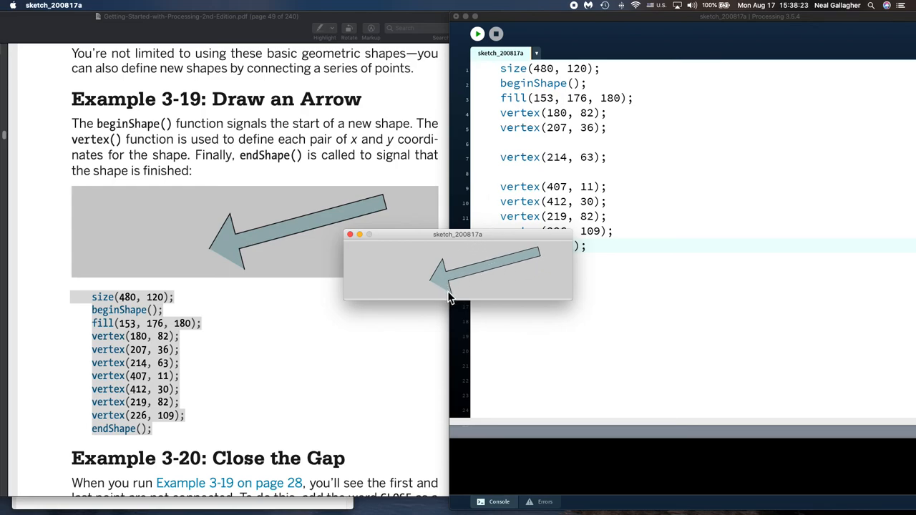
mouse_move(454, 301)
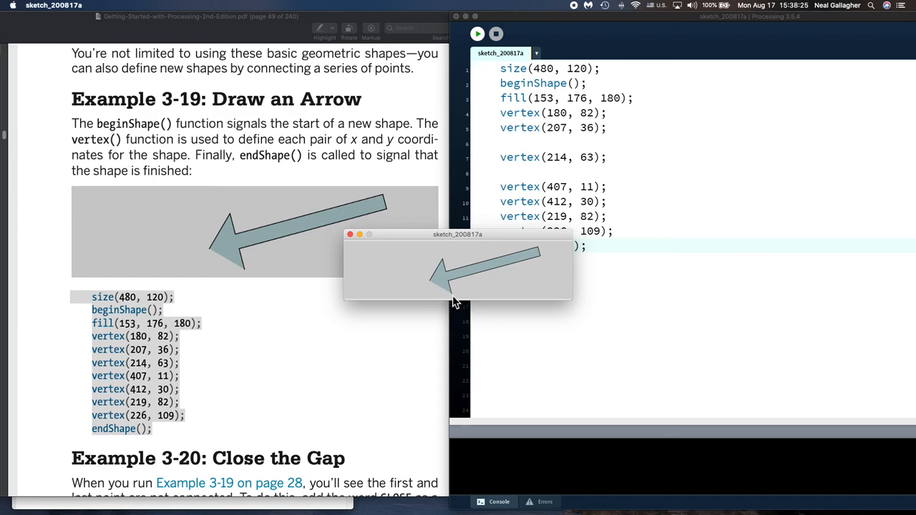
mouse_move(530, 304)
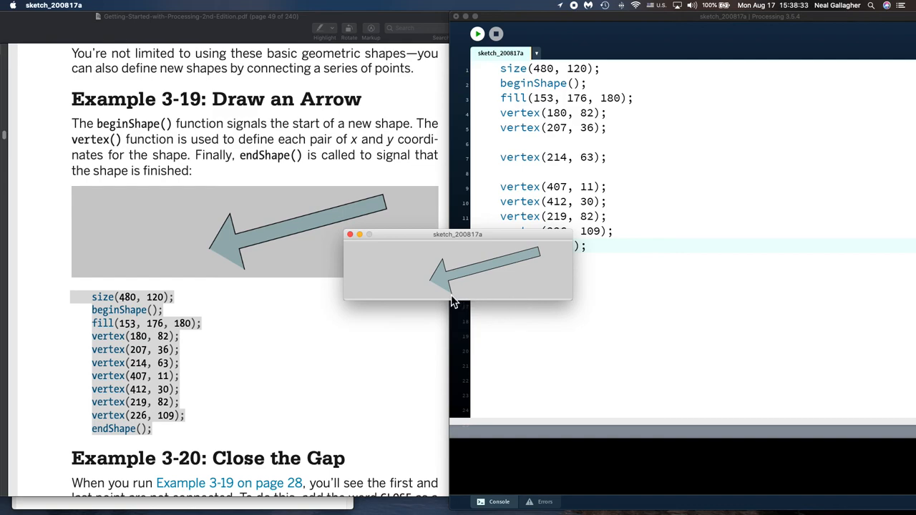
left_click_drag(458, 234, 723, 270)
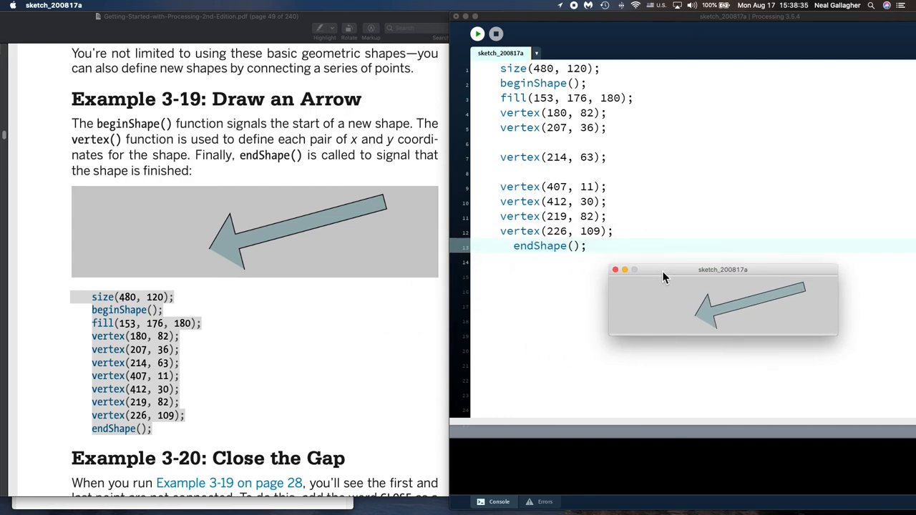
left_click_drag(723, 270, 765, 251)
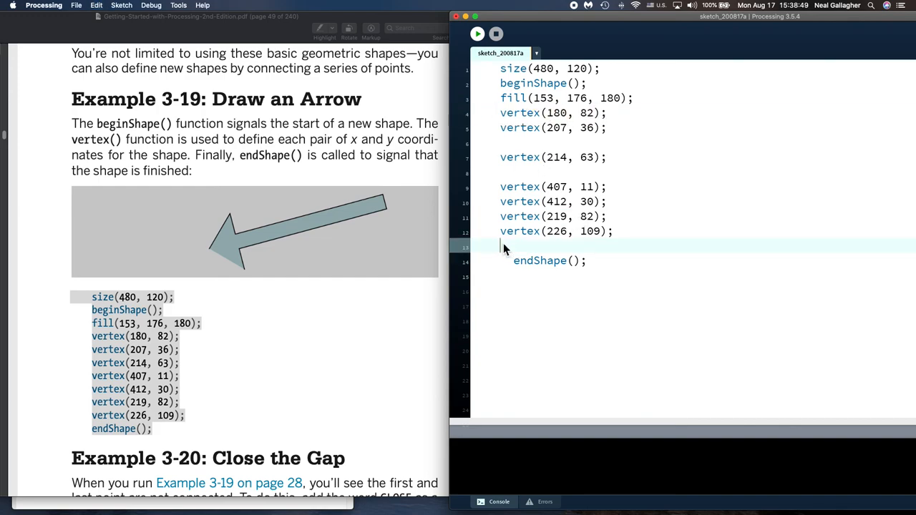
- Add a repeated vertex(180, 82) before endShape() and run the arrow sketch
type("vertex(180, 82);")
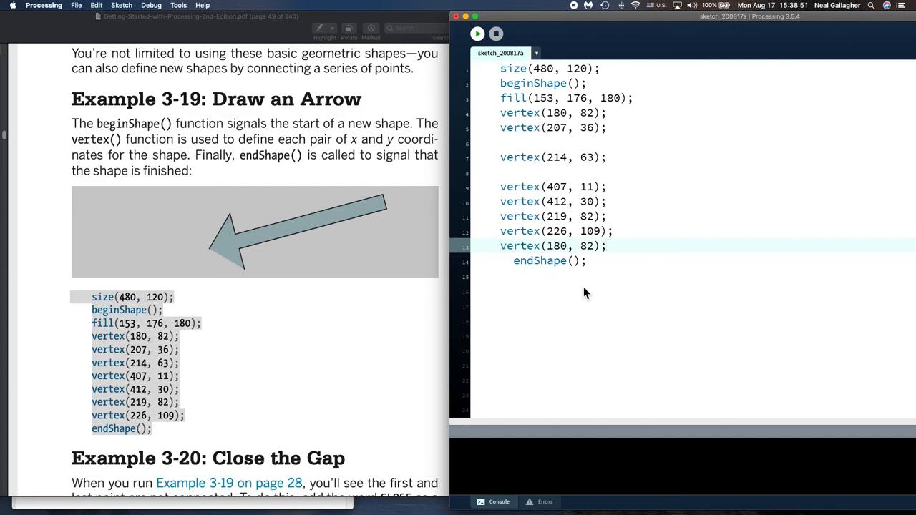
mouse_move(478, 34)
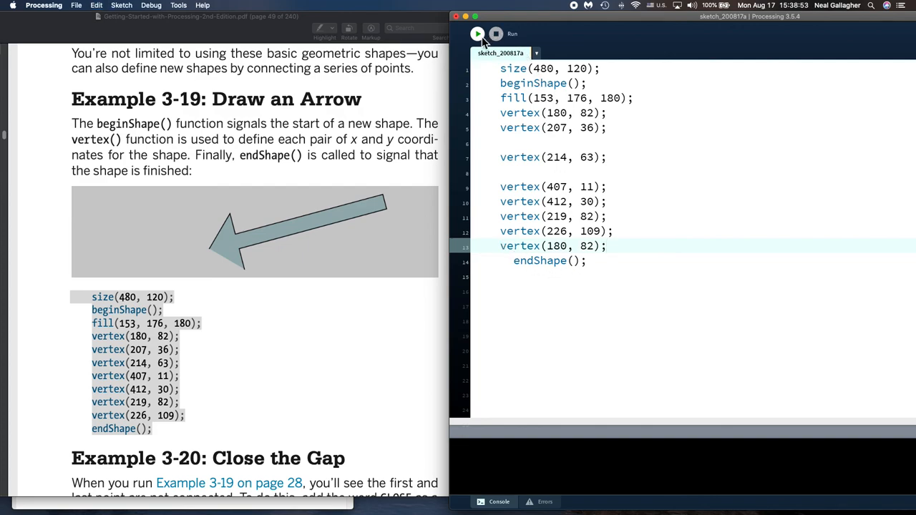
left_click(477, 34)
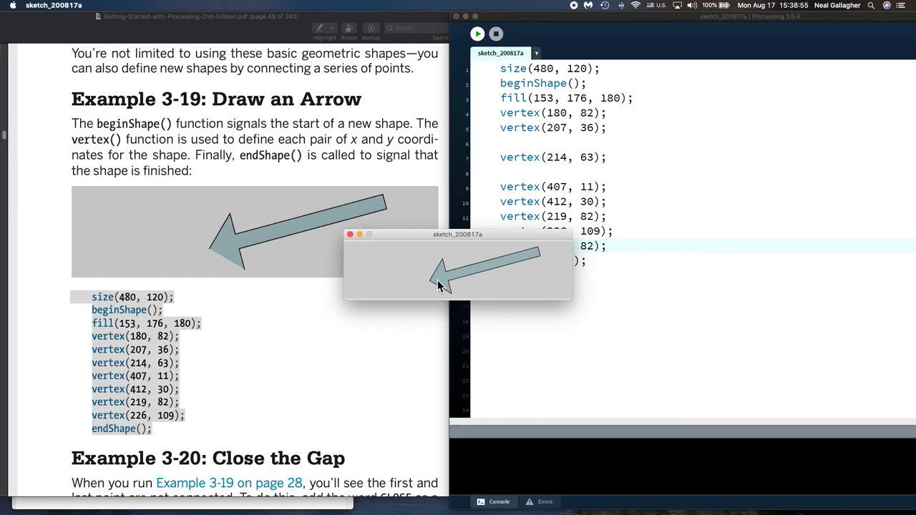
left_click_drag(458, 234, 533, 278)
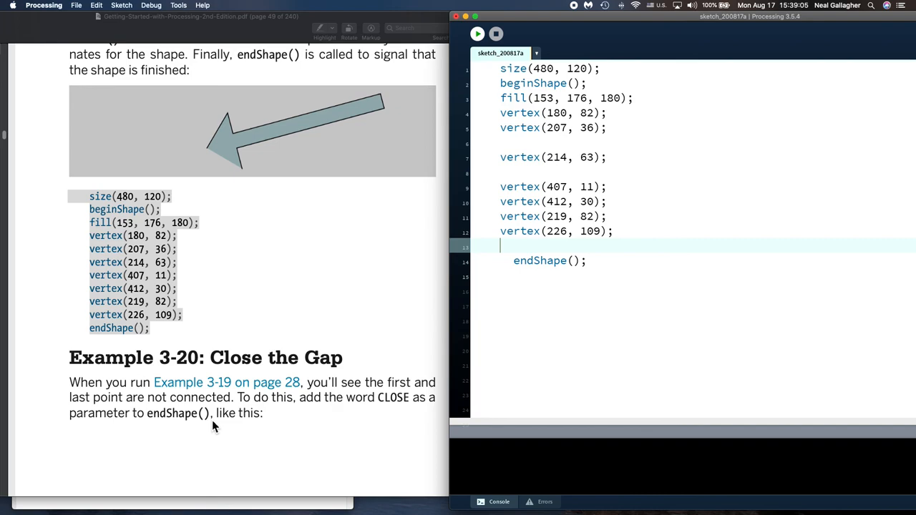
- Change the call to endShape(CLOSE) and run to draw the closed arrow outline
scroll("down", 3)
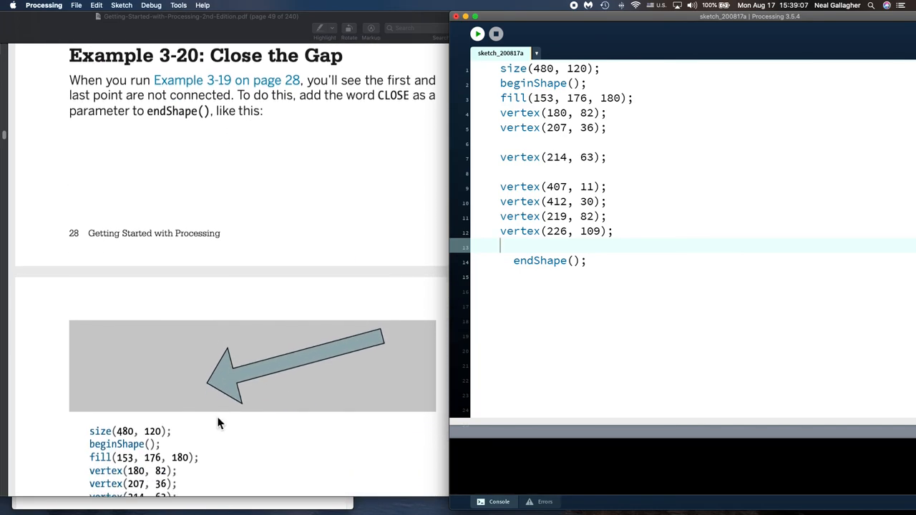
scroll("down", 3)
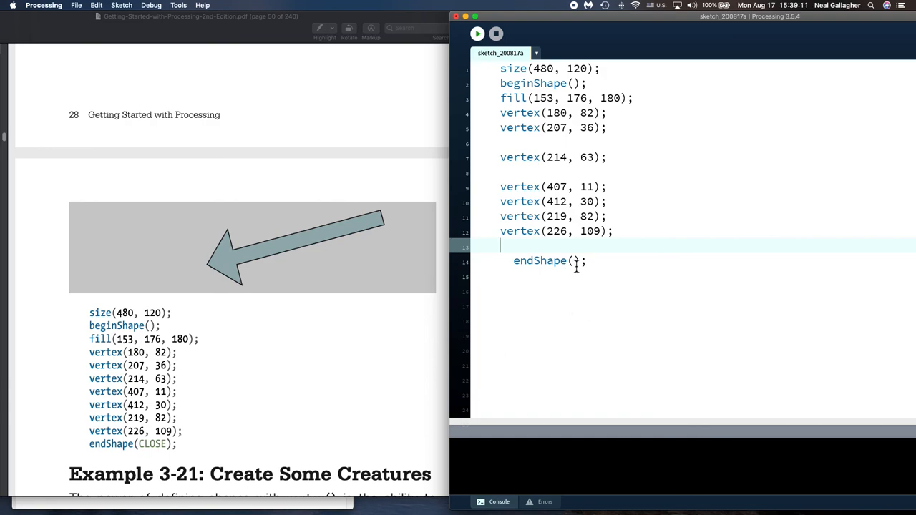
left_click(574, 261)
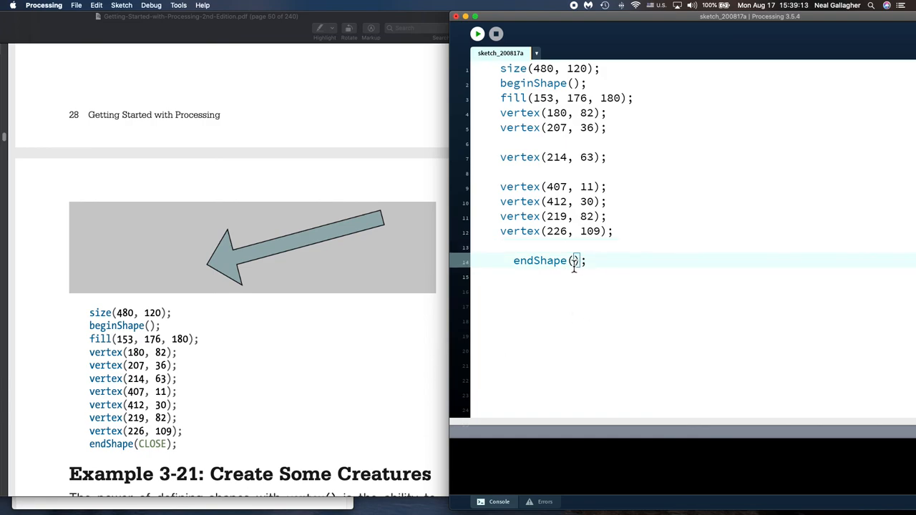
type("CLOSE")
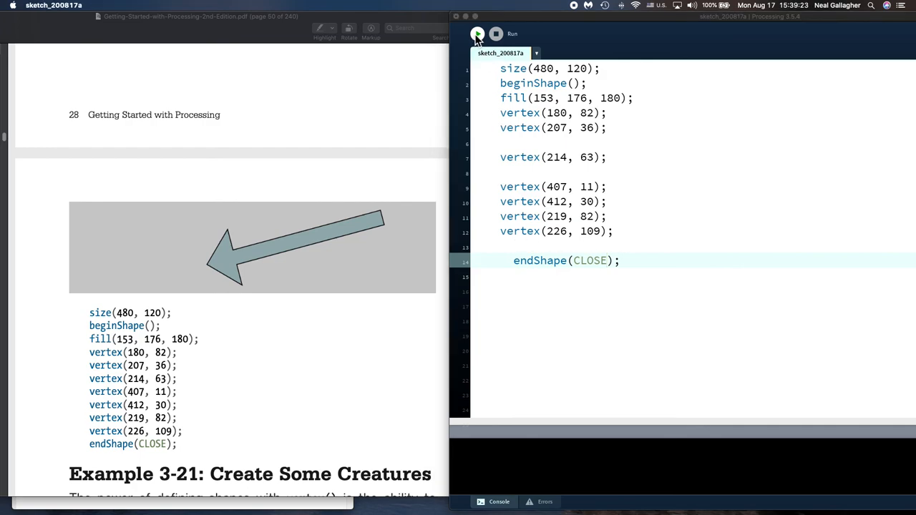
left_click(478, 34)
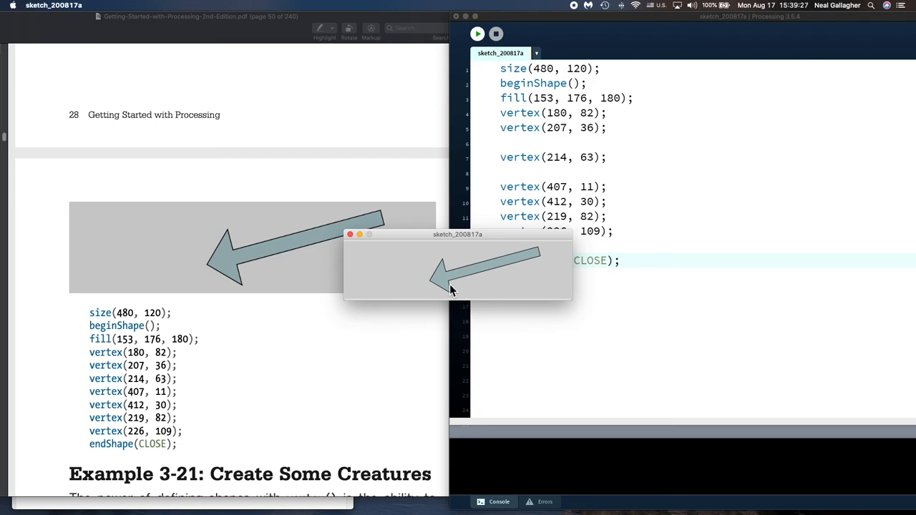
mouse_move(537, 39)
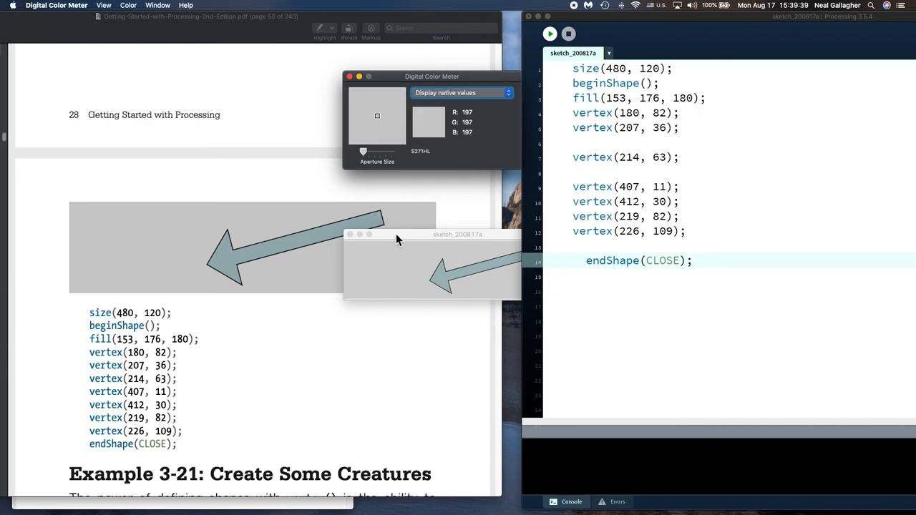
mouse_move(444, 283)
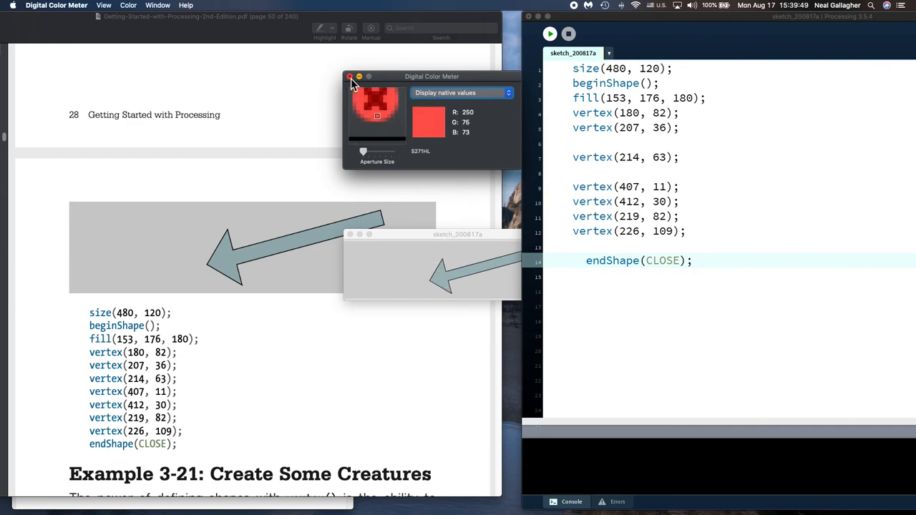
- Close the Digital Color Meter window
left_click(350, 76)
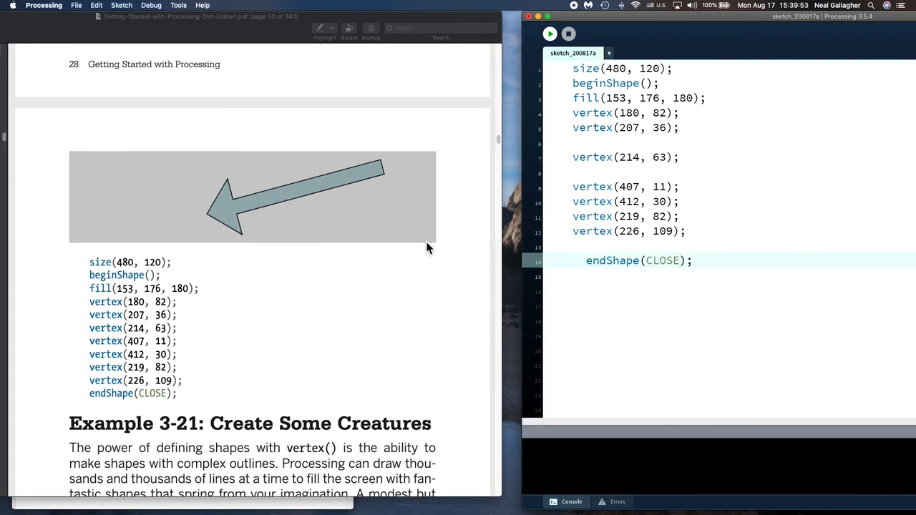
scroll("down", 3)
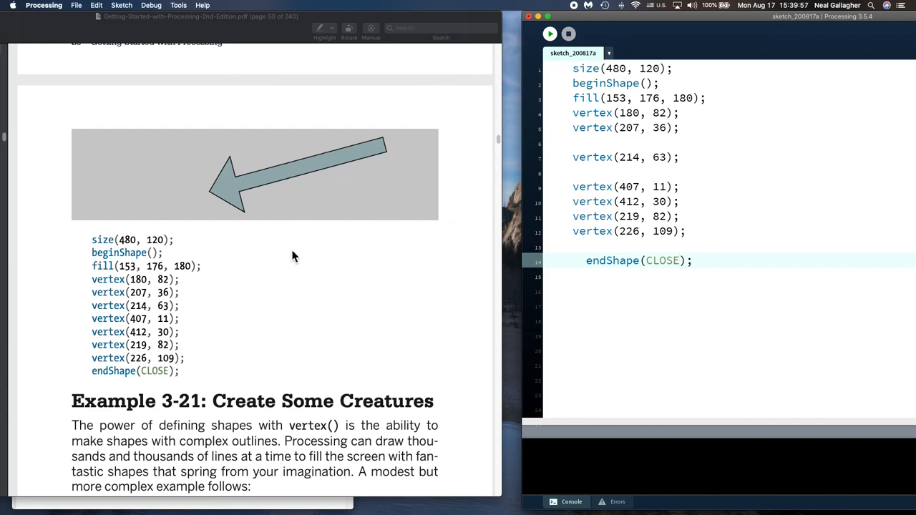
mouse_move(285, 268)
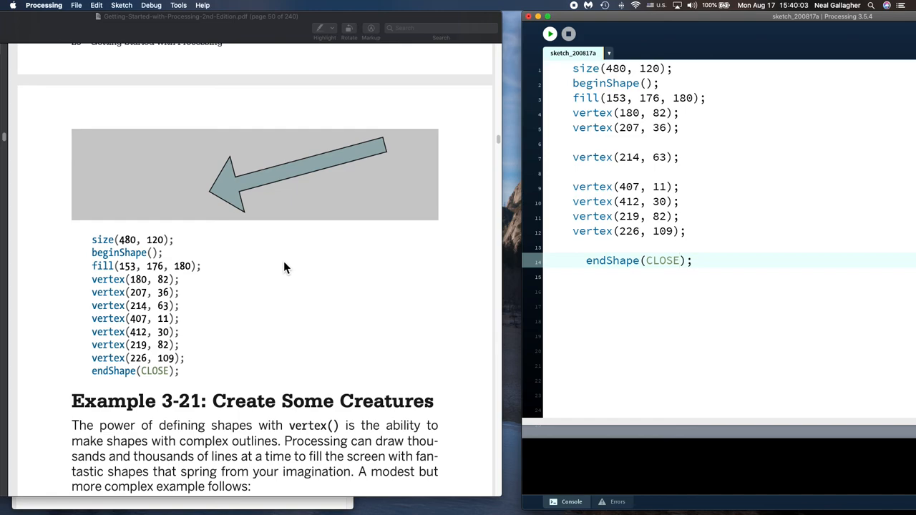
mouse_move(317, 181)
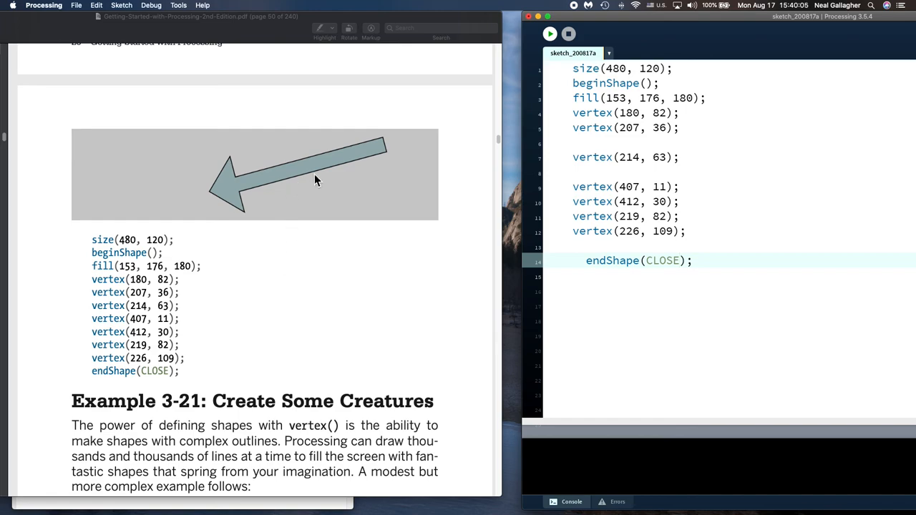
mouse_move(258, 232)
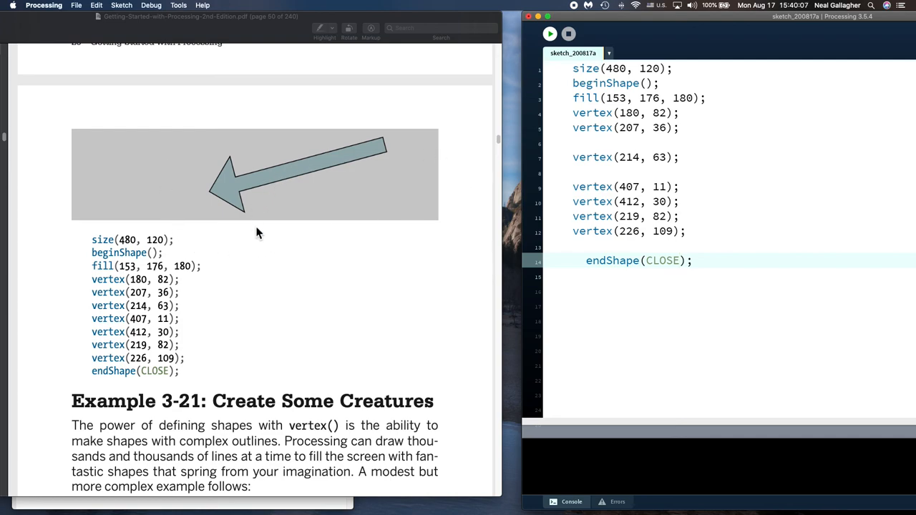
mouse_move(339, 192)
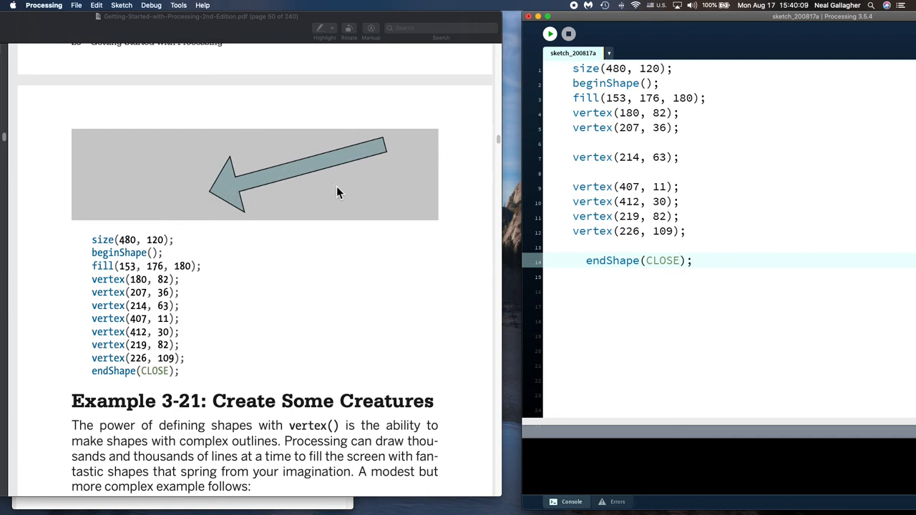
mouse_move(272, 177)
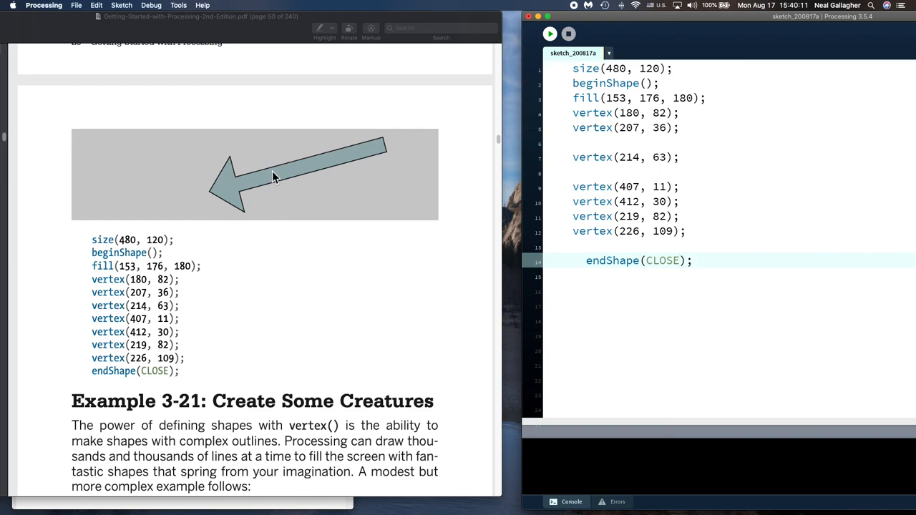
mouse_move(226, 221)
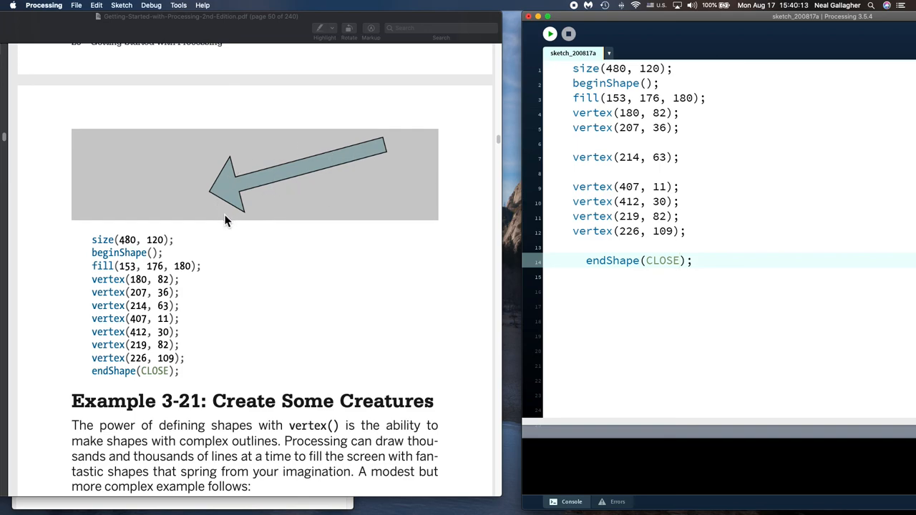
mouse_move(208, 257)
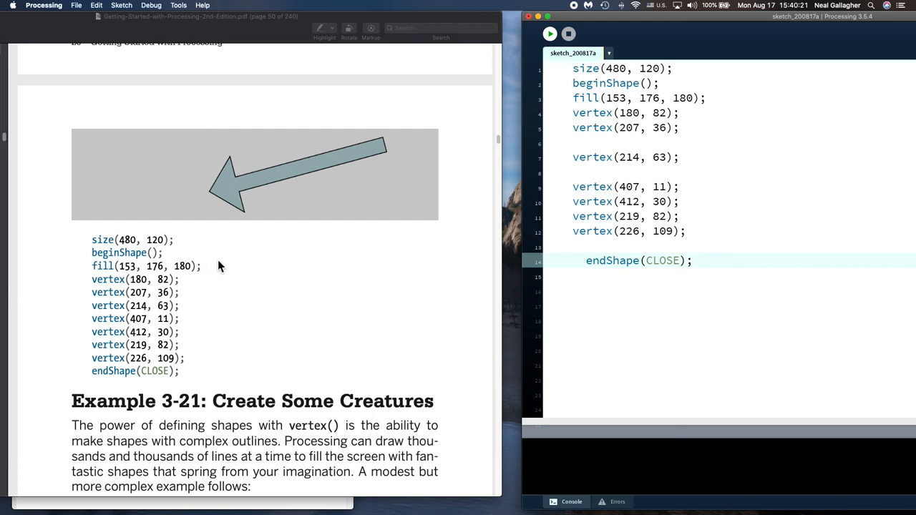
mouse_move(383, 113)
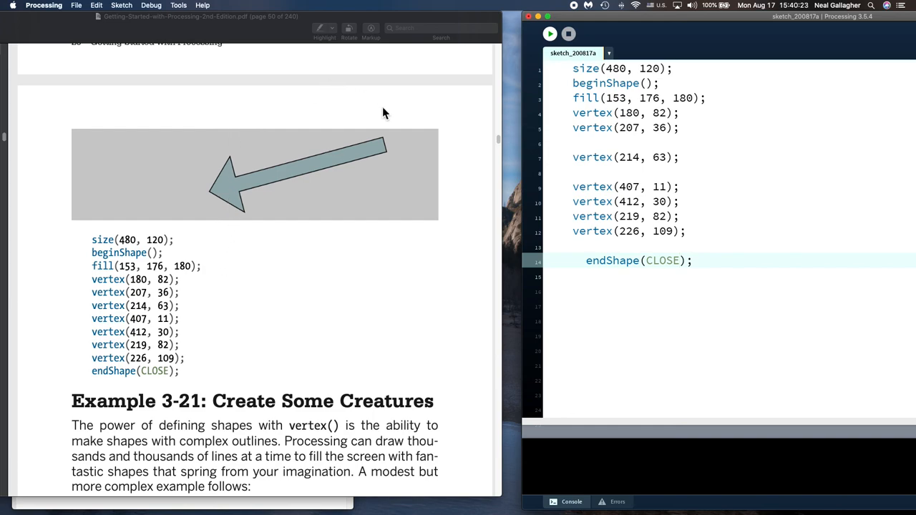
mouse_move(208, 316)
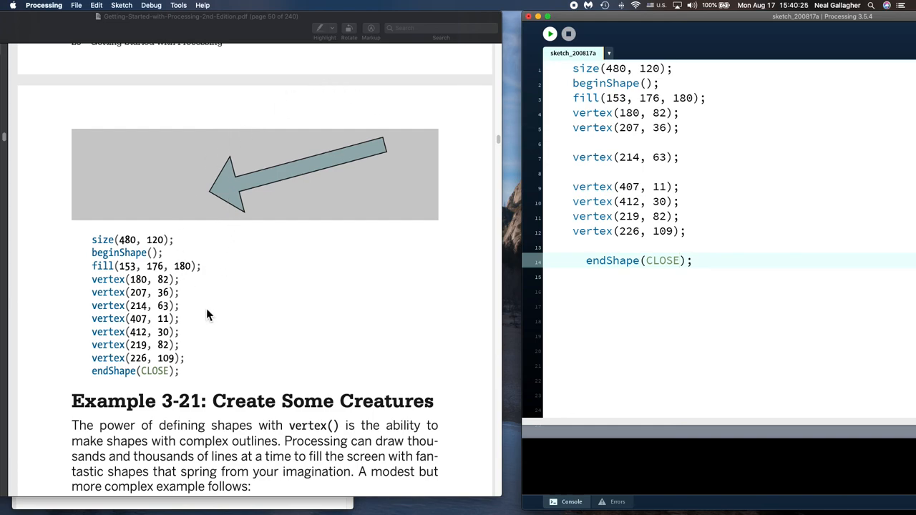
scroll("down", 3)
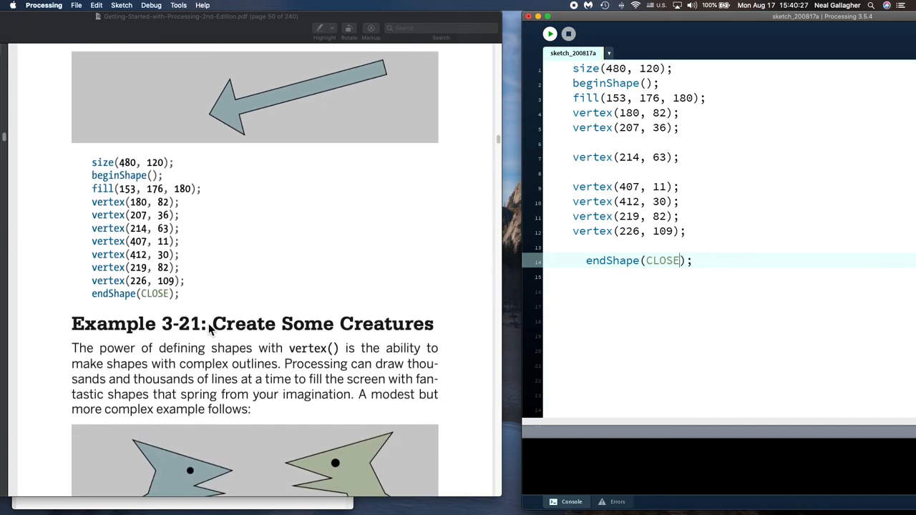
scroll("down", 3)
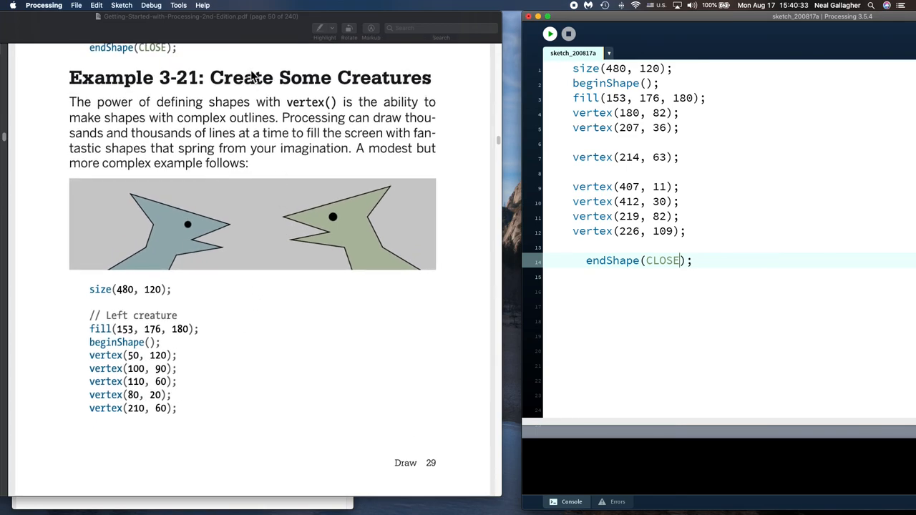
mouse_move(429, 332)
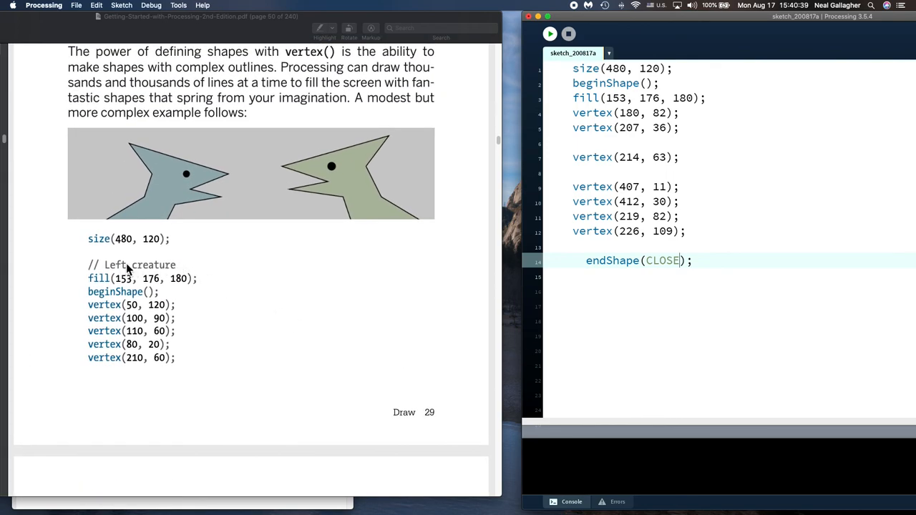
mouse_move(179, 274)
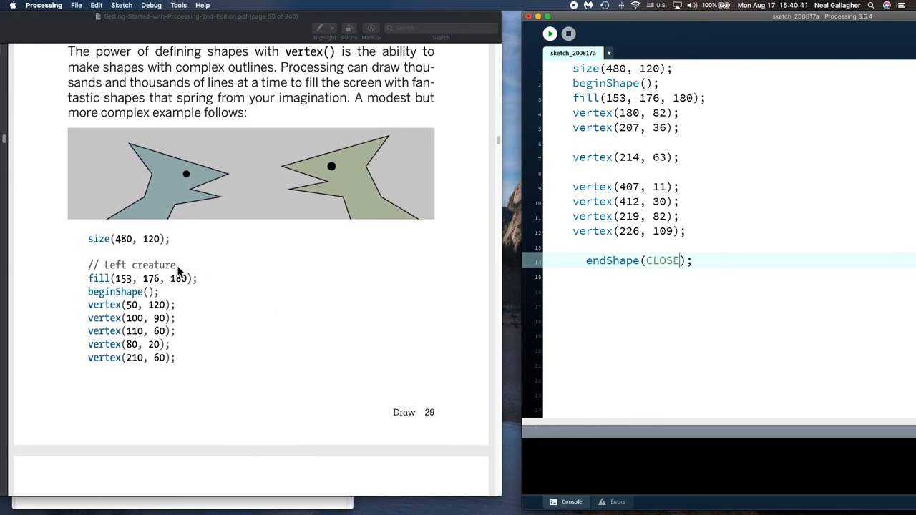
mouse_move(243, 190)
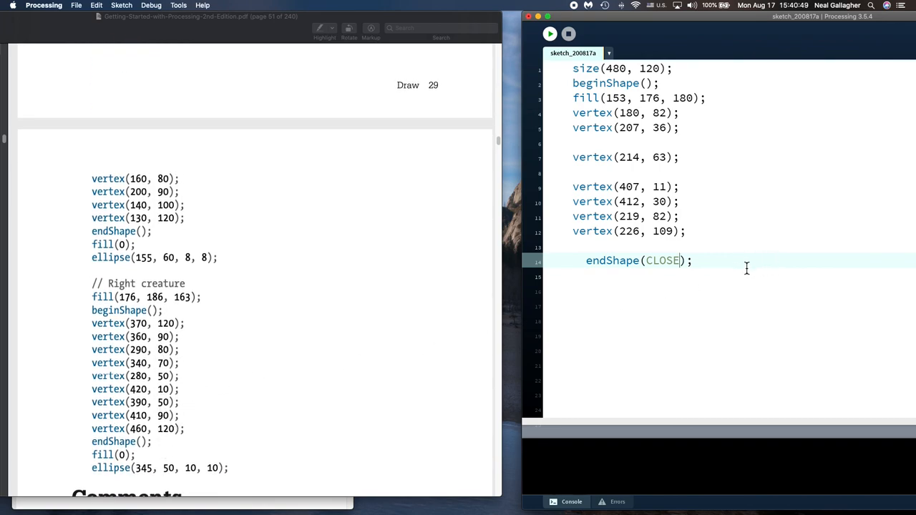
- Swap the arrow code for Example 3-21's left creature code and run it
key("cmd+a")
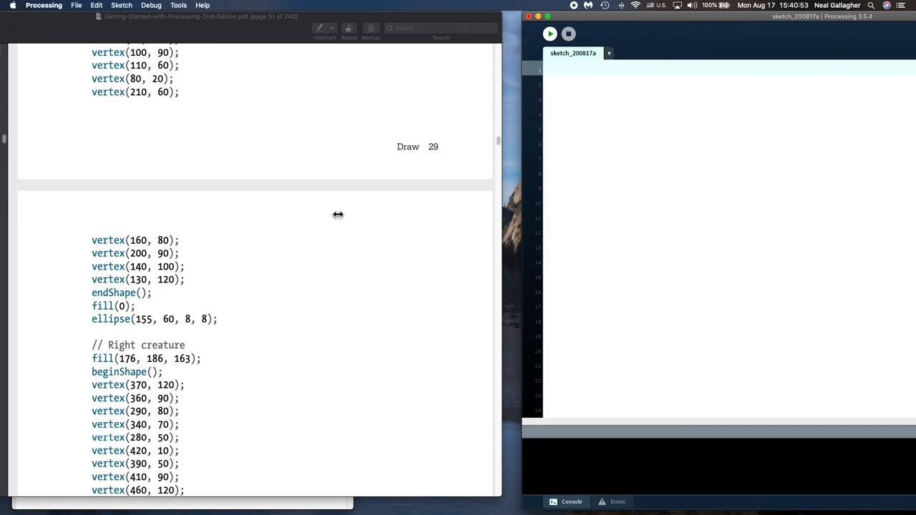
scroll("down", 3)
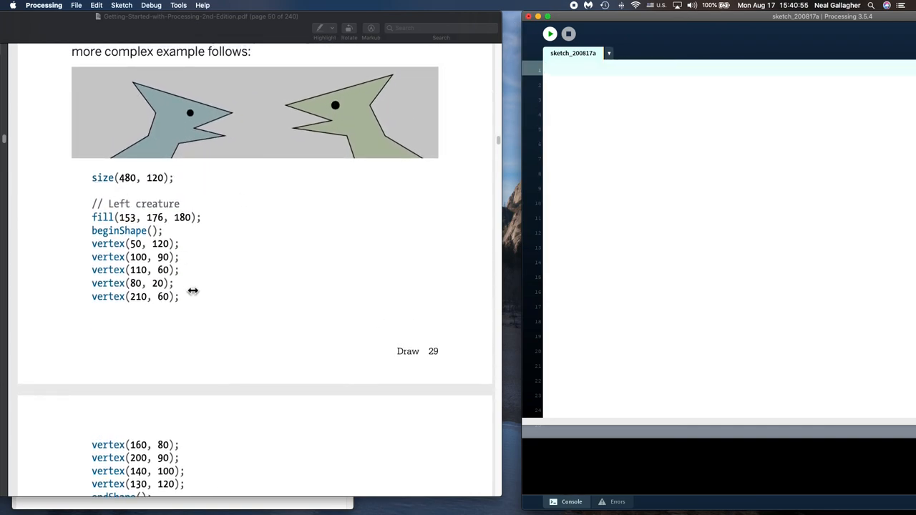
right_click(193, 292)
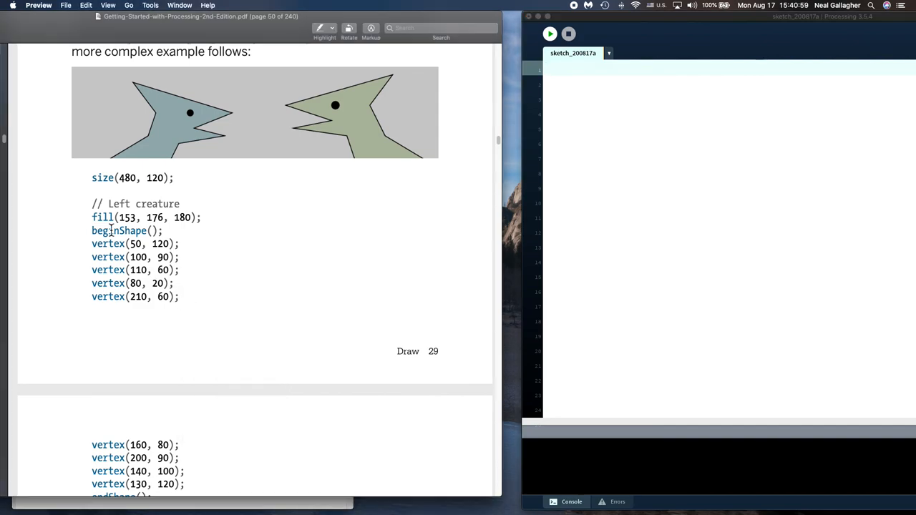
left_click_drag(128, 243, 179, 296)
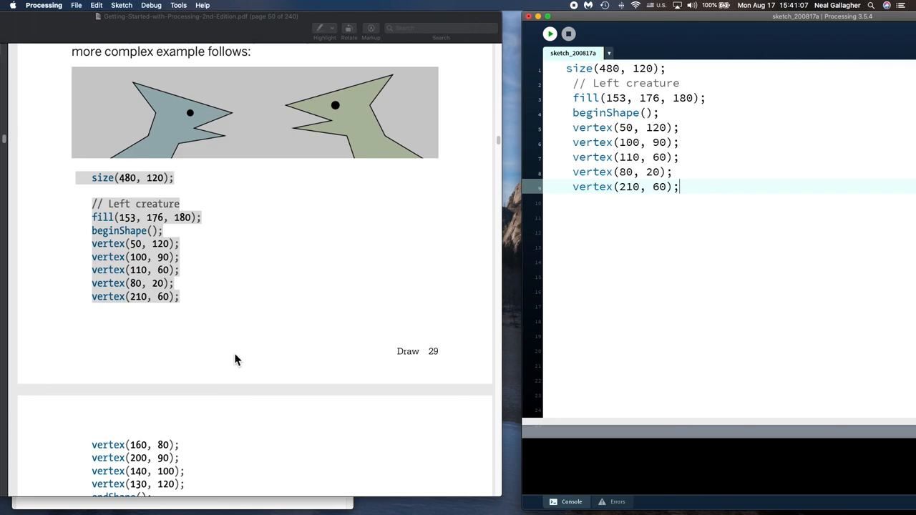
scroll("down", 3)
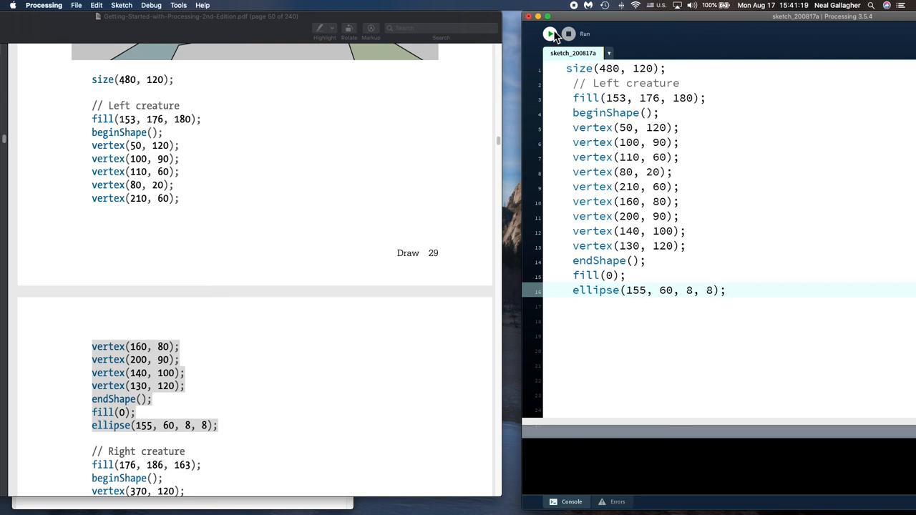
left_click(550, 34)
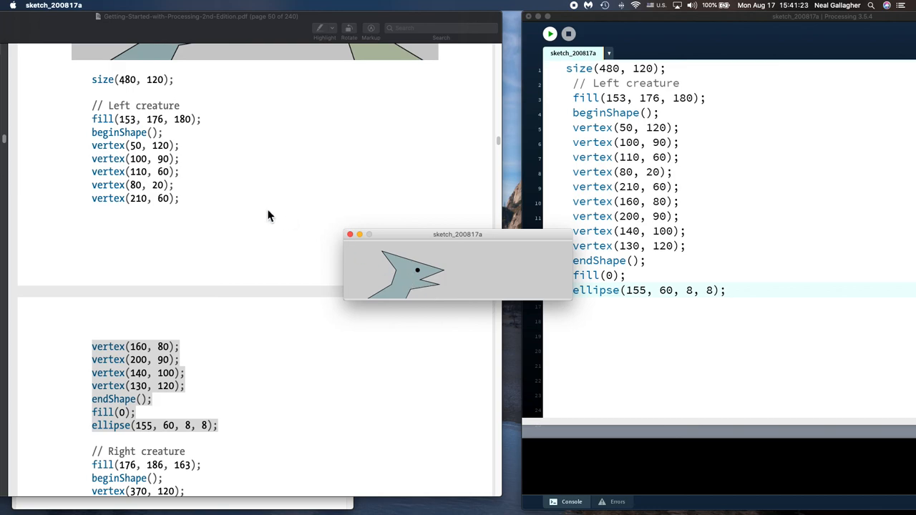
mouse_move(228, 203)
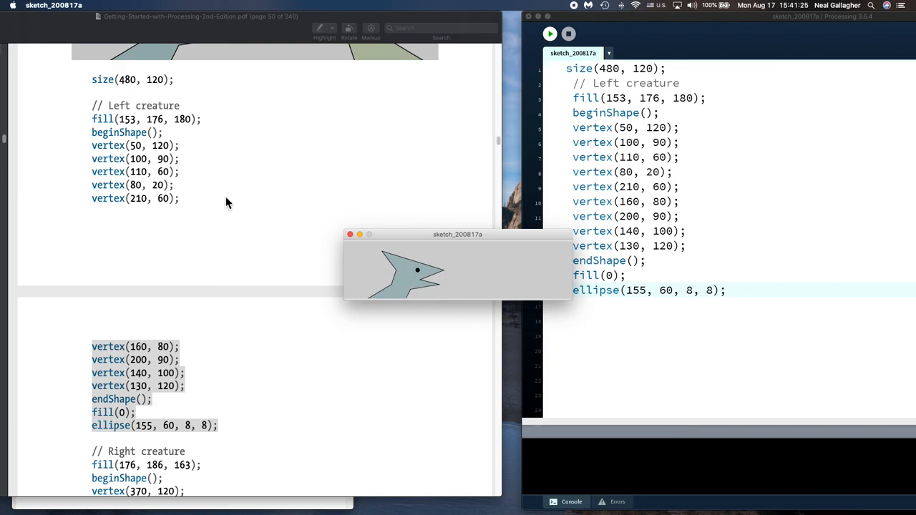
mouse_move(402, 246)
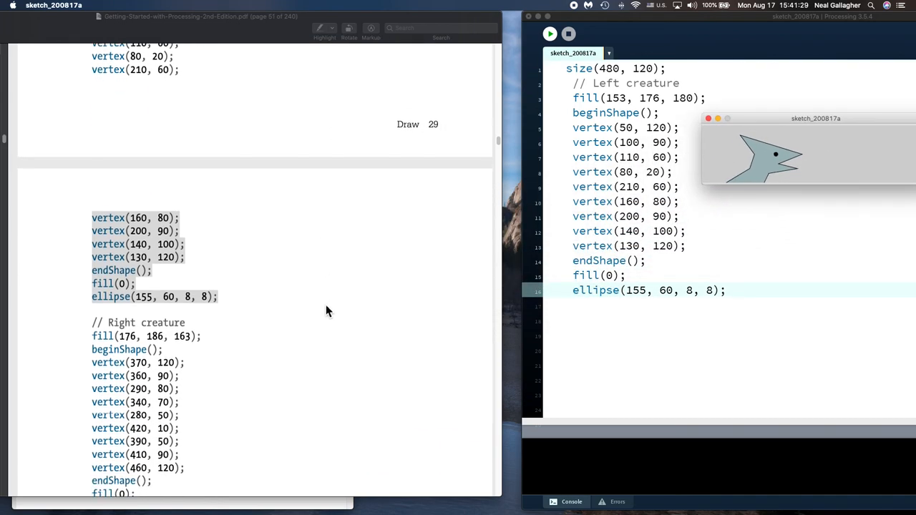
- Run the sketch with the right creature code added and move the output window
scroll("down", 3)
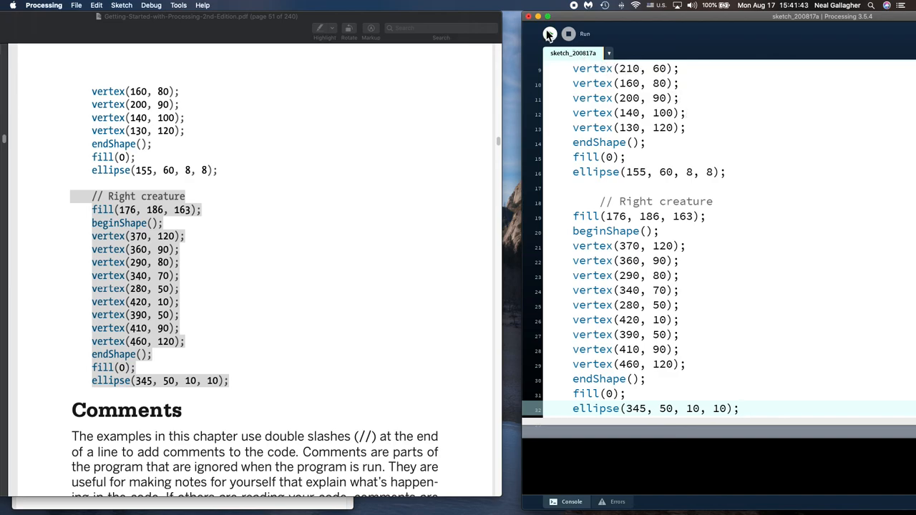
left_click(549, 34)
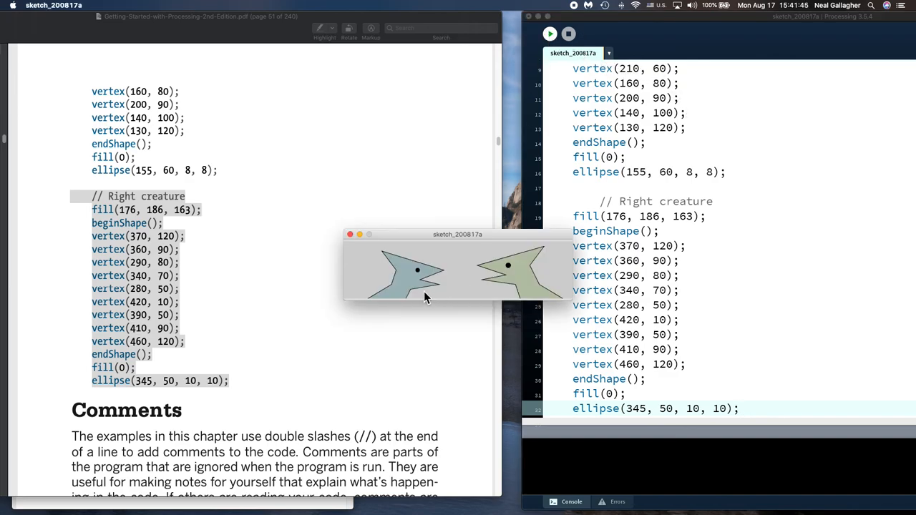
left_click_drag(458, 234, 582, 162)
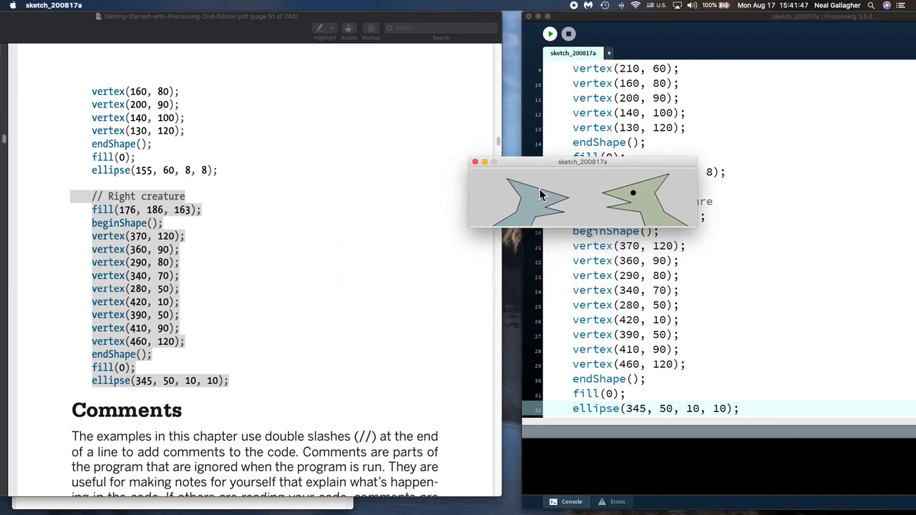
mouse_move(598, 215)
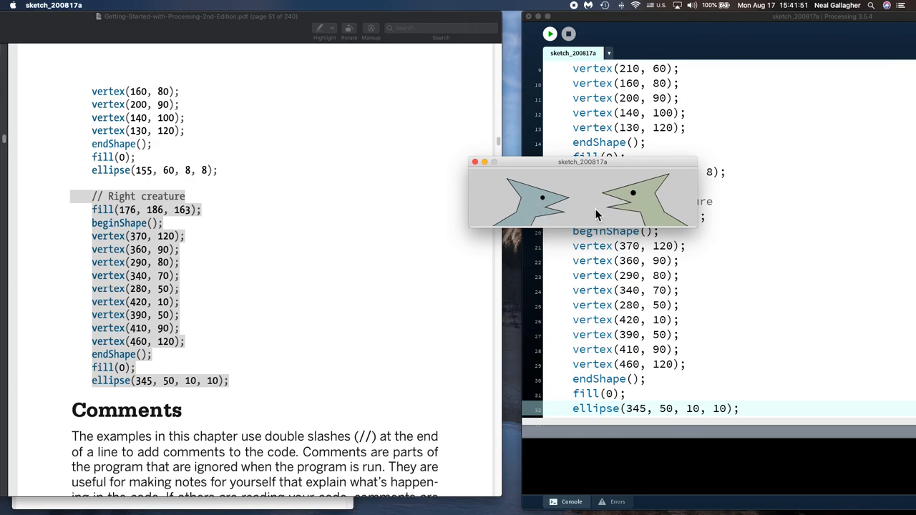
mouse_move(458, 189)
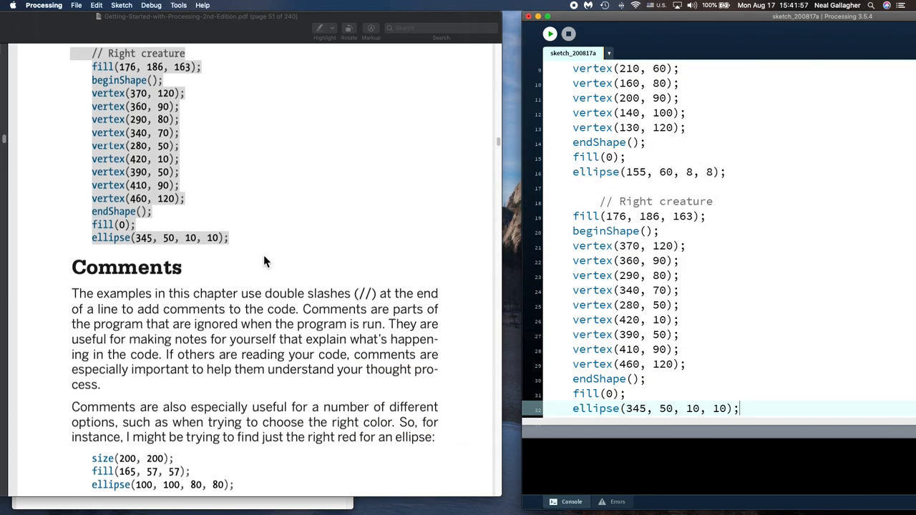
scroll("down", 3)
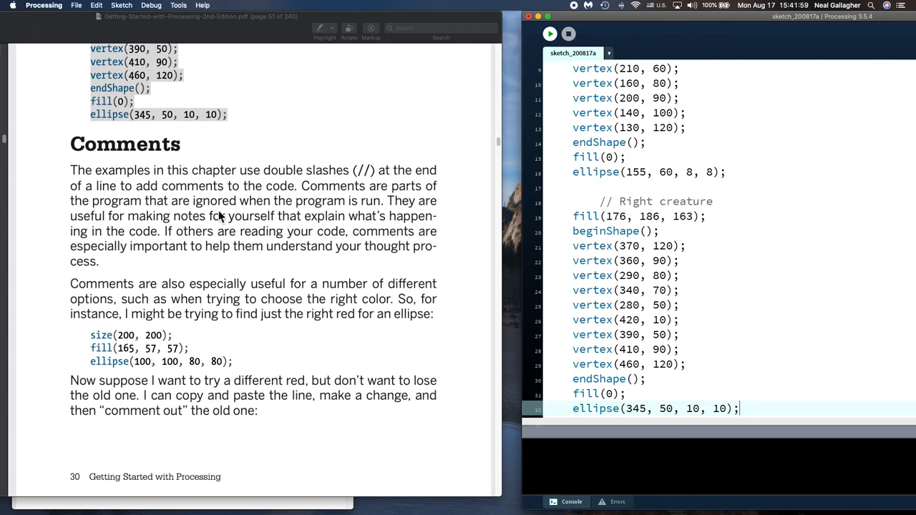
mouse_move(141, 187)
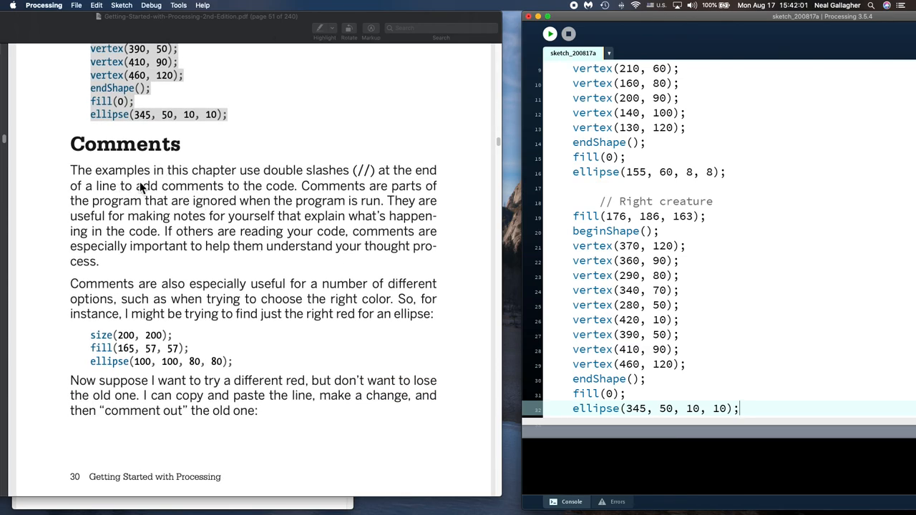
mouse_move(365, 177)
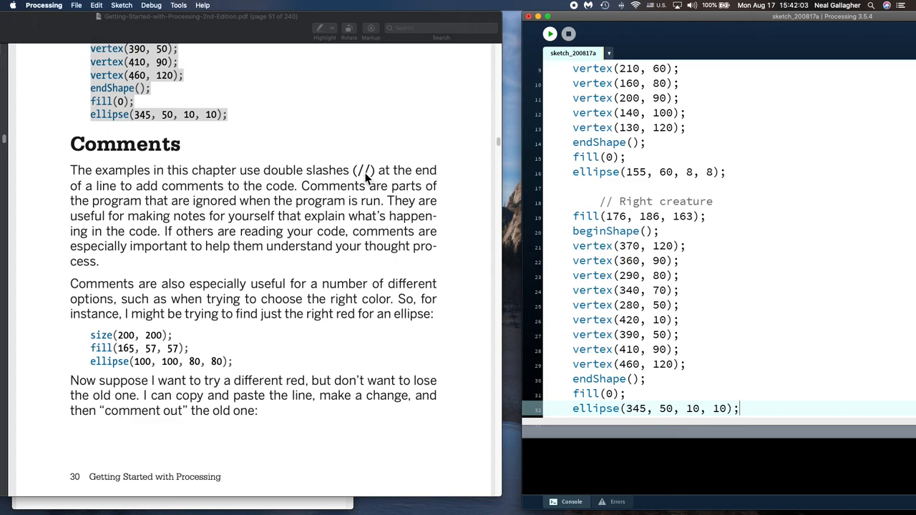
mouse_move(728, 203)
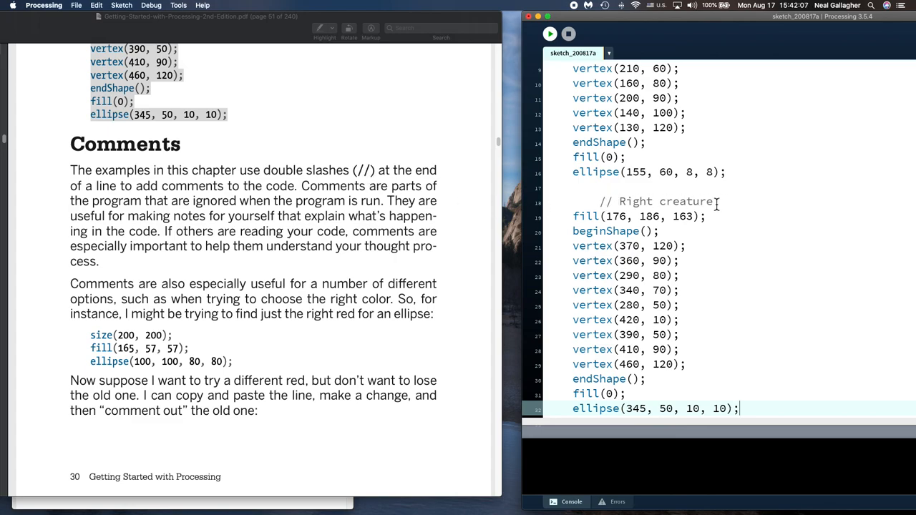
mouse_move(97, 162)
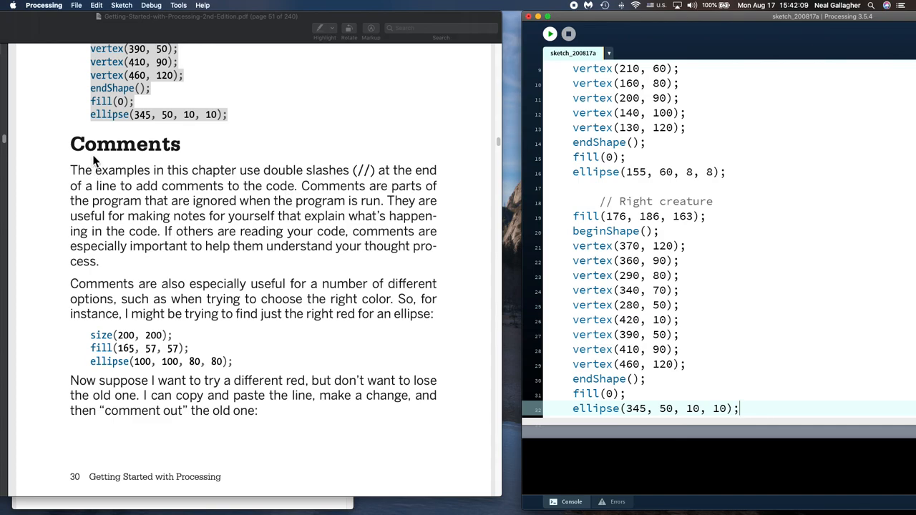
mouse_move(150, 161)
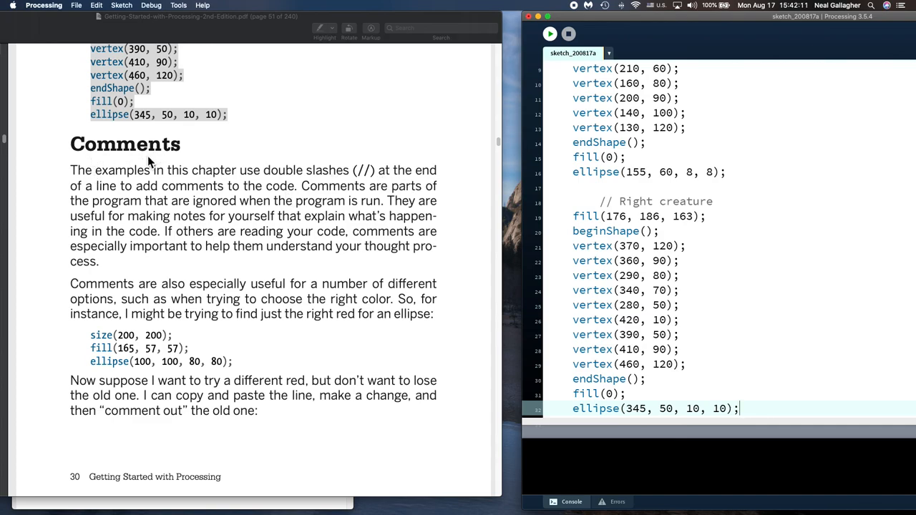
mouse_move(93, 203)
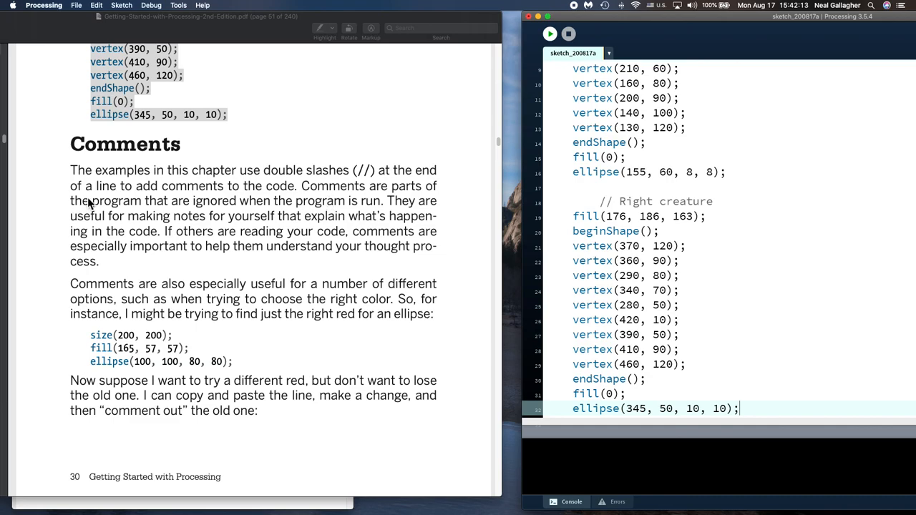
mouse_move(392, 214)
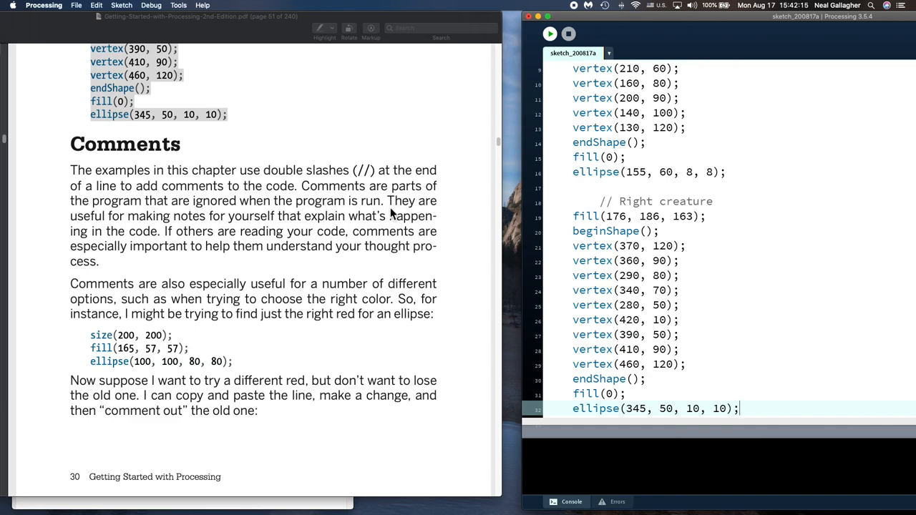
mouse_move(239, 226)
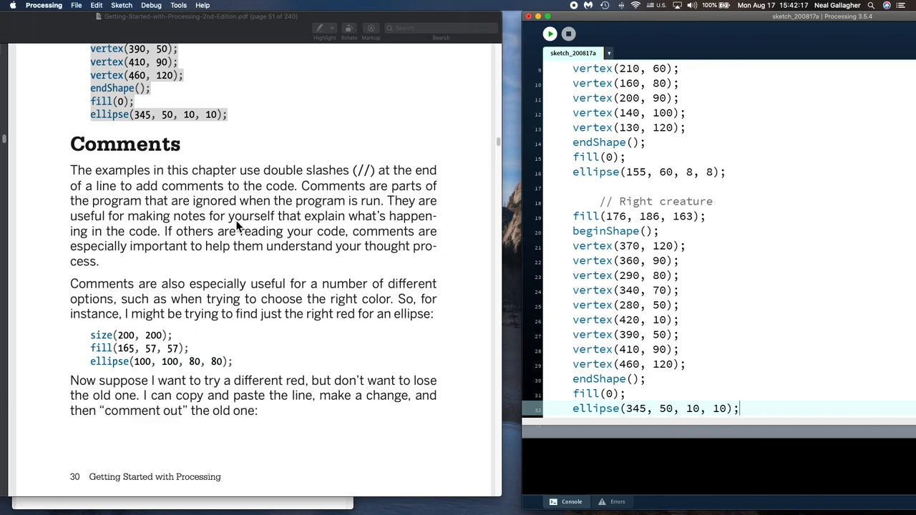
mouse_move(206, 256)
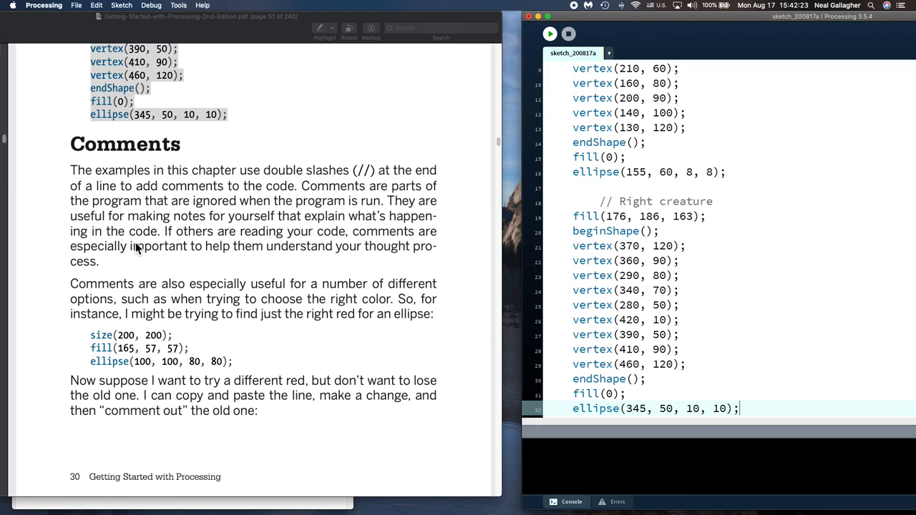
mouse_move(350, 236)
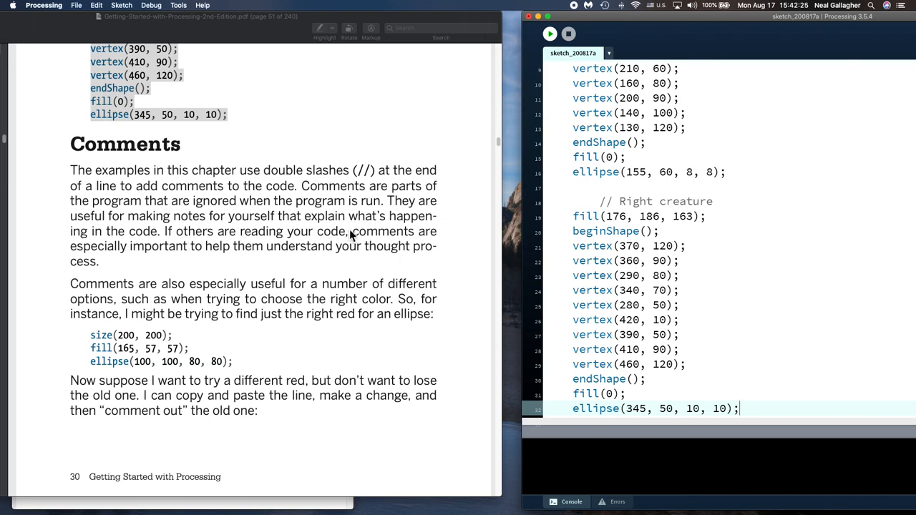
mouse_move(170, 259)
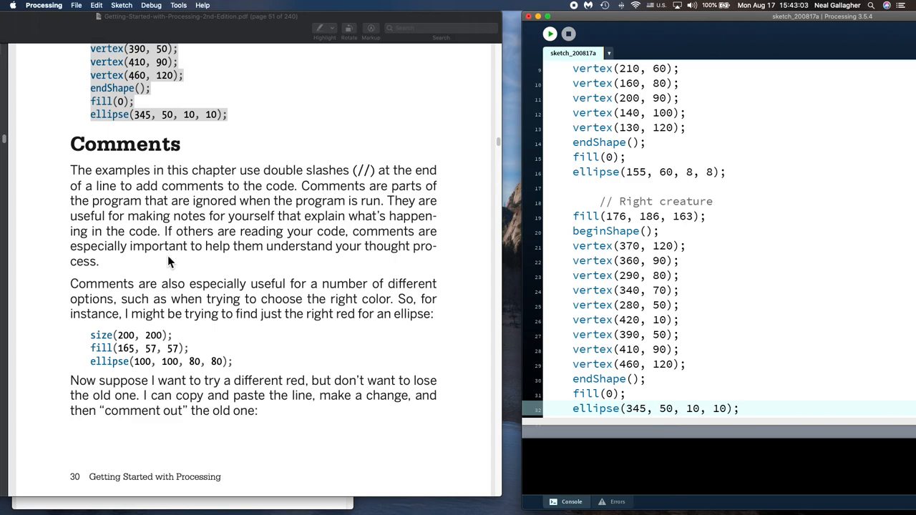
mouse_move(260, 351)
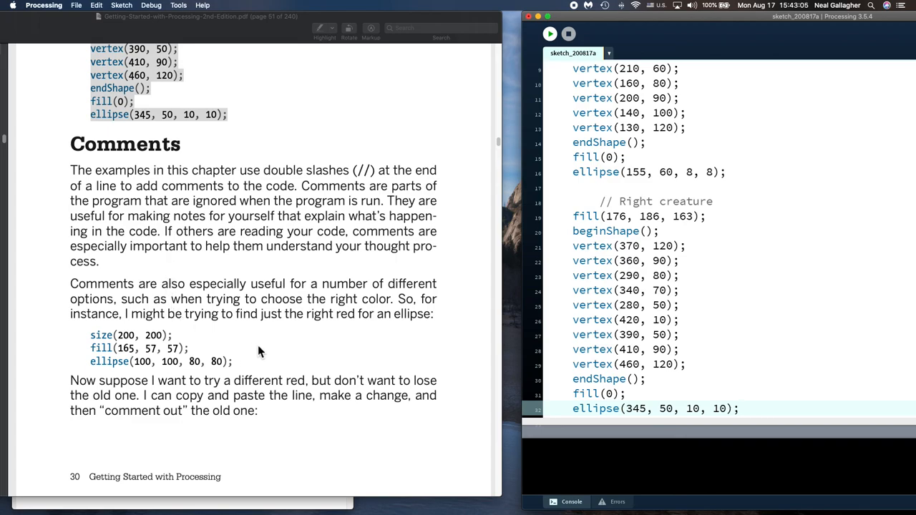
mouse_move(218, 349)
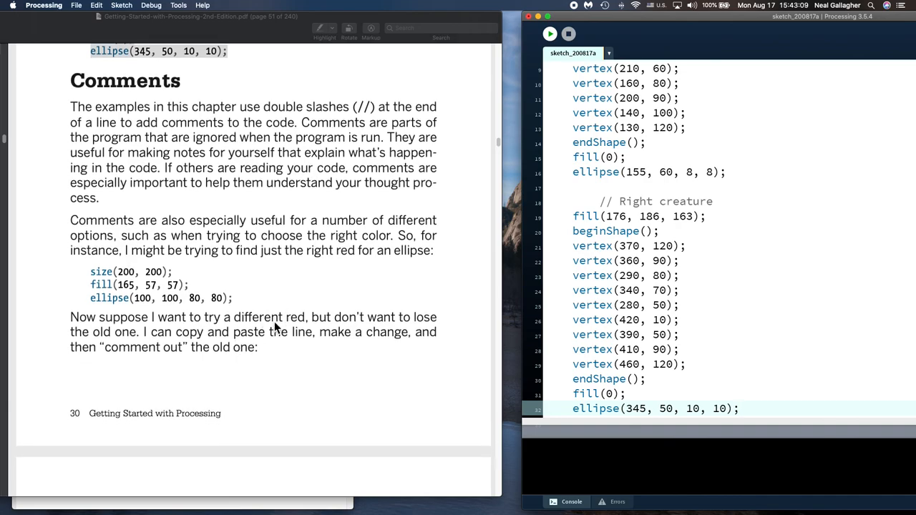
mouse_move(146, 292)
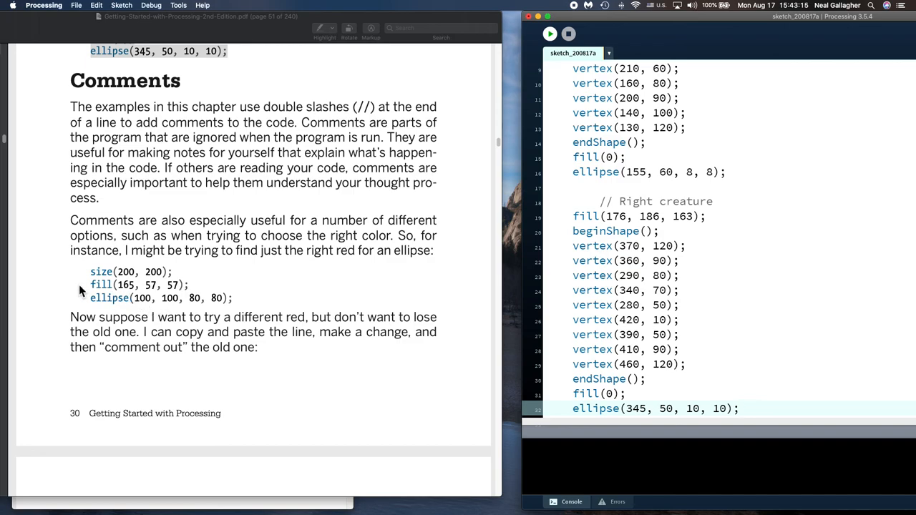
mouse_move(247, 306)
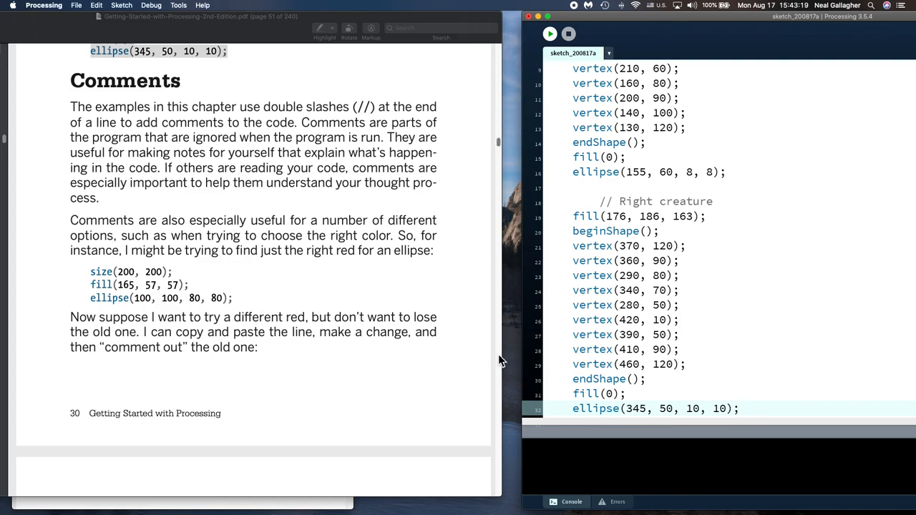
mouse_move(274, 324)
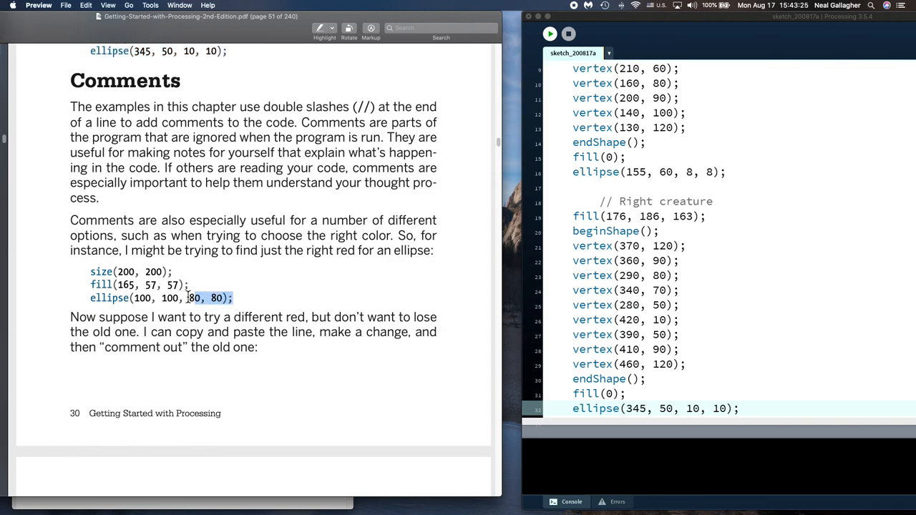
- Replace the sketch with the book's size(480, 120) red ellipse example, run, and close it
left_click_drag(189, 298, 91, 272)
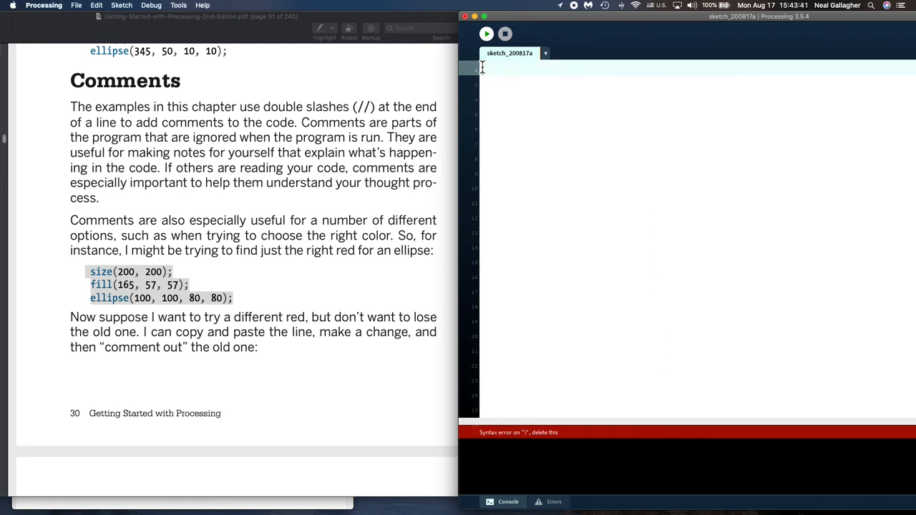
type("size(480, 120);")
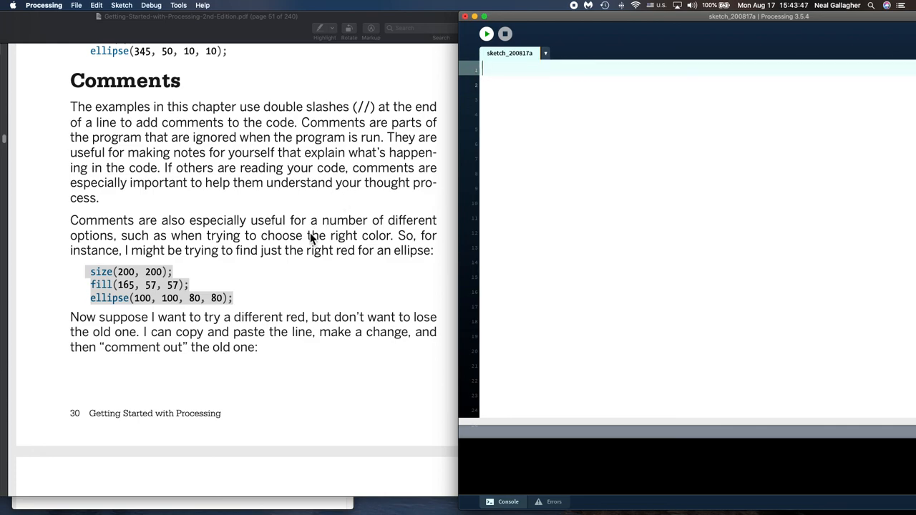
left_click_drag(84, 272, 232, 298)
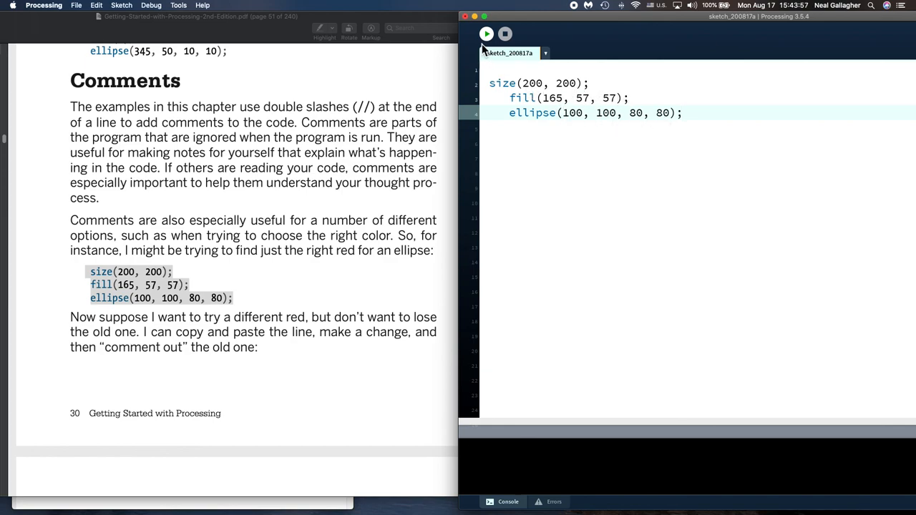
left_click(486, 34)
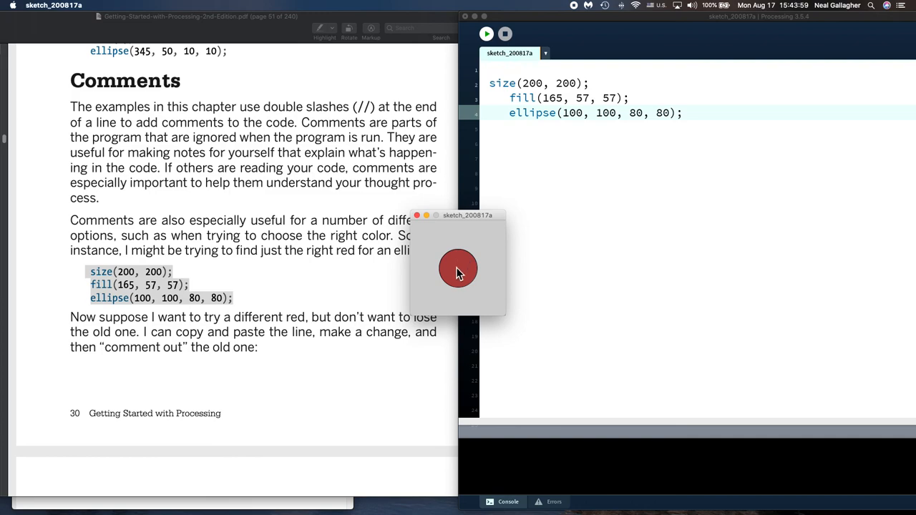
mouse_move(462, 304)
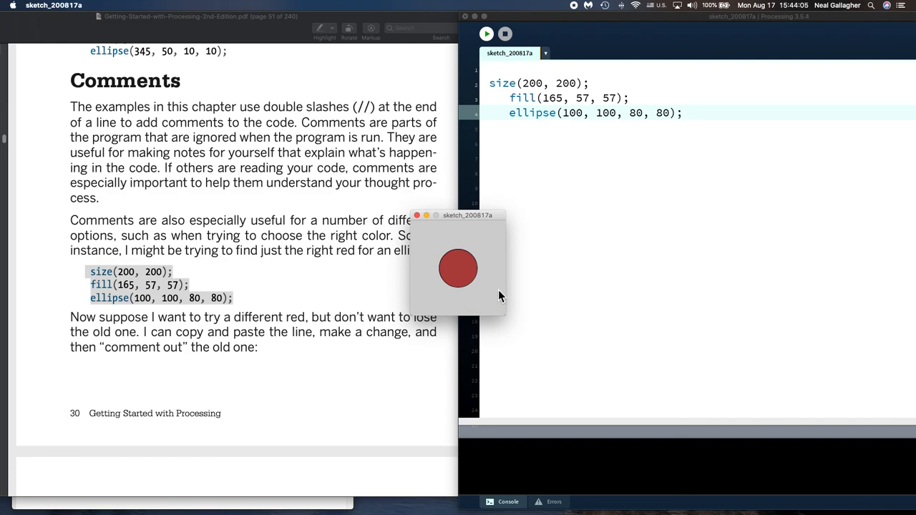
left_click_drag(467, 215, 620, 217)
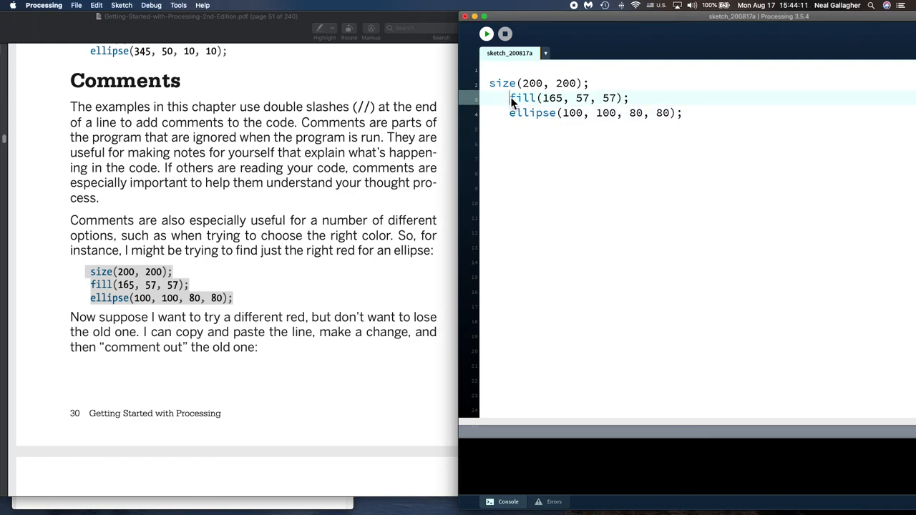
- Comment out fill(165, 57, 57) with // and rerun, then close the output window
type("//")
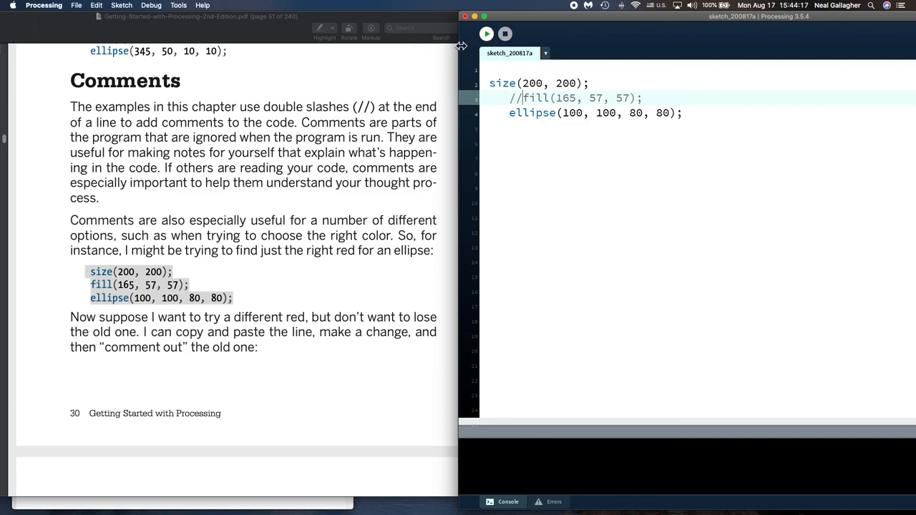
left_click(486, 34)
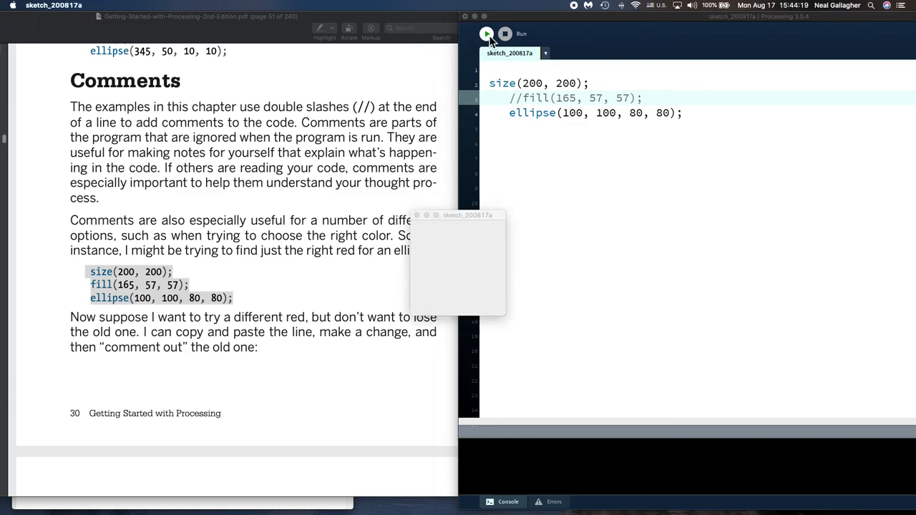
left_click(486, 34)
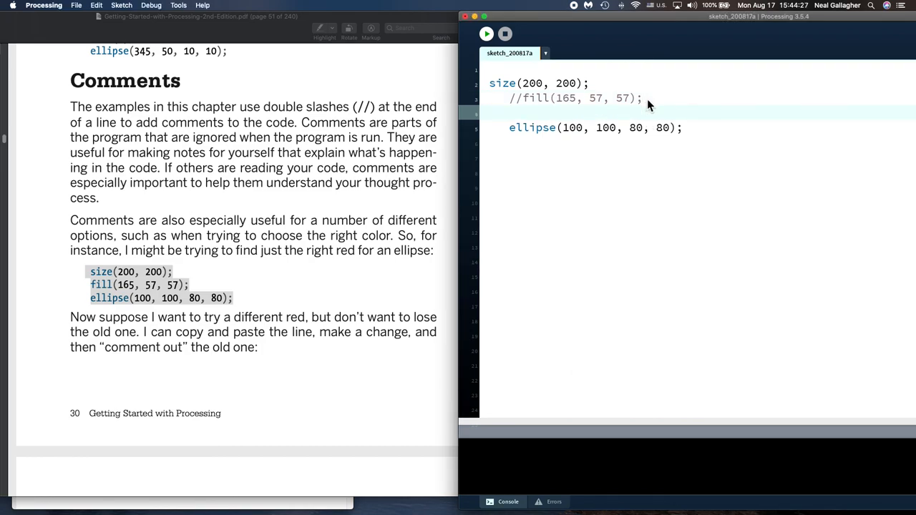
- Type fill(20, 180, 200), add the missing semicolon, and run the sketch
type("fill")
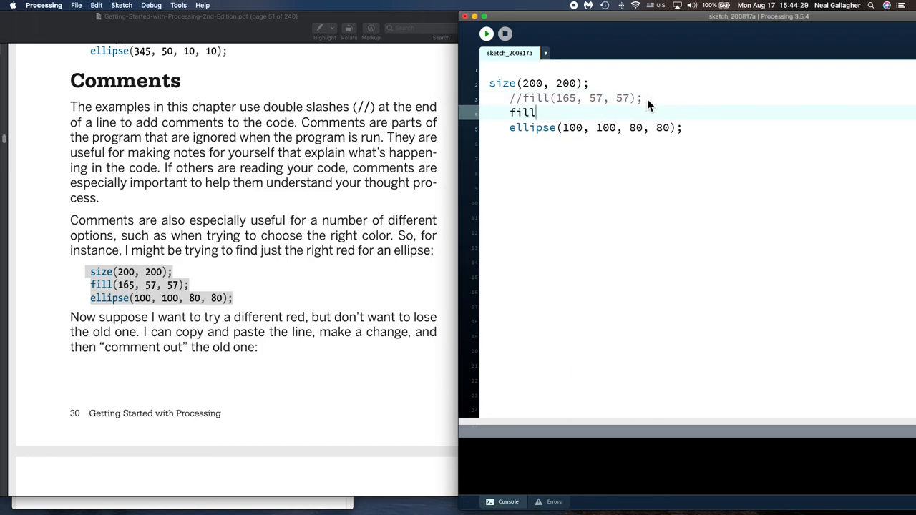
type("(")
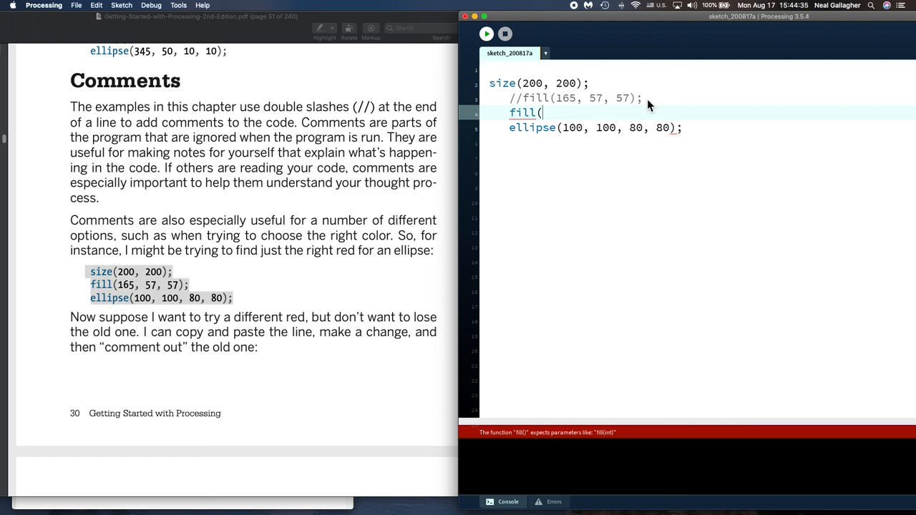
type("20,")
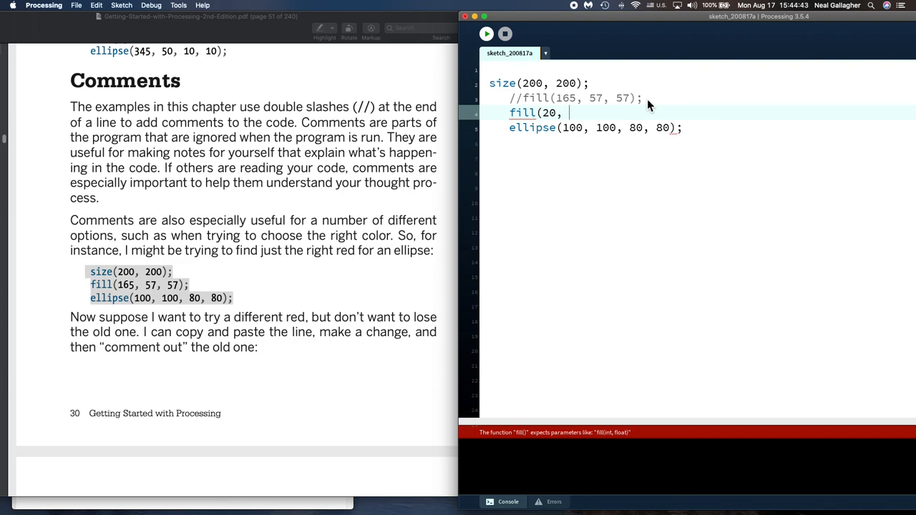
type("18")
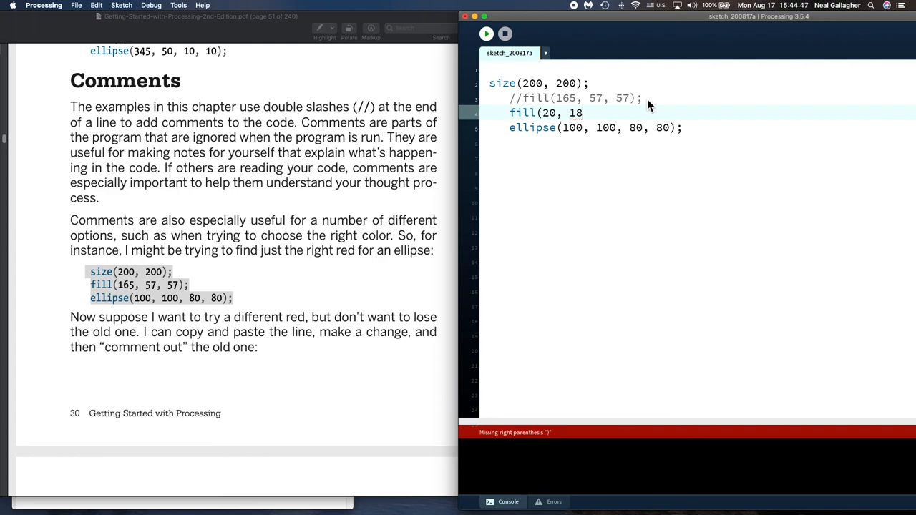
type("0")
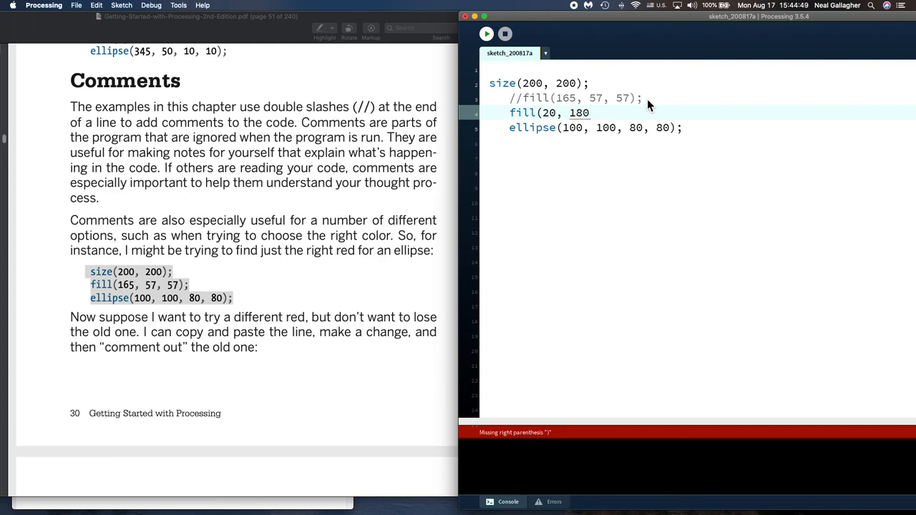
type(",")
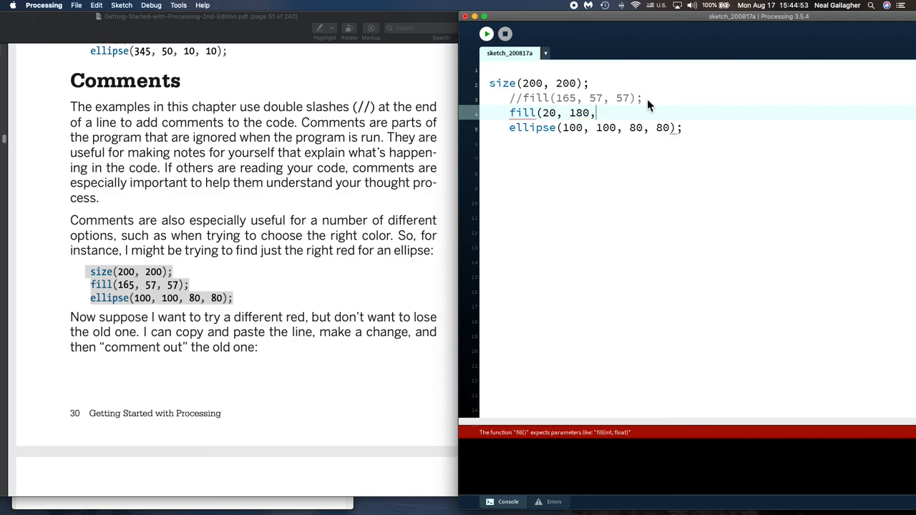
type("200")
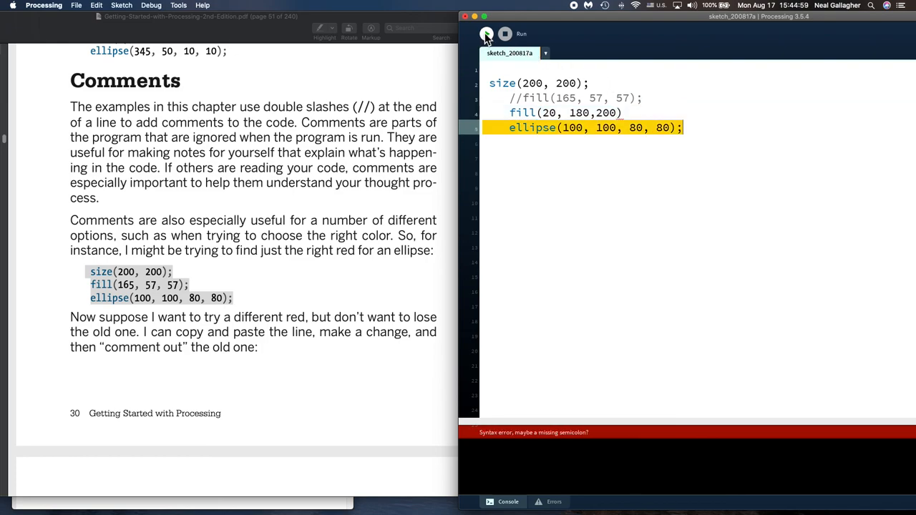
left_click(486, 33)
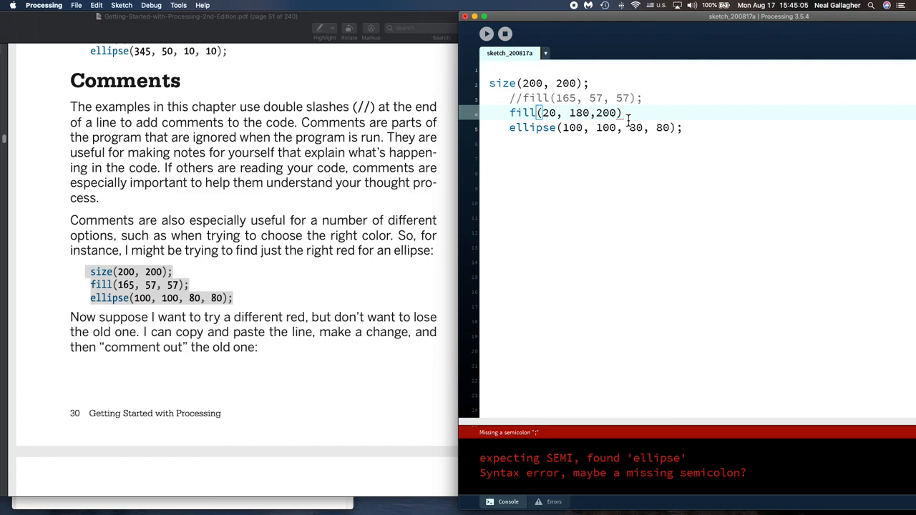
type(";")
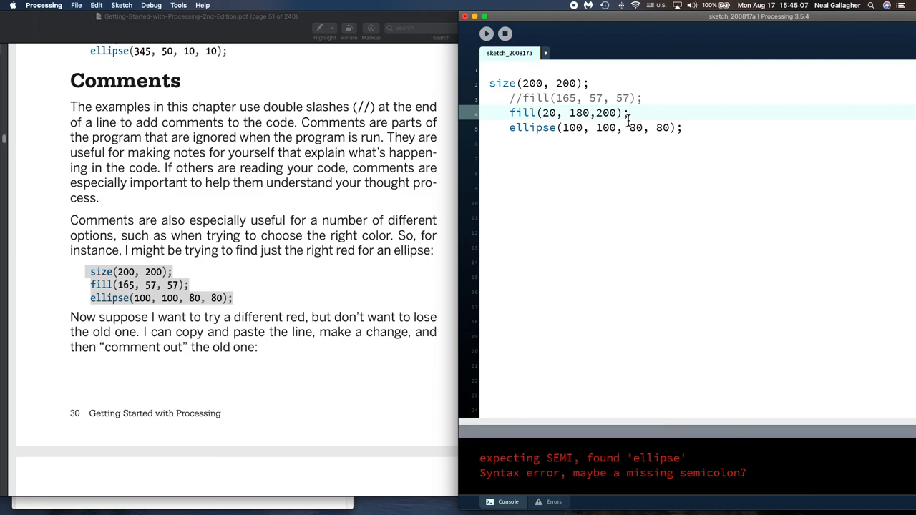
left_click(486, 34)
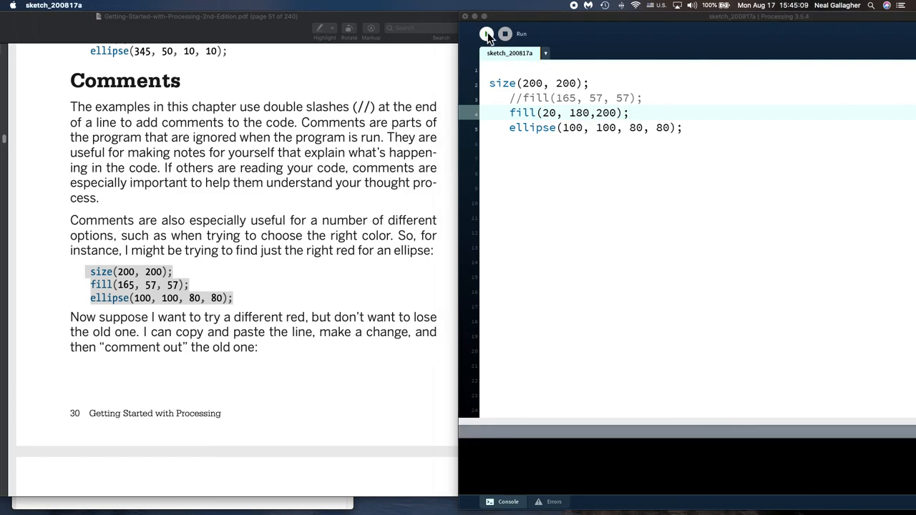
- Preview the blue circle, change the fill to (20, 140, 180), then stop
left_click(487, 34)
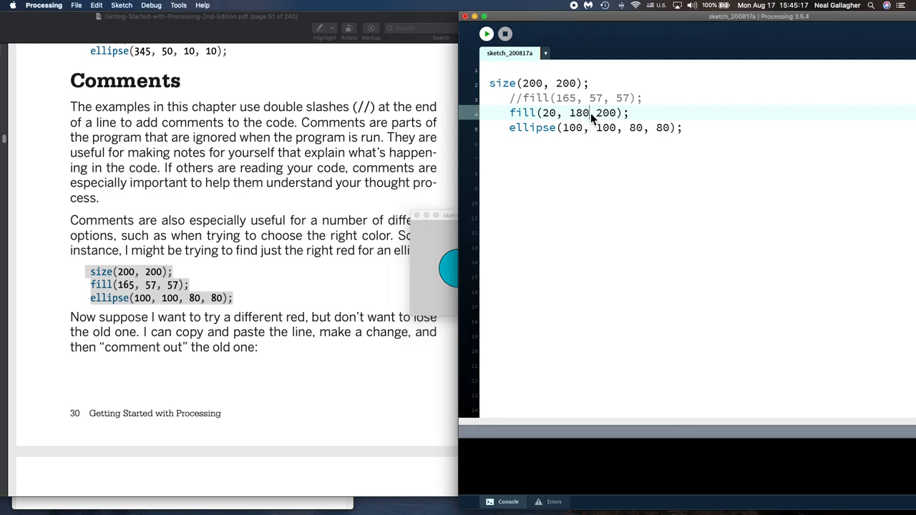
double_click(578, 112)
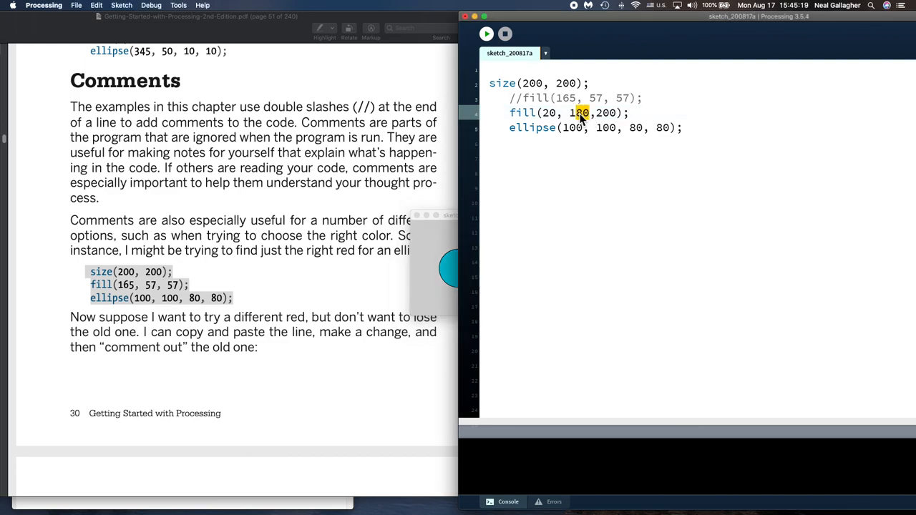
type("140")
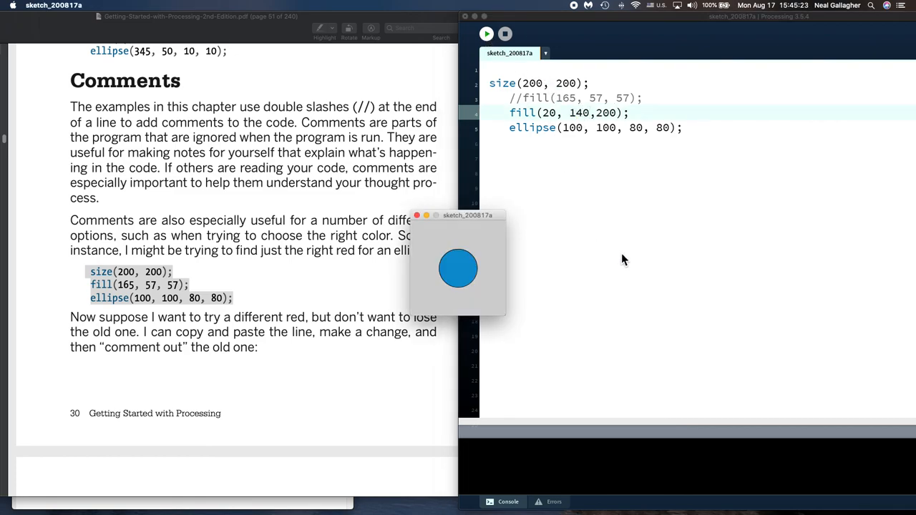
mouse_move(476, 272)
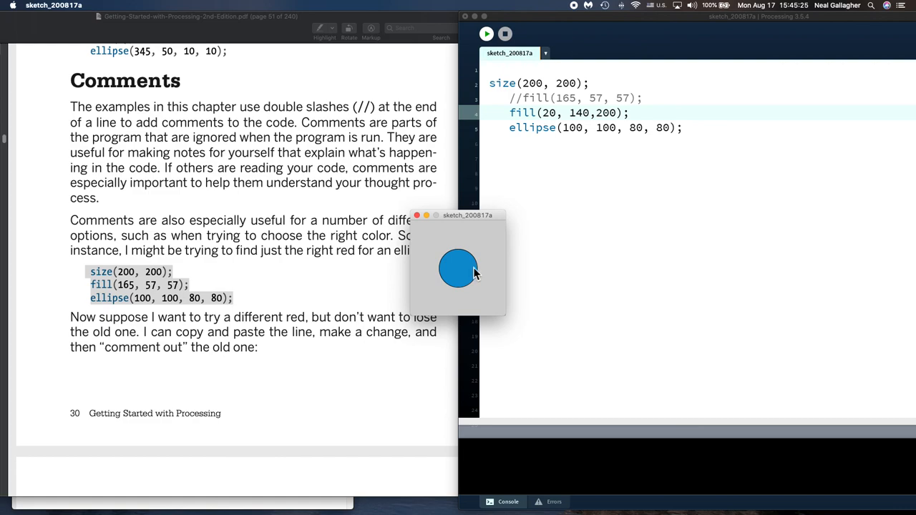
mouse_move(626, 123)
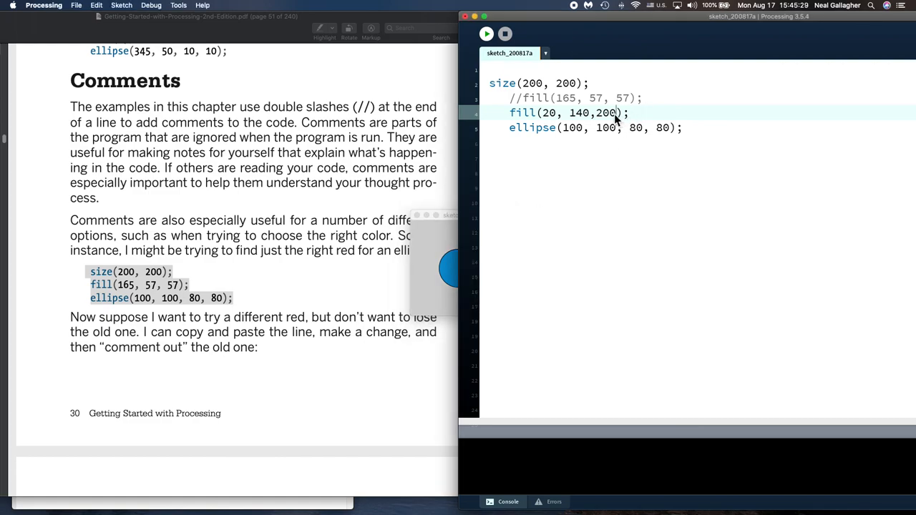
double_click(608, 112)
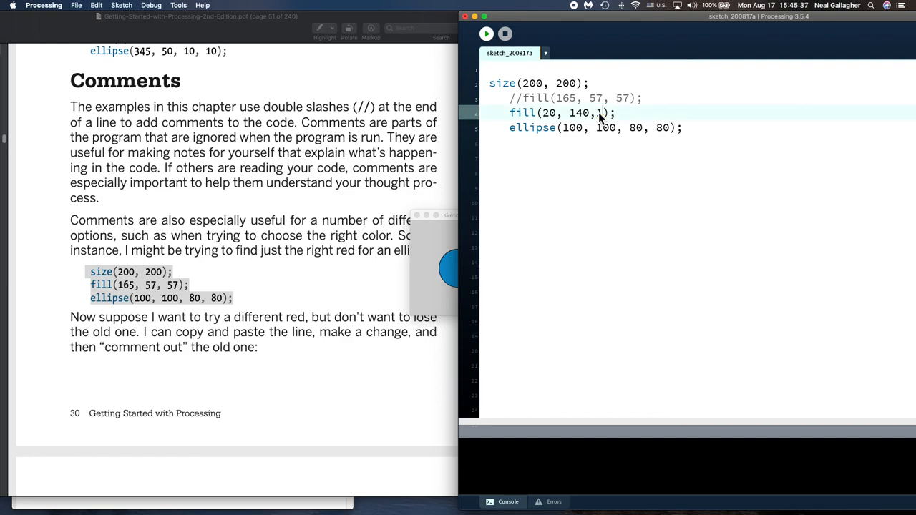
type("180")
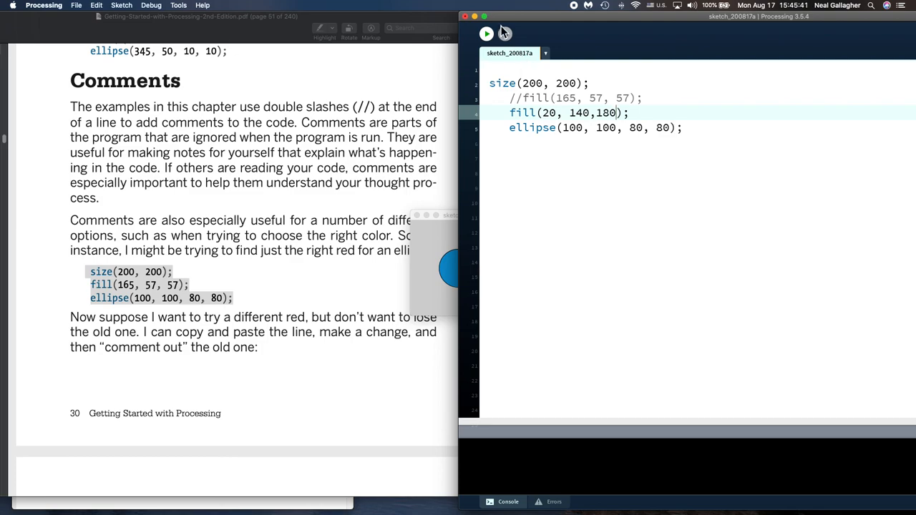
left_click(486, 33)
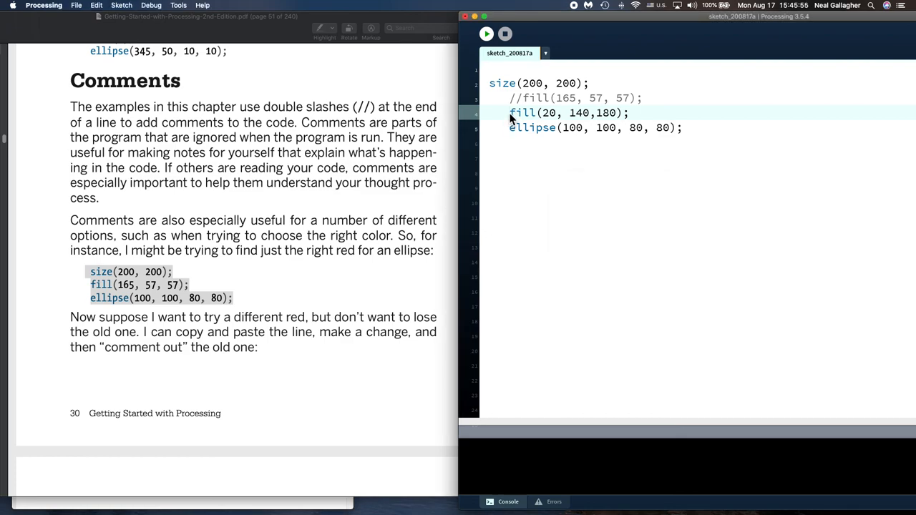
- Comment out fill(20, 140,180) and add a new fill line beneath it
type("//")
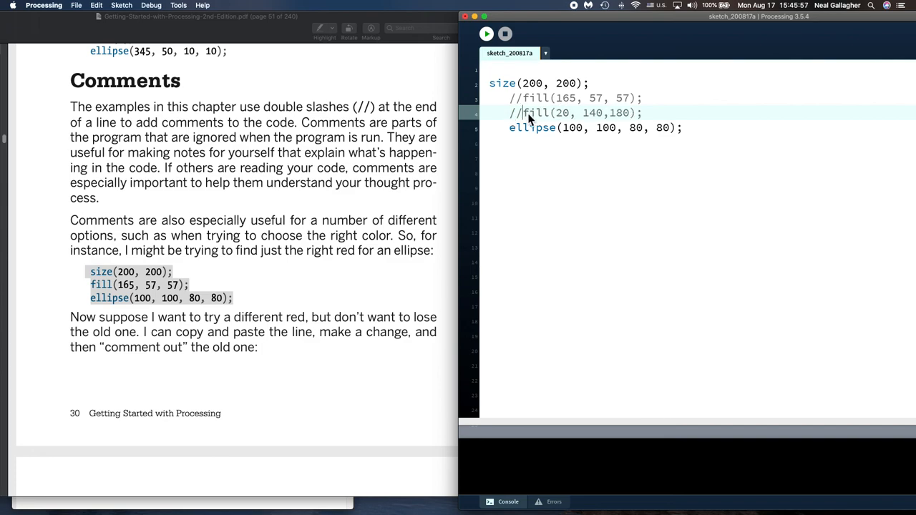
left_click_drag(524, 112, 642, 113)
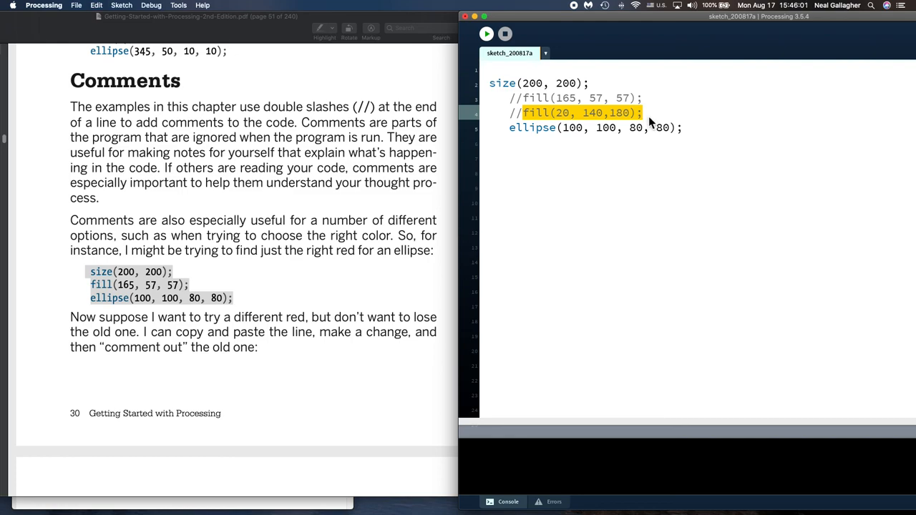
key("Return")
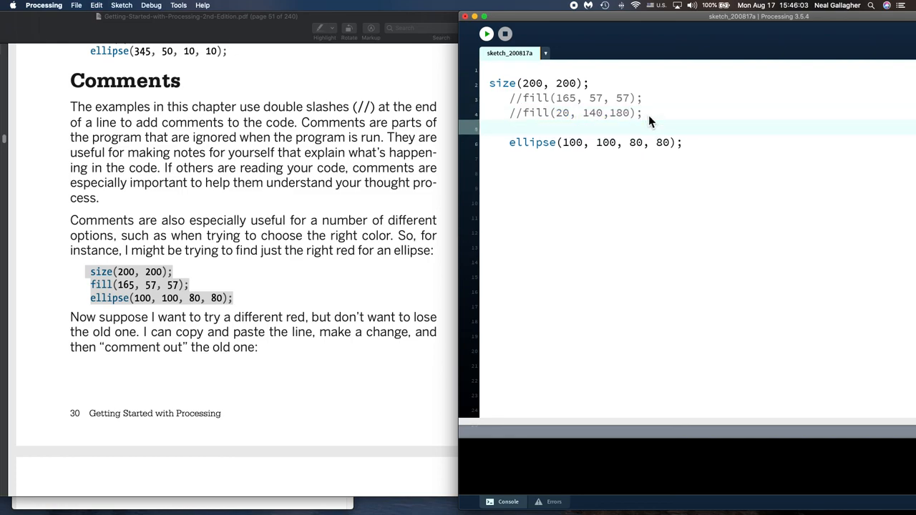
type("fill(20, 140,180);")
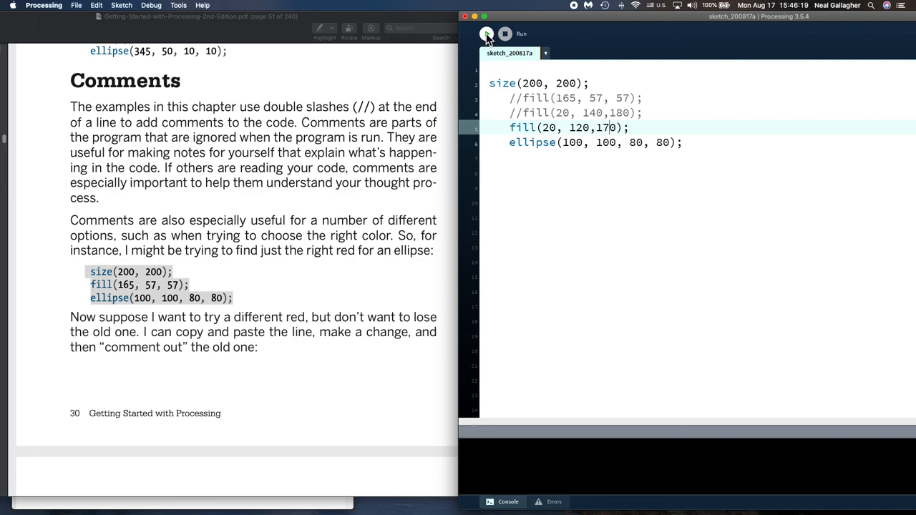
- Tune the new fill to (20, 120, 200) and run the sketch to draw the blue circle
left_click(487, 33)
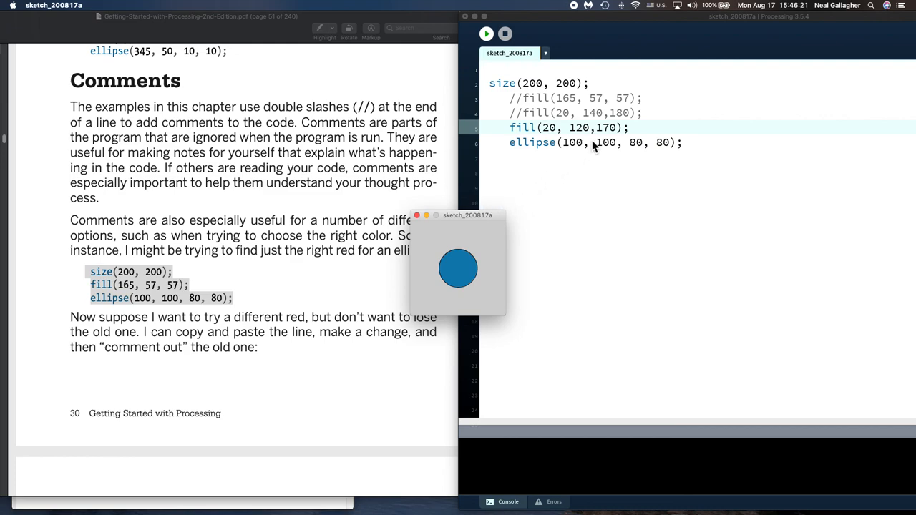
mouse_move(592, 136)
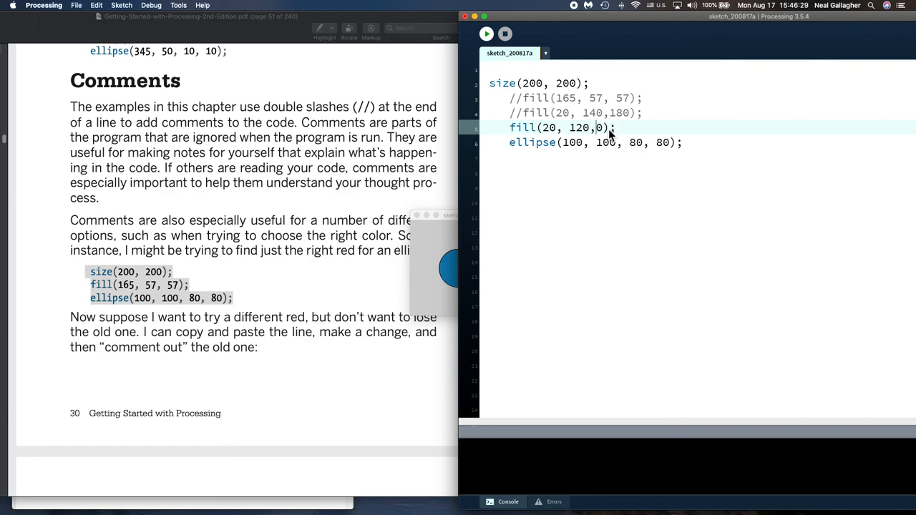
type("20")
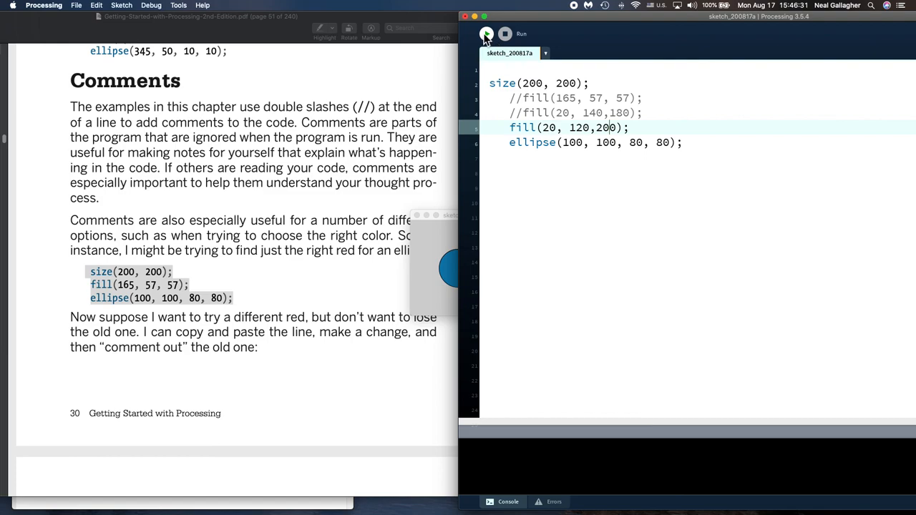
left_click(486, 33)
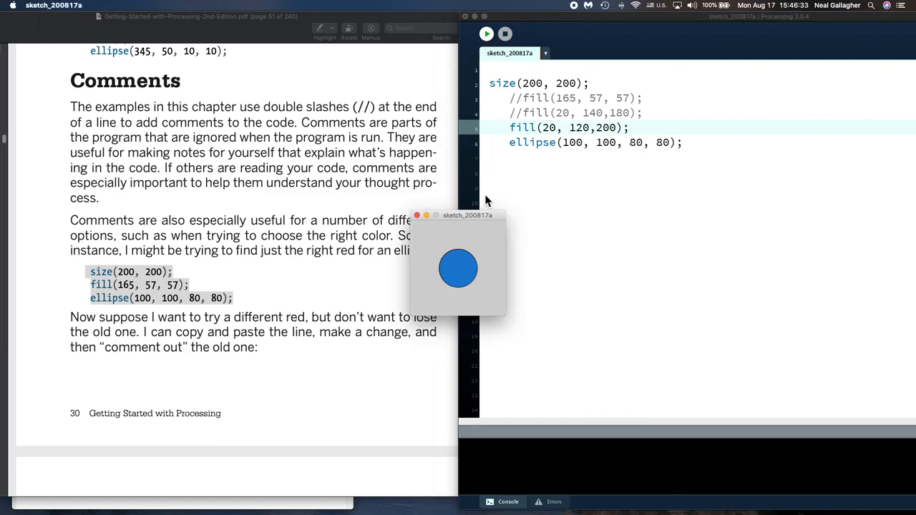
mouse_move(551, 136)
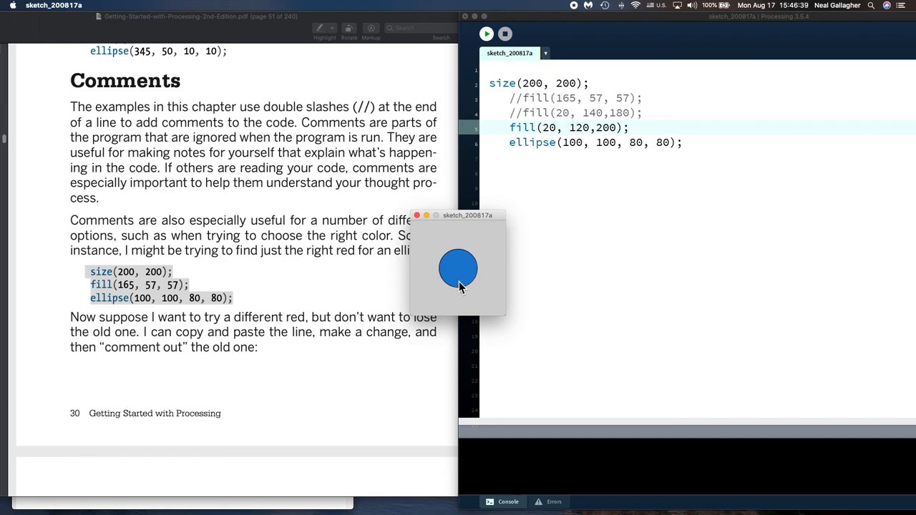
mouse_move(578, 224)
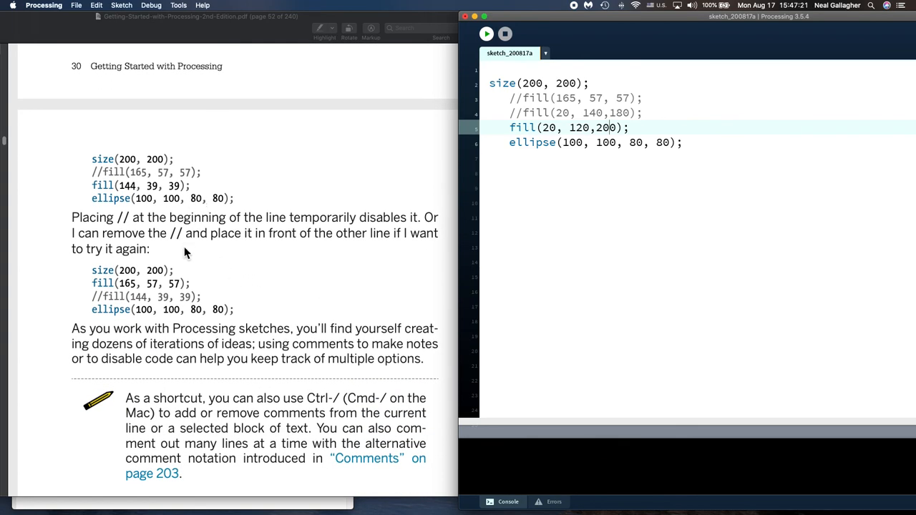
- Scroll the PDF book past the comment shortcut tip to the Robot 1: Draw page
scroll("down", 3)
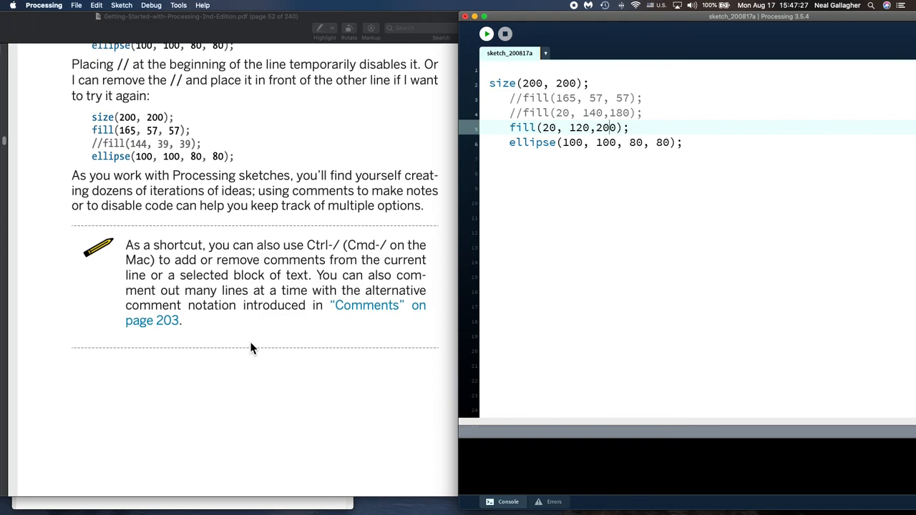
scroll("down", 3)
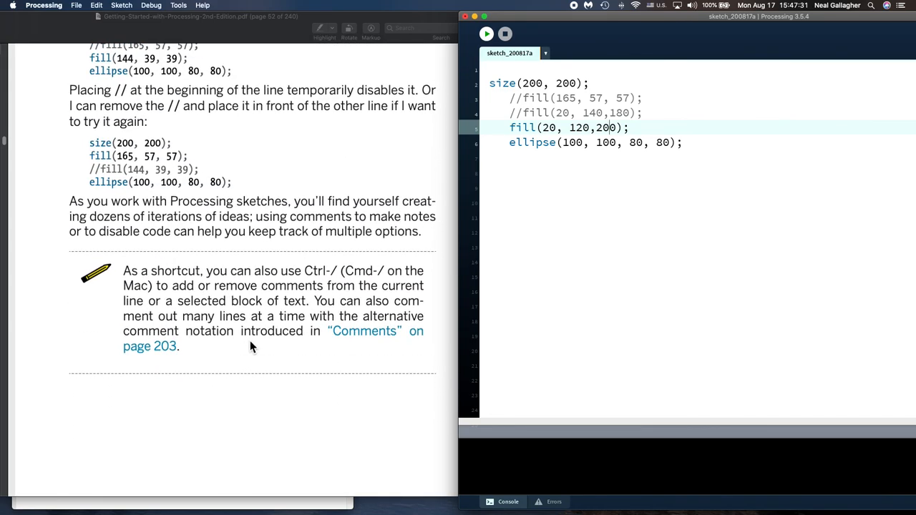
mouse_move(299, 361)
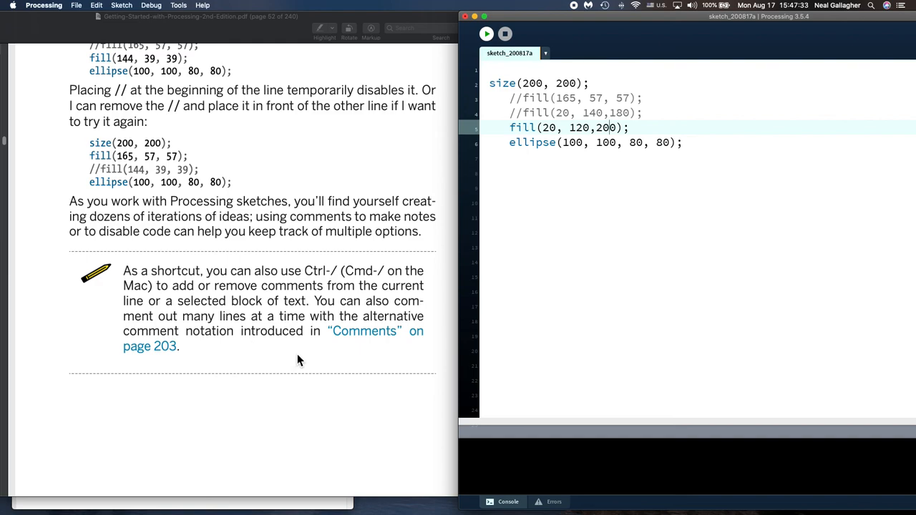
mouse_move(312, 344)
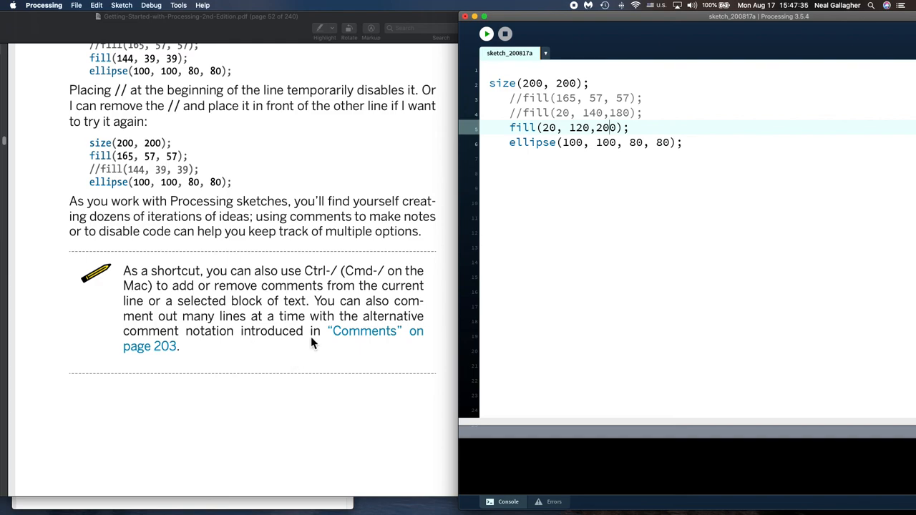
scroll("down", 3)
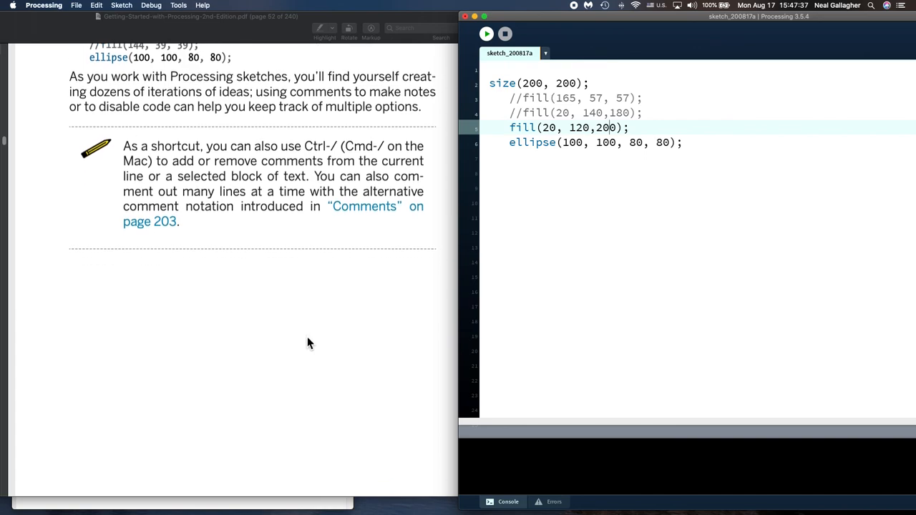
scroll("down", 3)
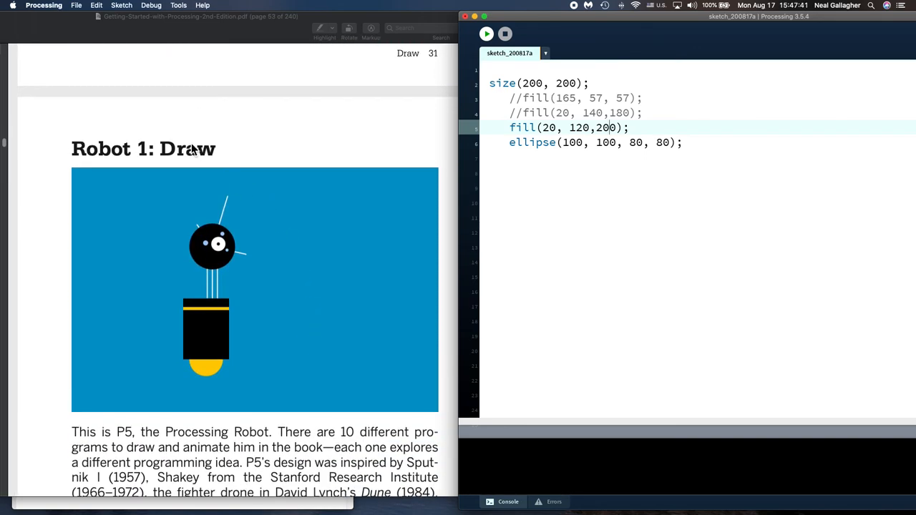
mouse_move(268, 285)
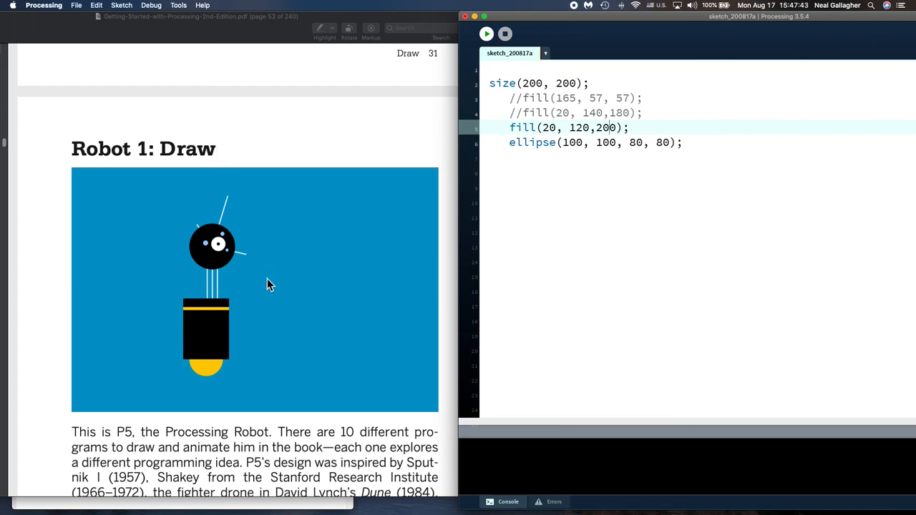
mouse_move(265, 316)
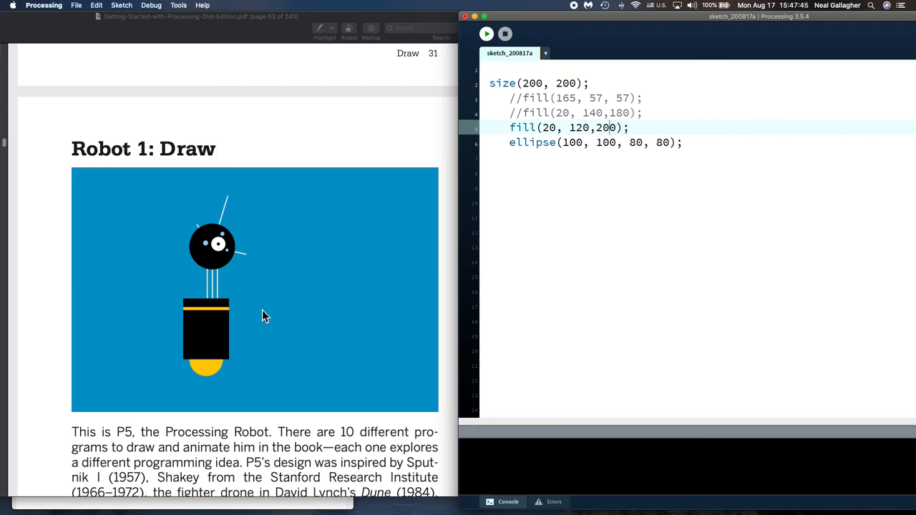